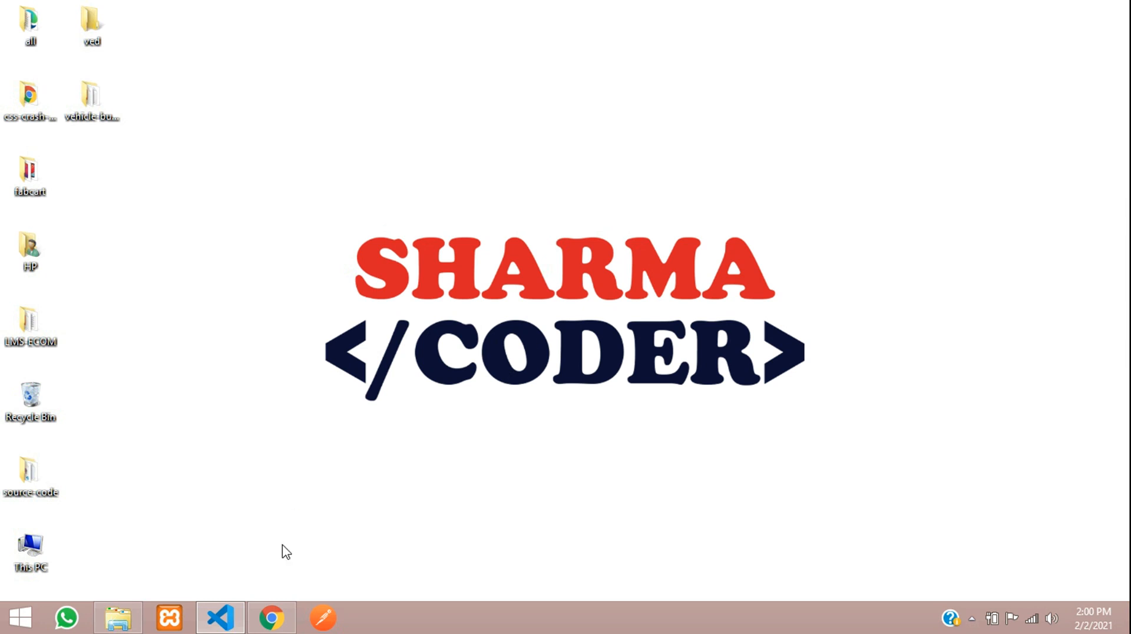
# Step: Bring up Chrome showing the unstyled Register User page at localhost:8000/register
pyautogui.click(271, 617)
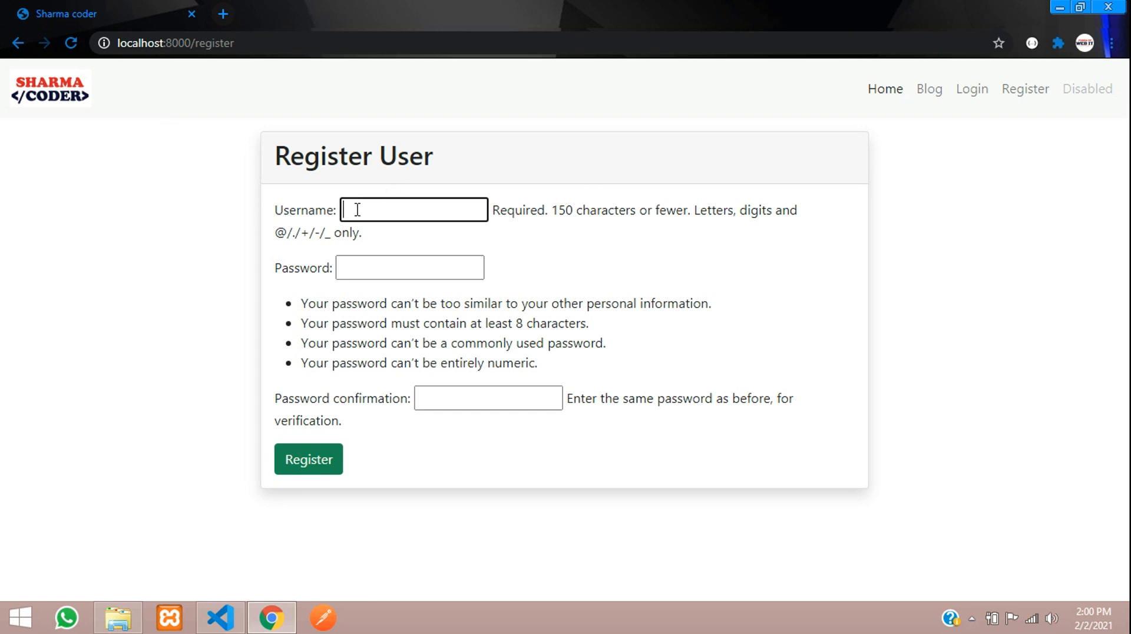
pyautogui.moveTo(360, 338)
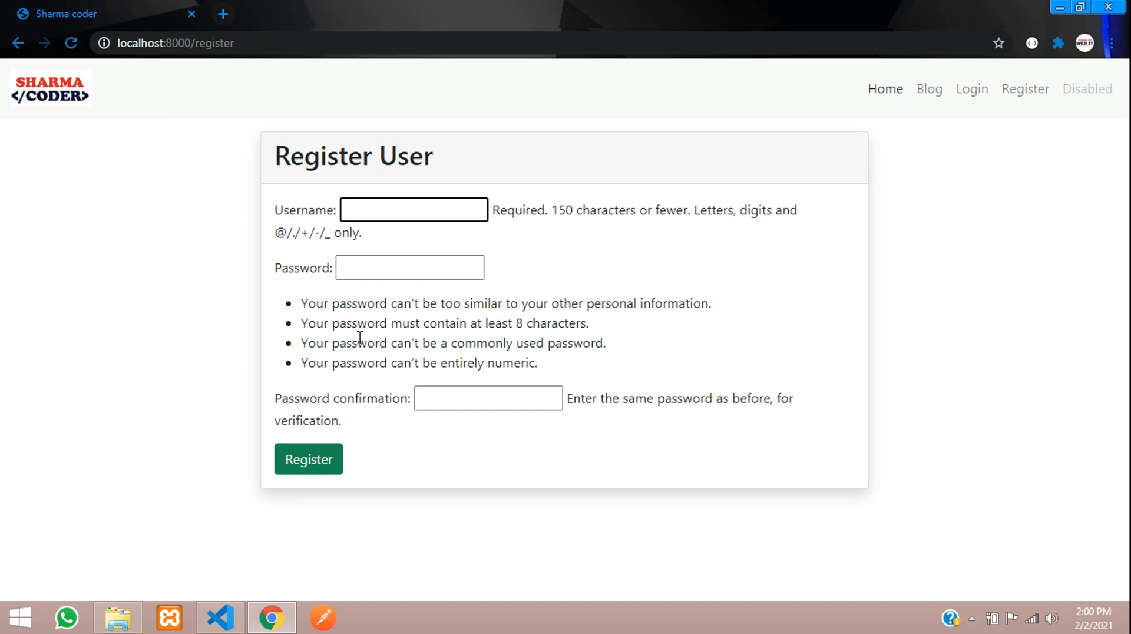
pyautogui.moveTo(276, 228)
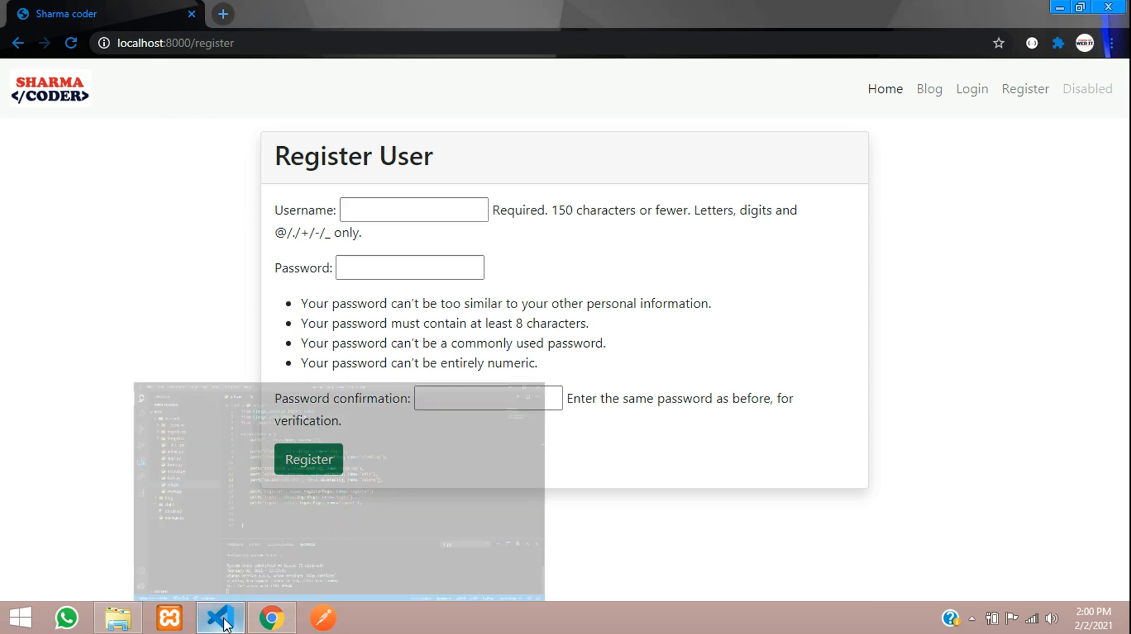
# Step: Switch to VS Code and start a new line in forms.py below the BlogForm class
pyautogui.click(220, 617)
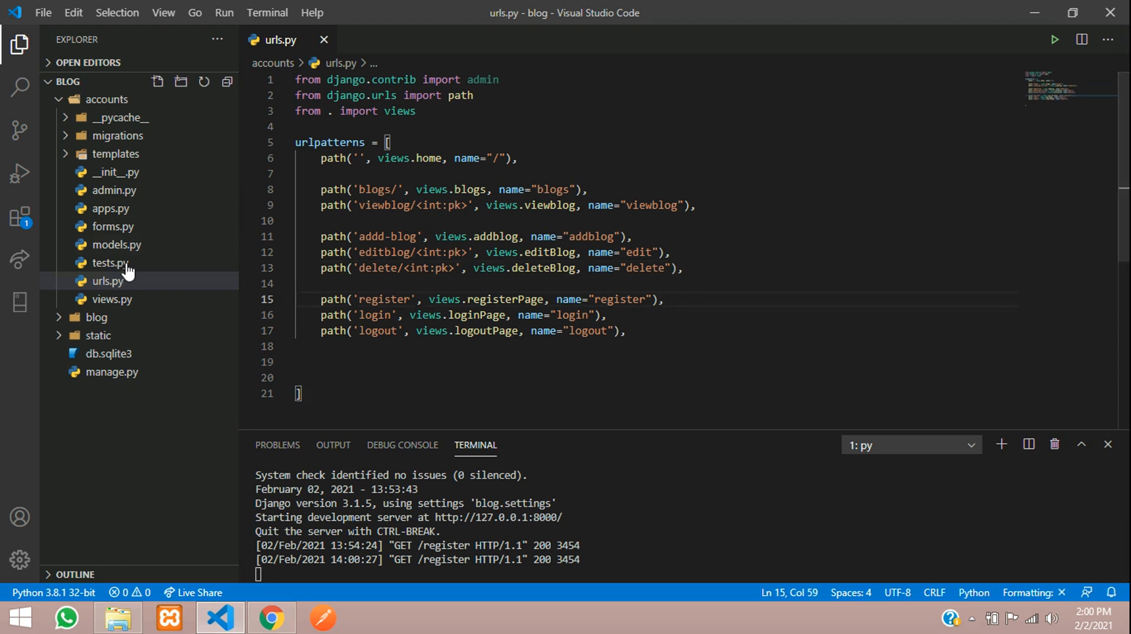
pyautogui.click(112, 226)
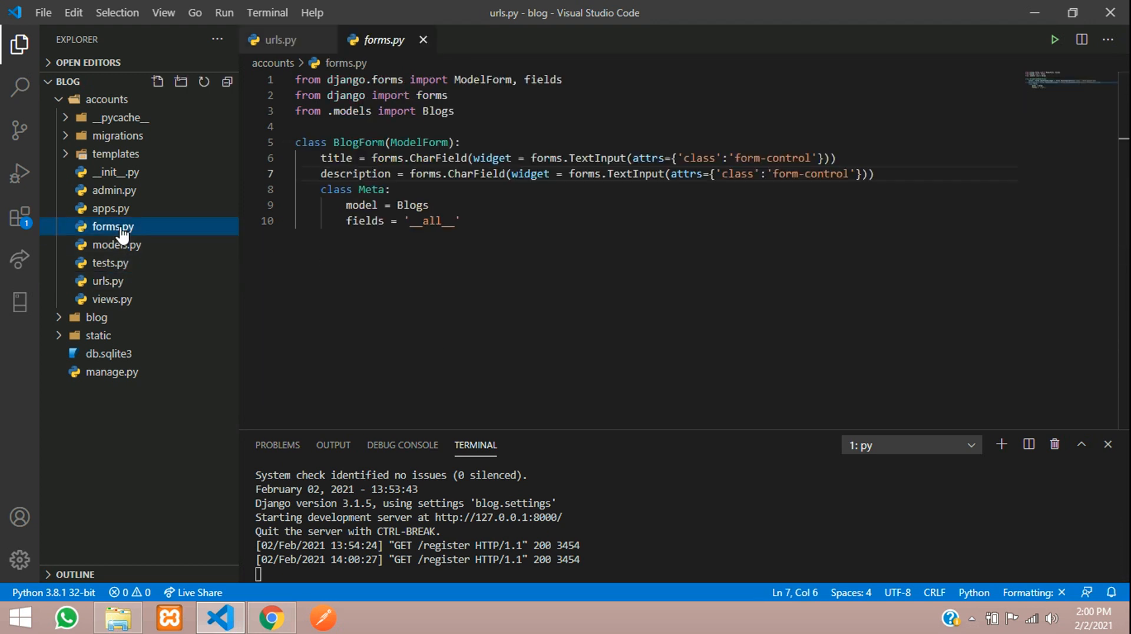
pyautogui.click(606, 231)
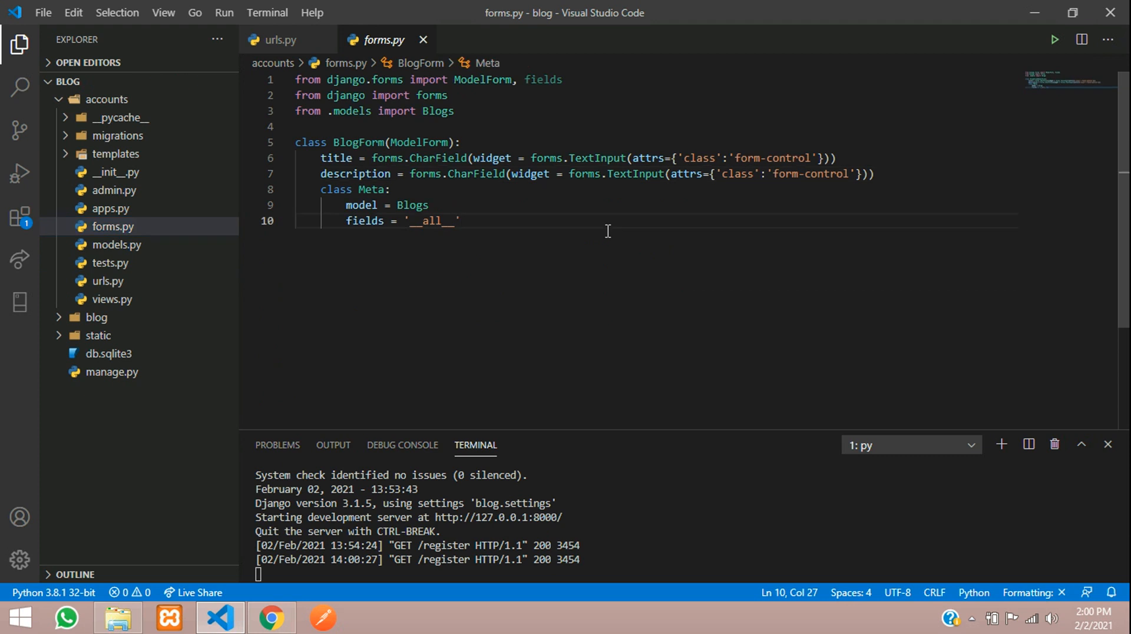
pyautogui.press('Enter')
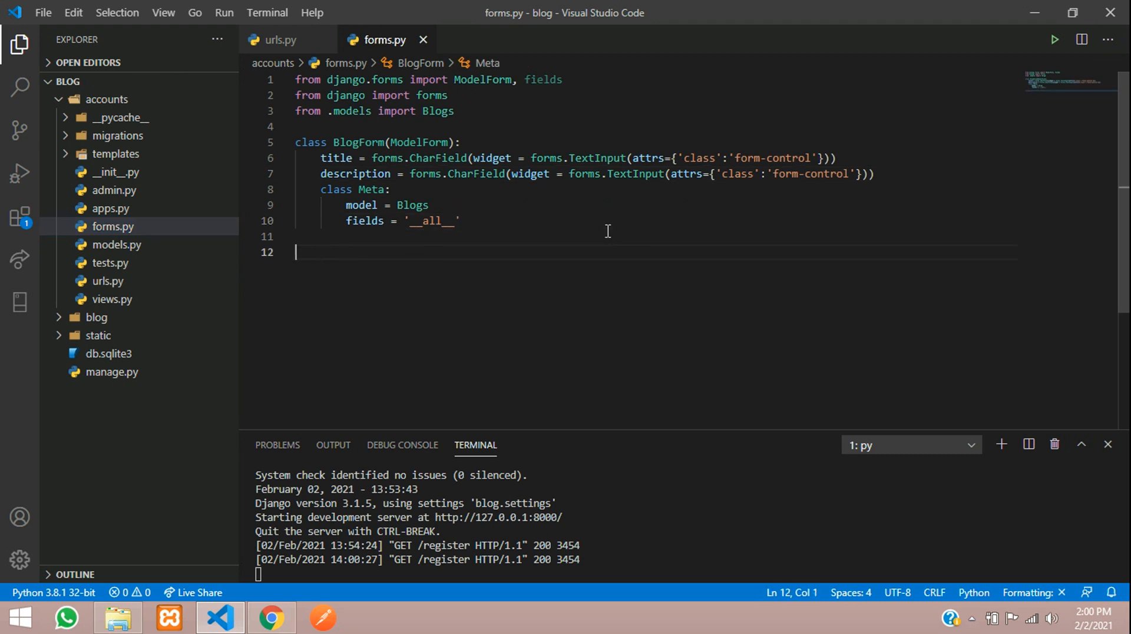
# Step: Declare a new class CustomUserRegister() with an empty base
pyautogui.write('class')
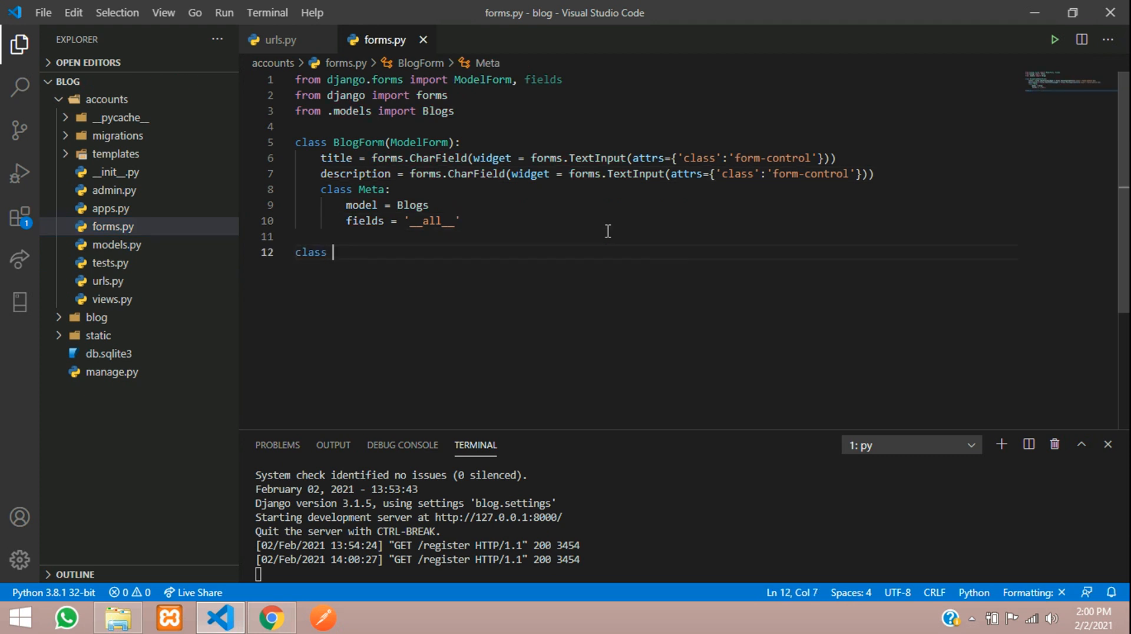
pyautogui.write('C')
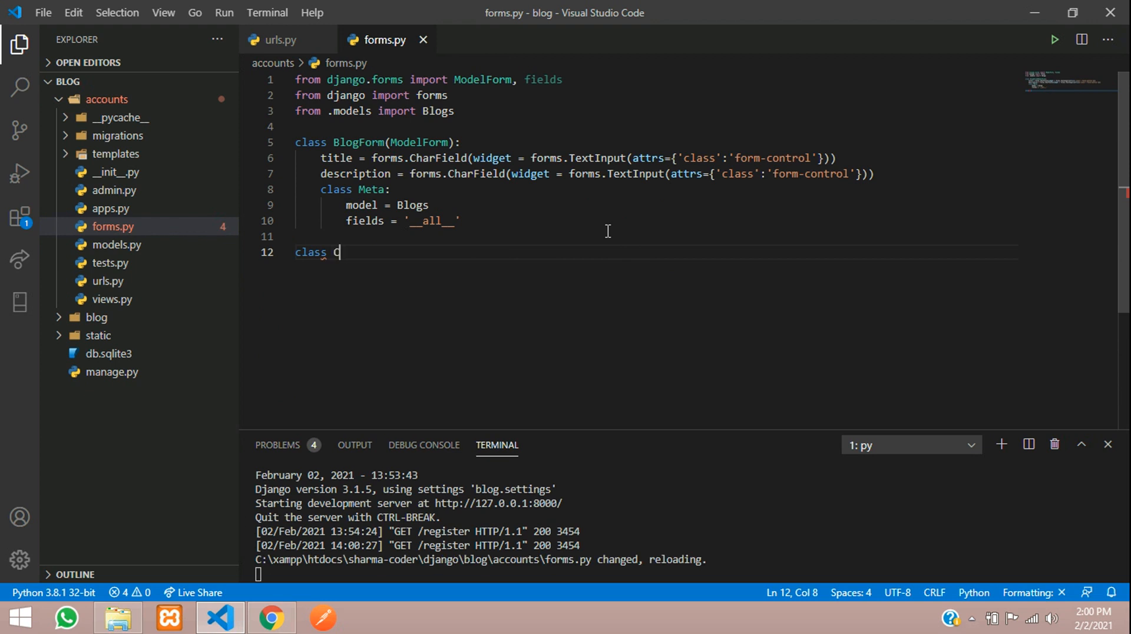
pyautogui.write('ustom')
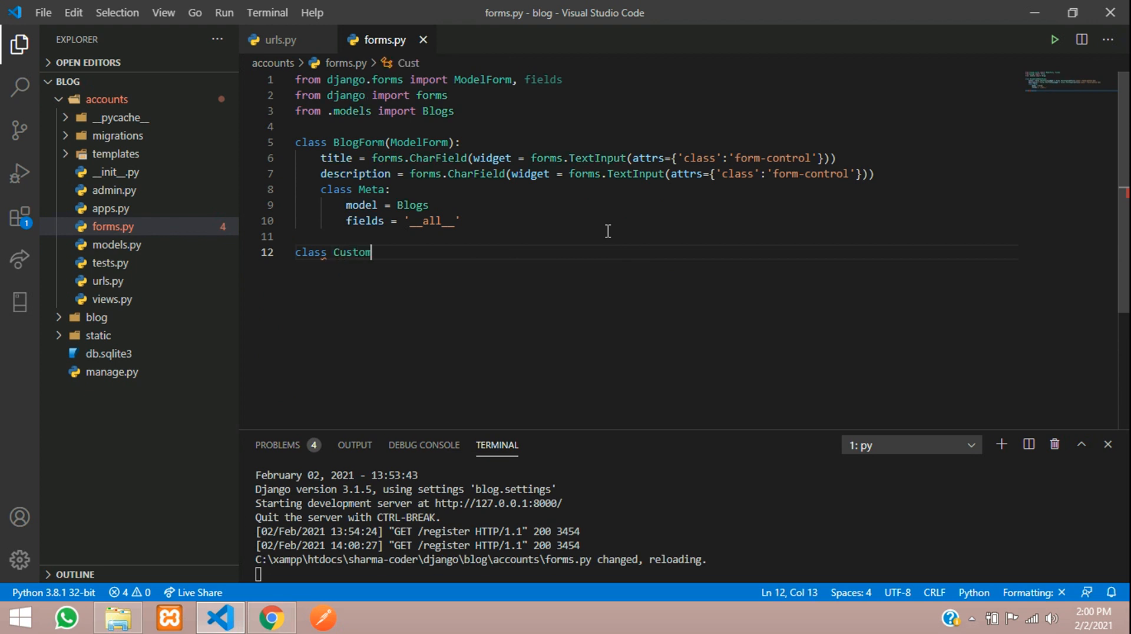
pyautogui.write('UserC')
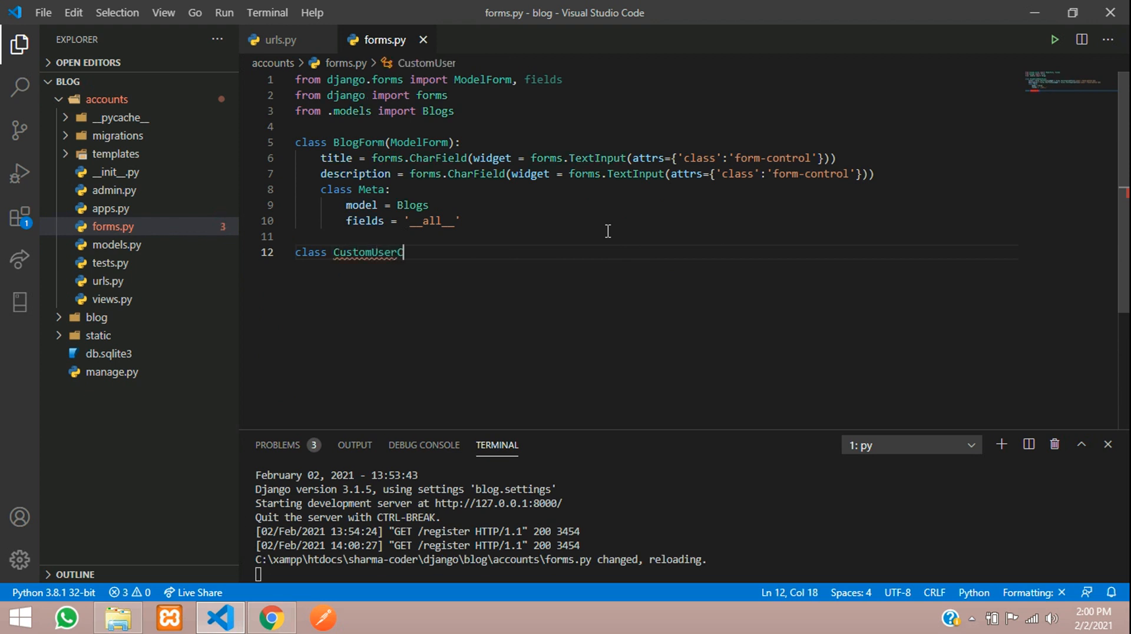
pyautogui.write('re')
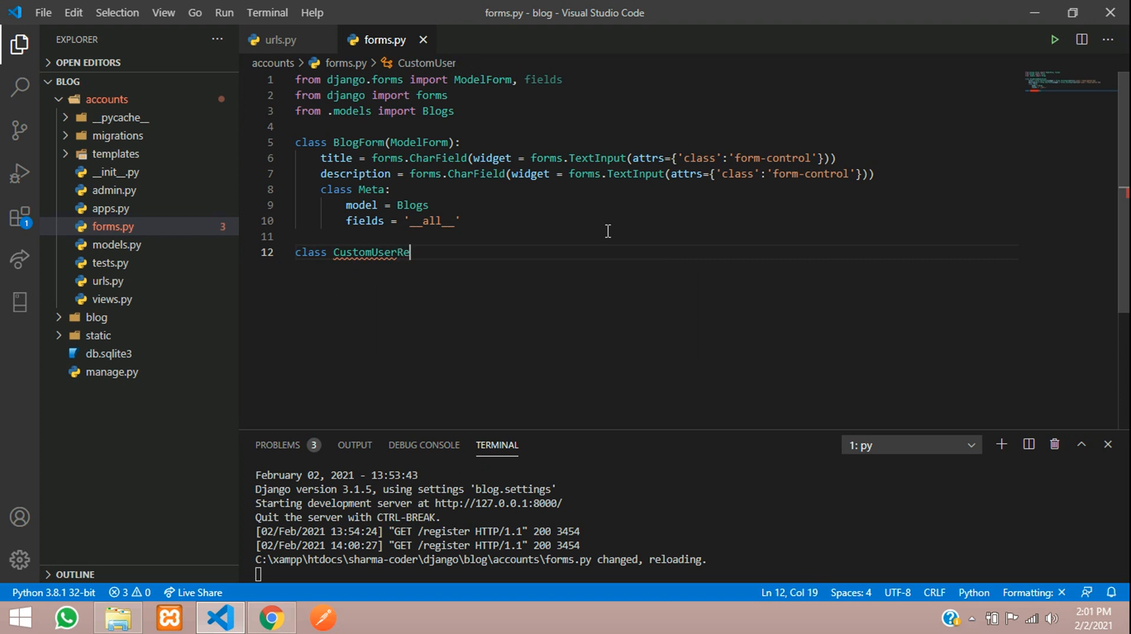
pyautogui.write('gister()')
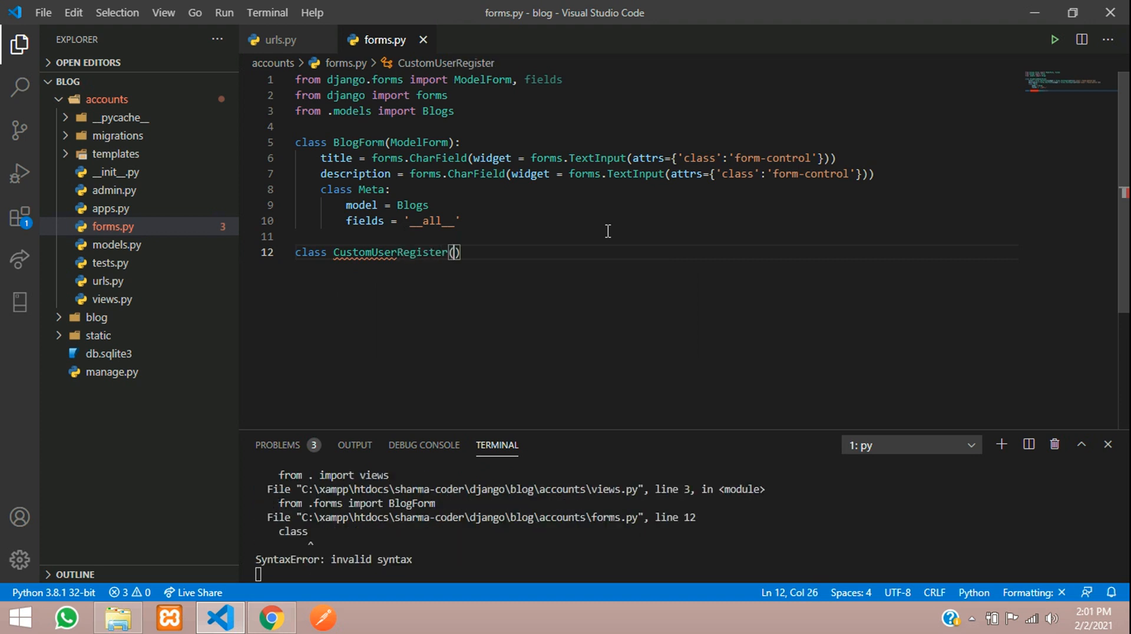
pyautogui.moveTo(488, 127)
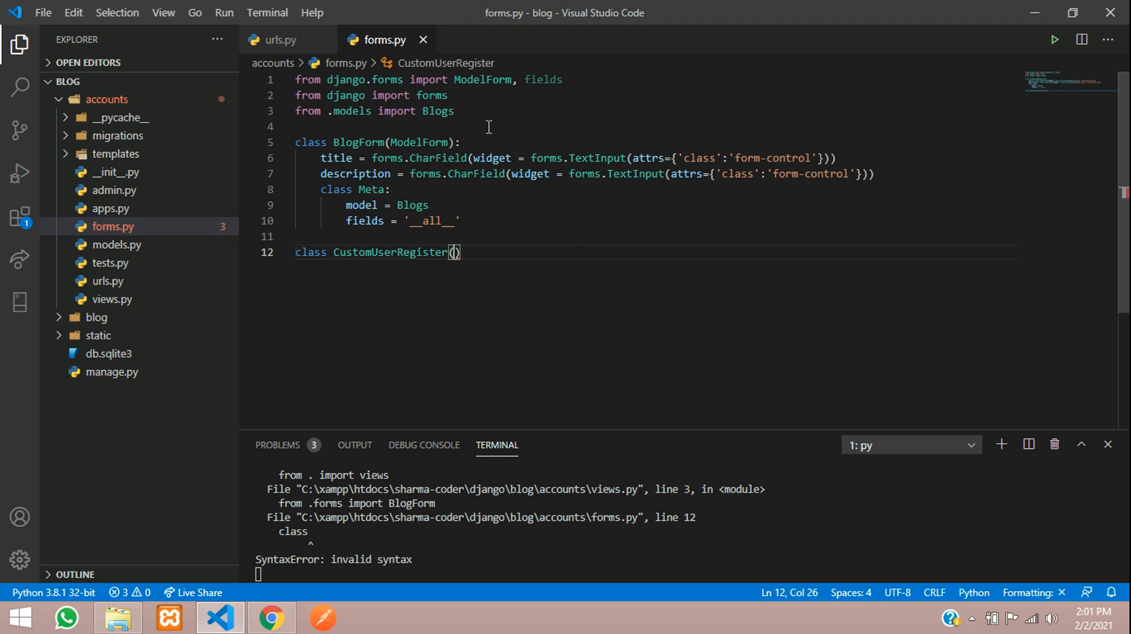
# Step: Add the import 'from django.contrib.auth.forms import UserCreationForm'
pyautogui.press('Enter')
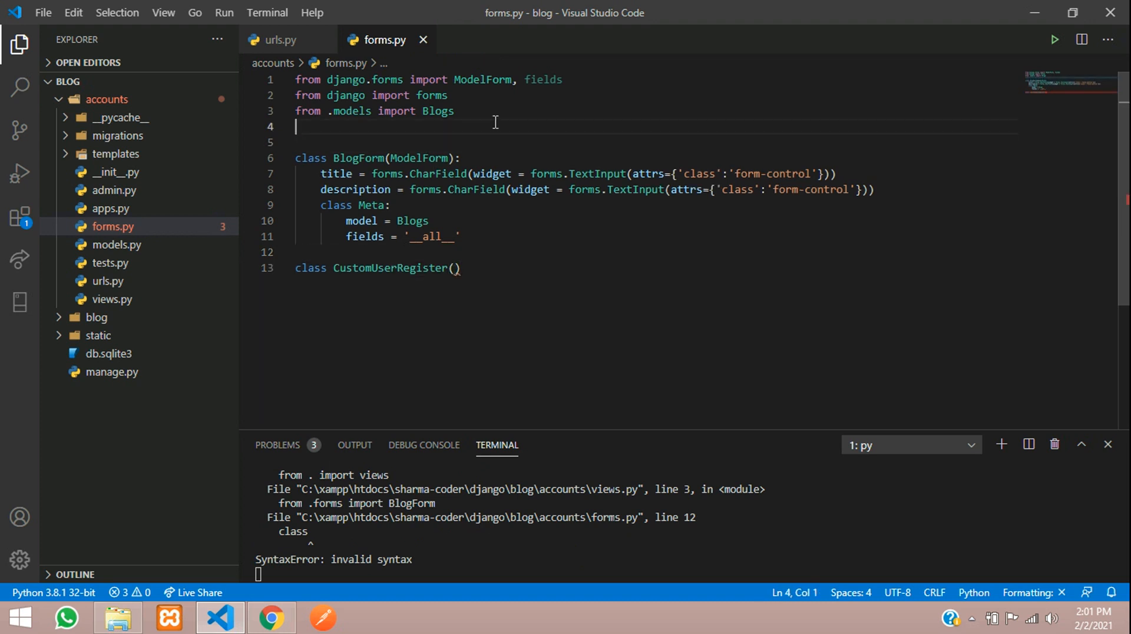
pyautogui.write('from')
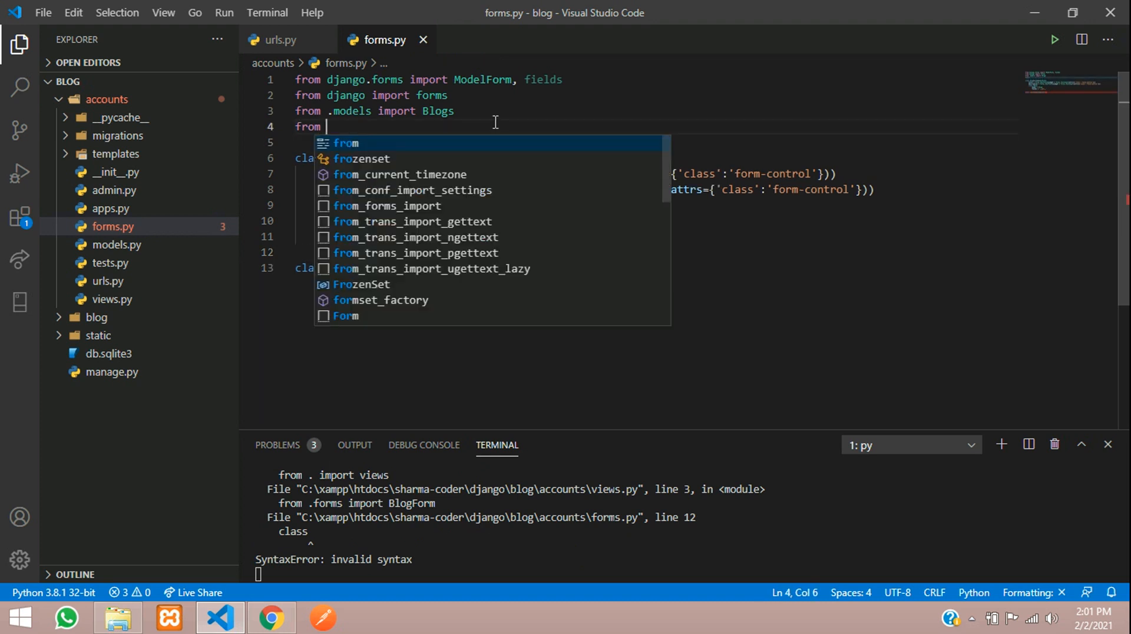
pyautogui.write('dj')
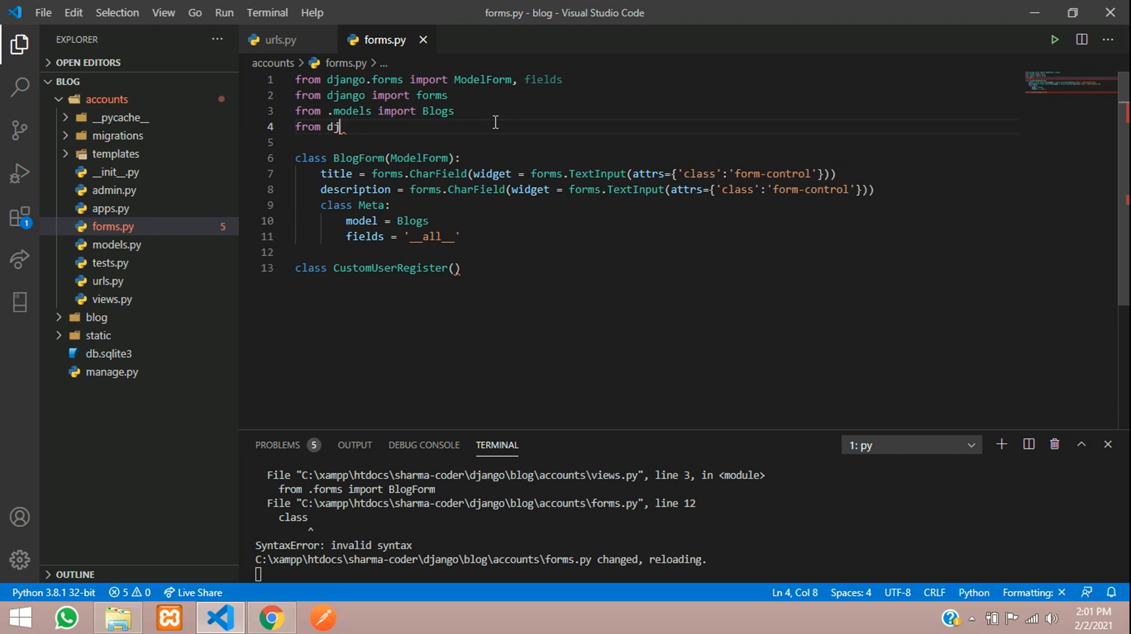
pyautogui.write('jango')
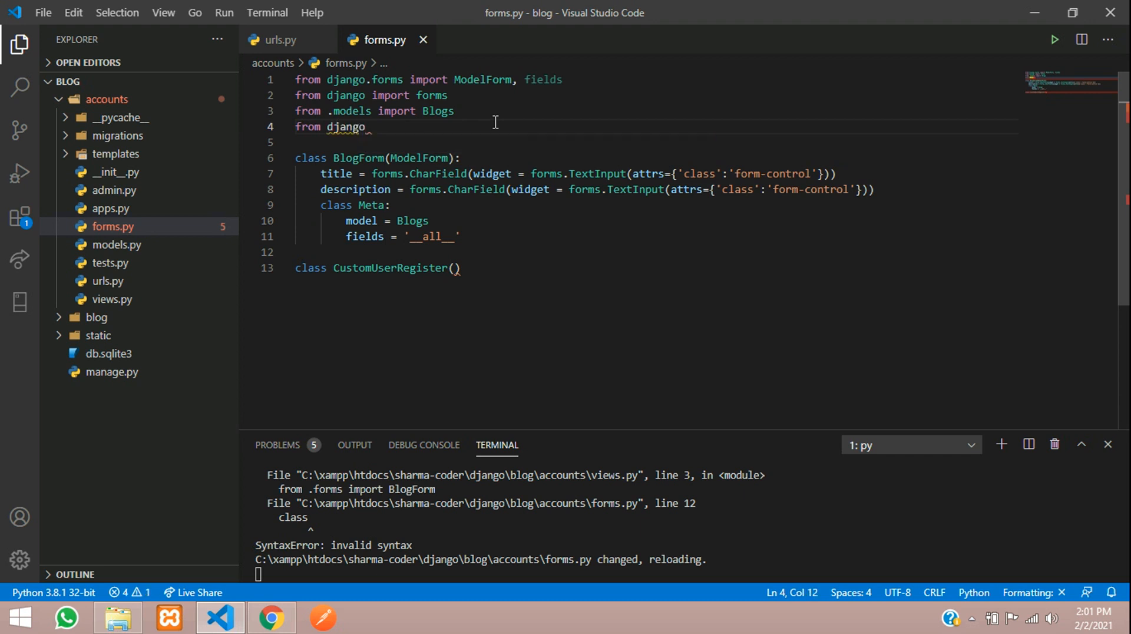
pyautogui.write('.contr')
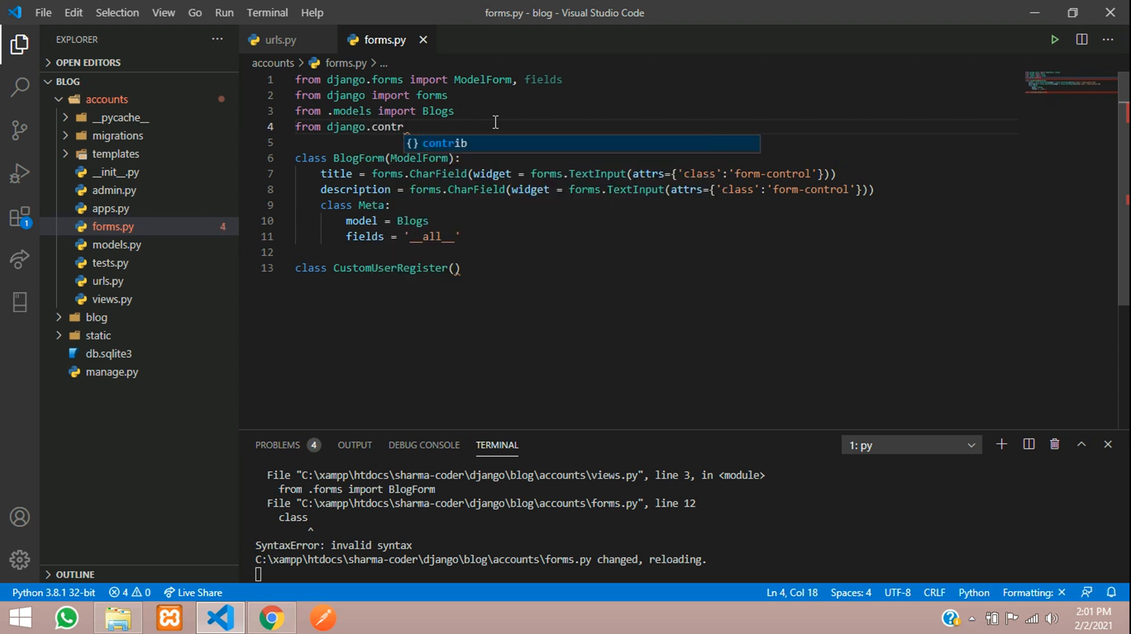
pyautogui.write('ib.auth')
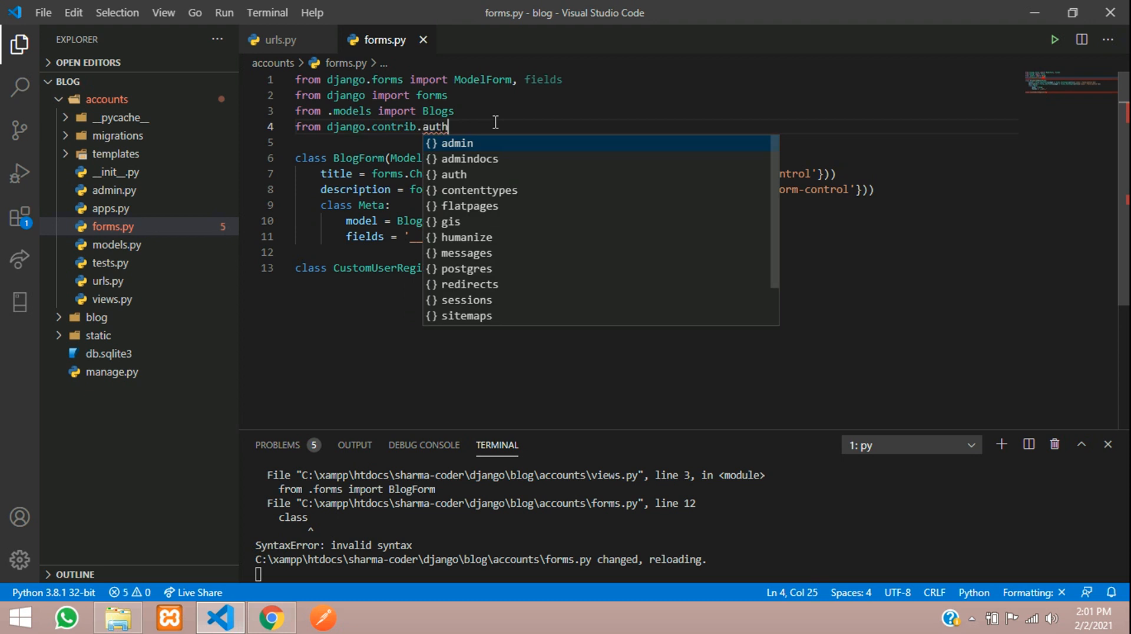
pyautogui.write('.')
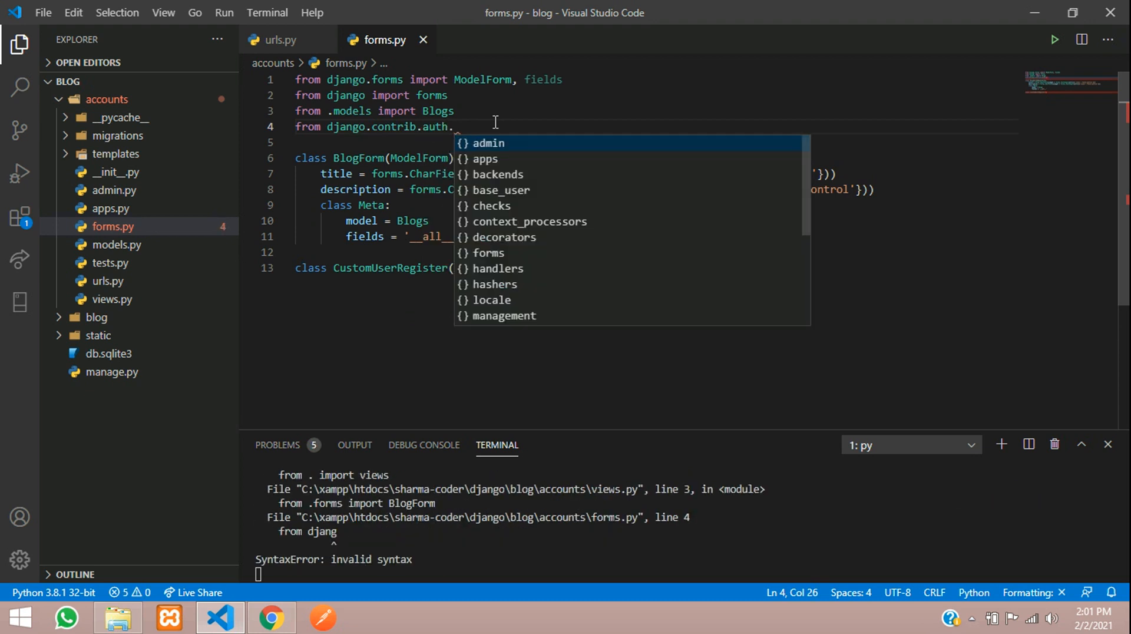
pyautogui.write('forms')
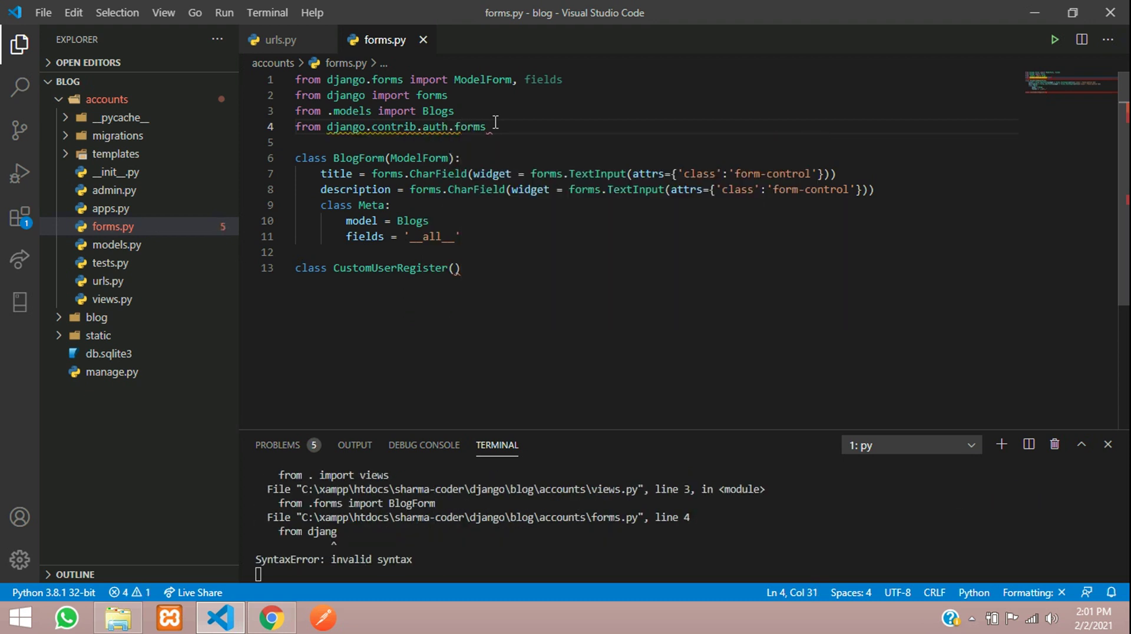
pyautogui.write('import')
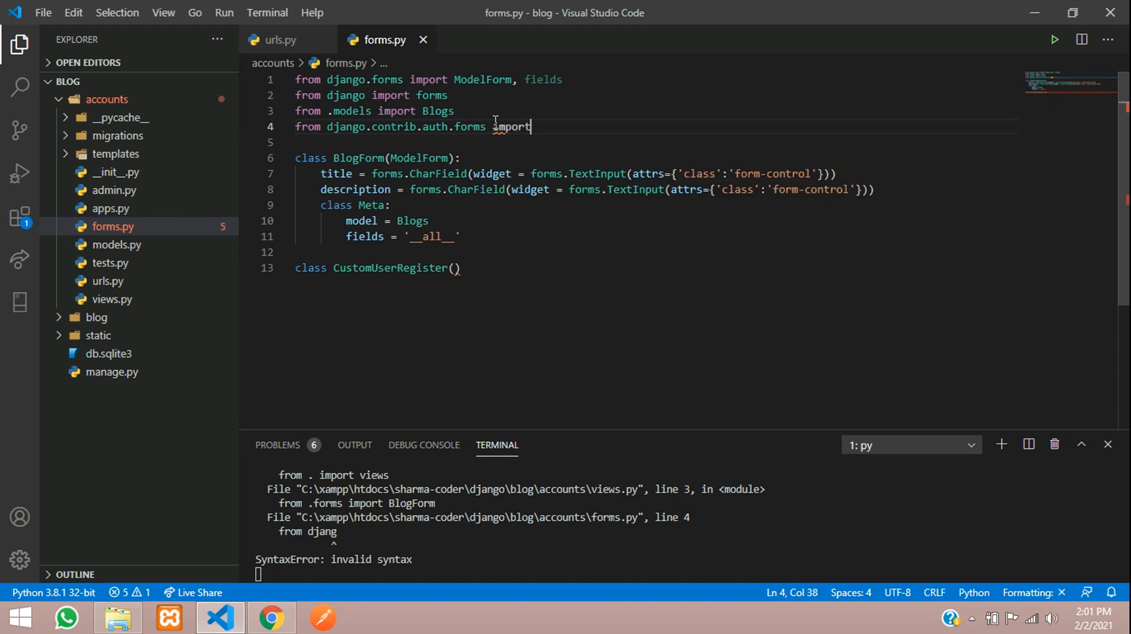
pyautogui.write('use')
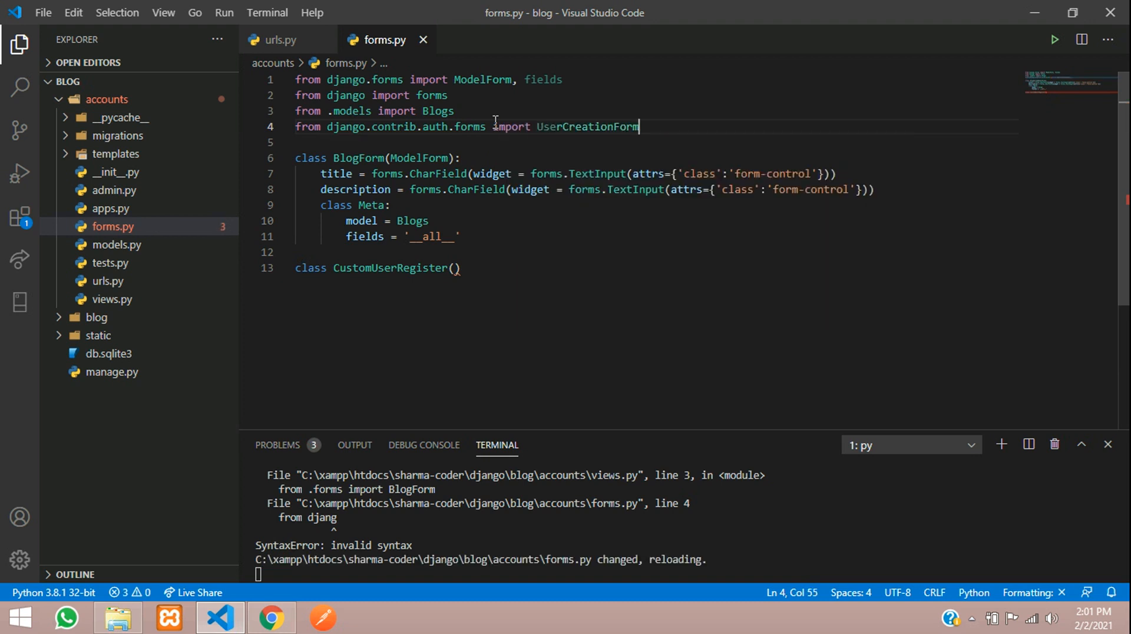
# Step: Make CustomUserRegister inherit UserCreationForm with an inner Meta where model = User
pyautogui.doubleClick(588, 126)
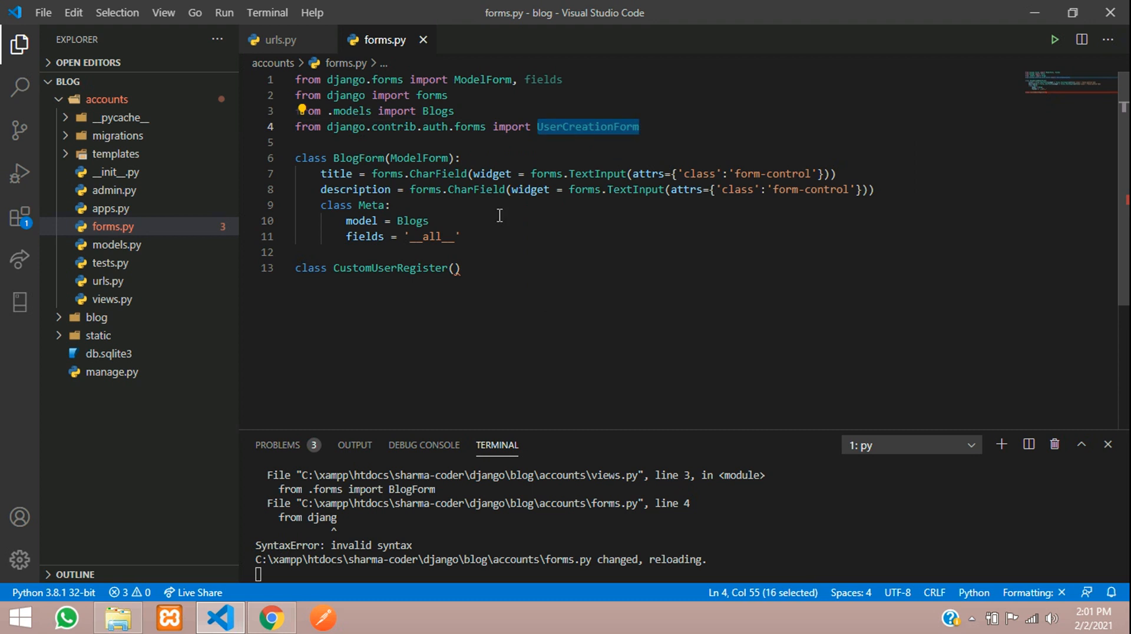
pyautogui.write('UserCreationForm')
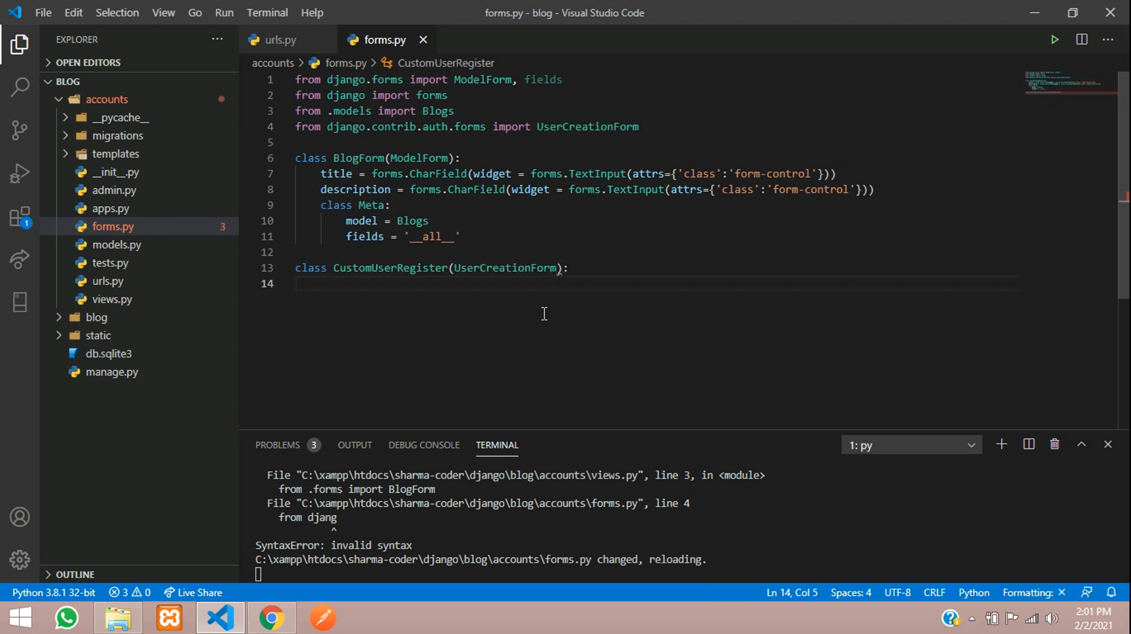
pyautogui.write('clas')
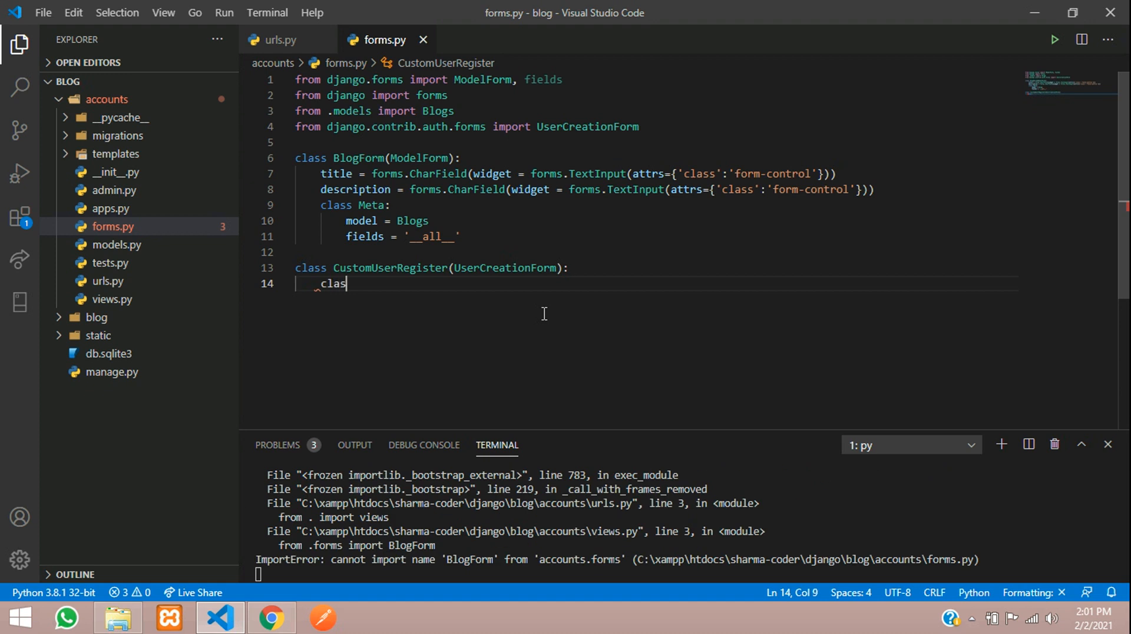
pyautogui.write('"s "')
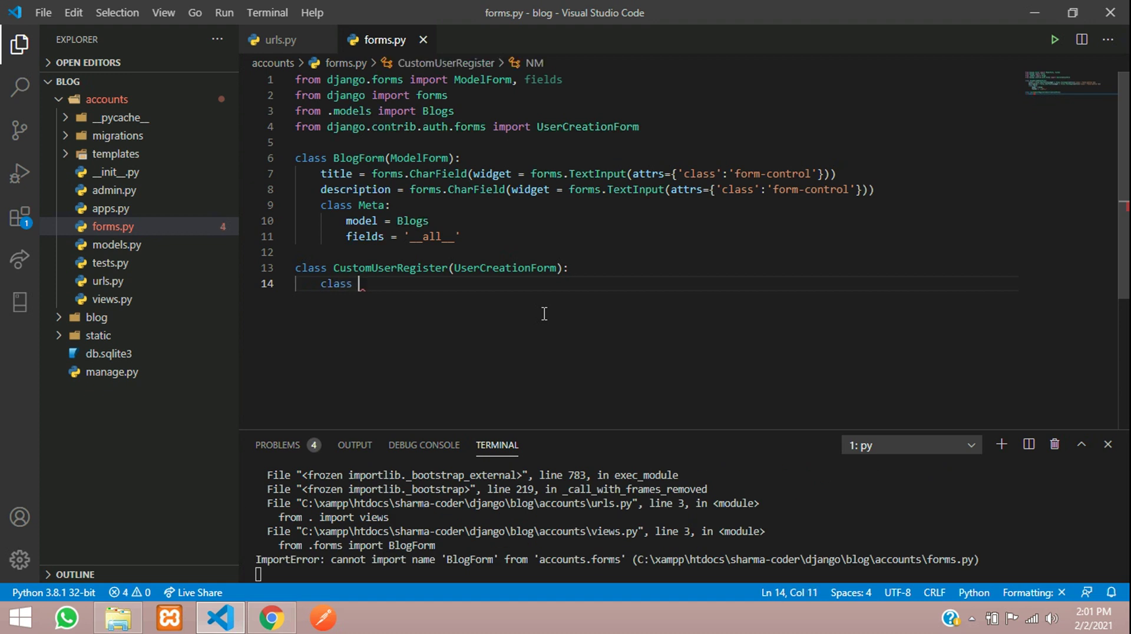
pyautogui.write('Meta:')
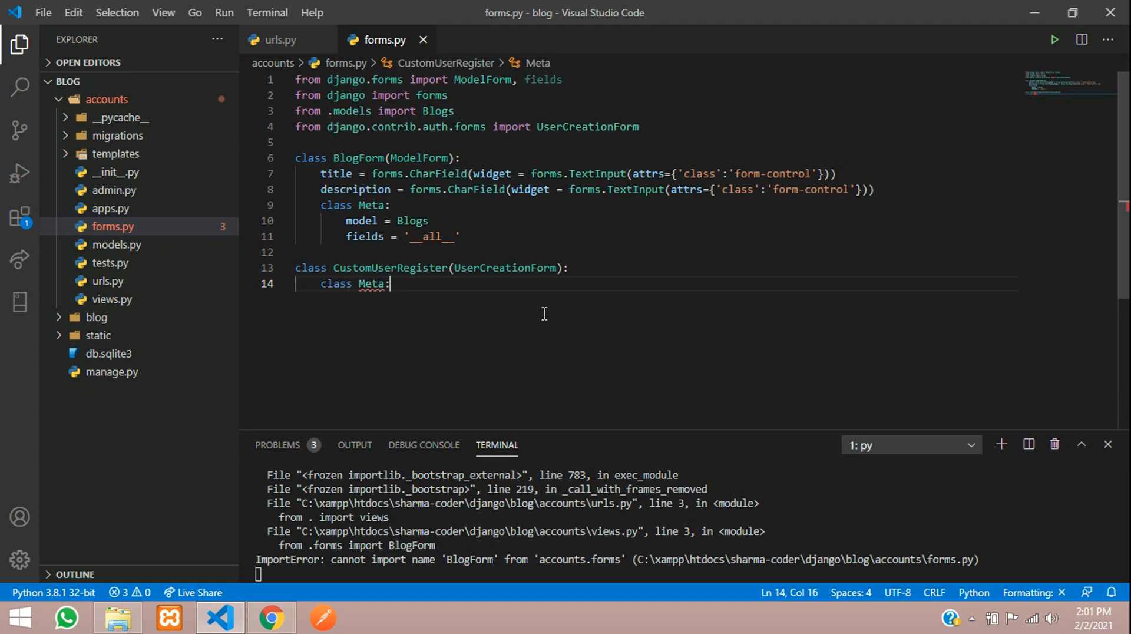
pyautogui.write('mo')
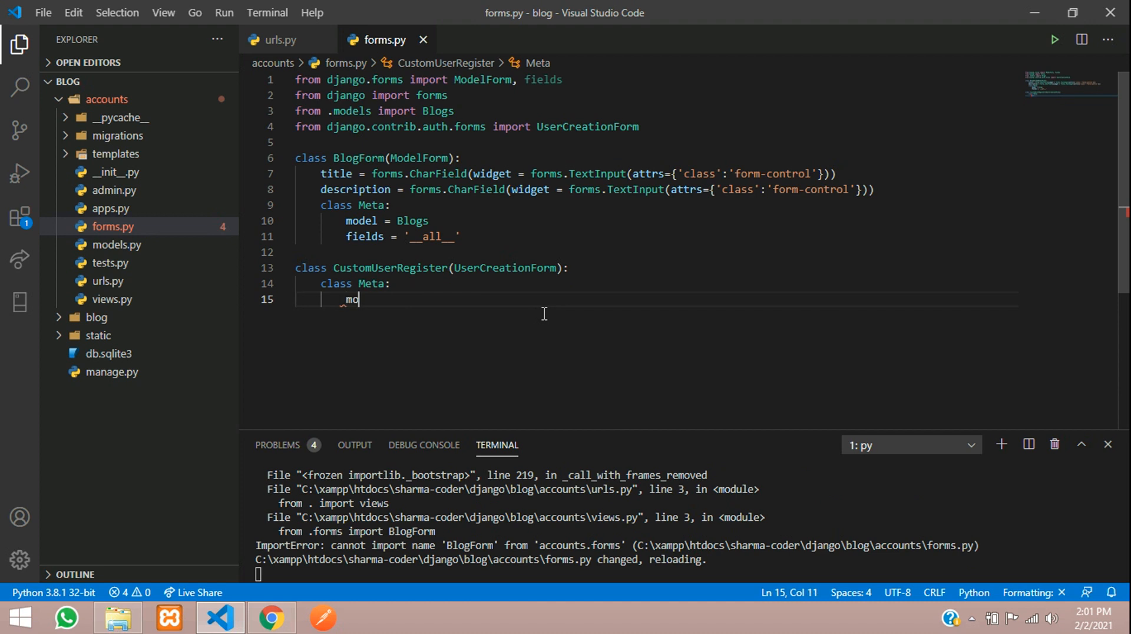
pyautogui.write('del =')
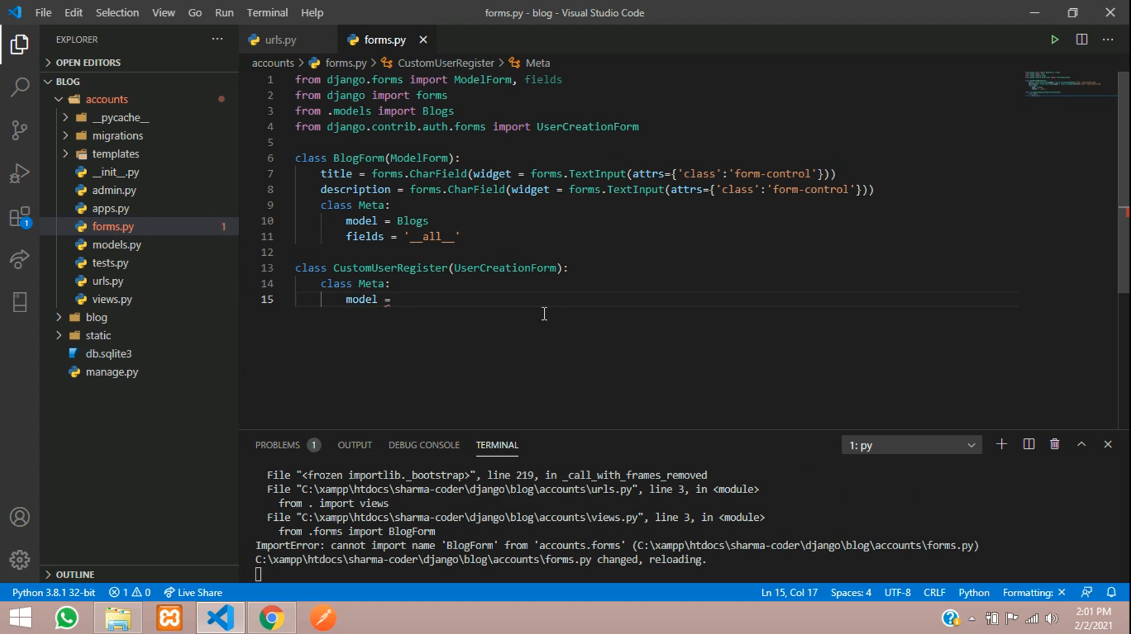
pyautogui.write('User')
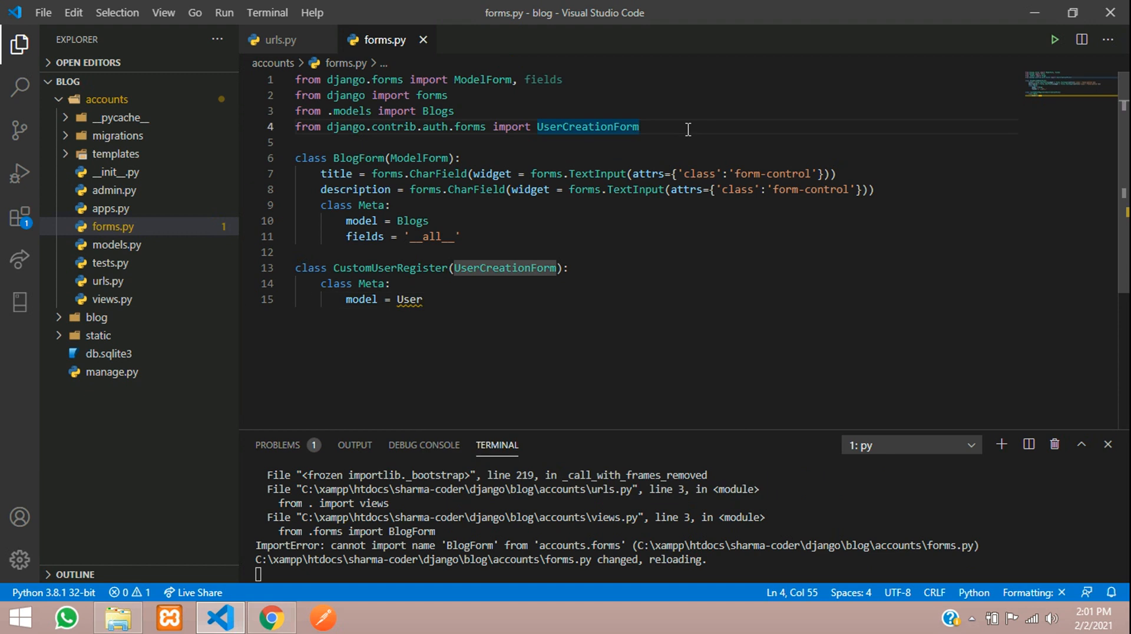
# Step: Import User from django.contrib.auth.models and start an empty fields = [] list in Meta
pyautogui.write('django')
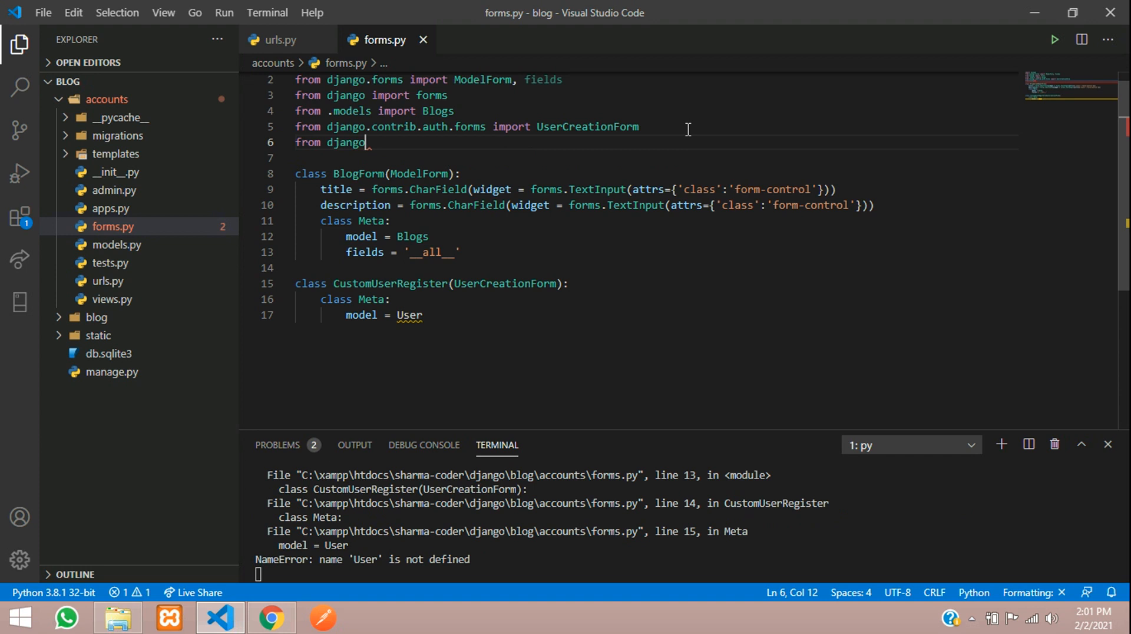
pyautogui.write('.contrib')
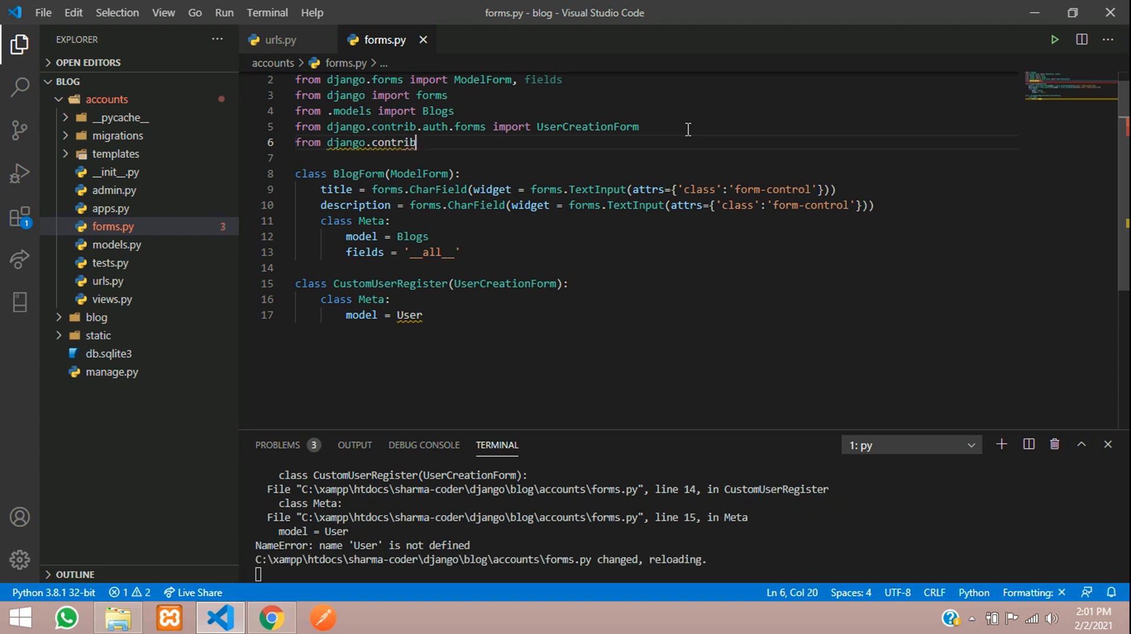
pyautogui.write('.auth.models import U')
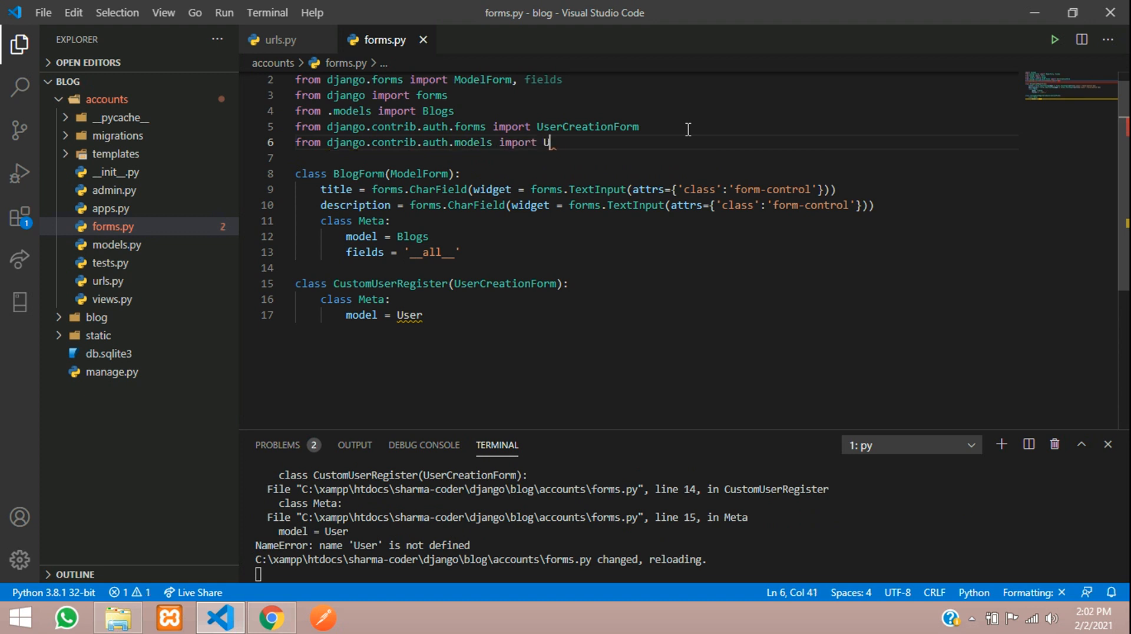
pyautogui.write('ser')
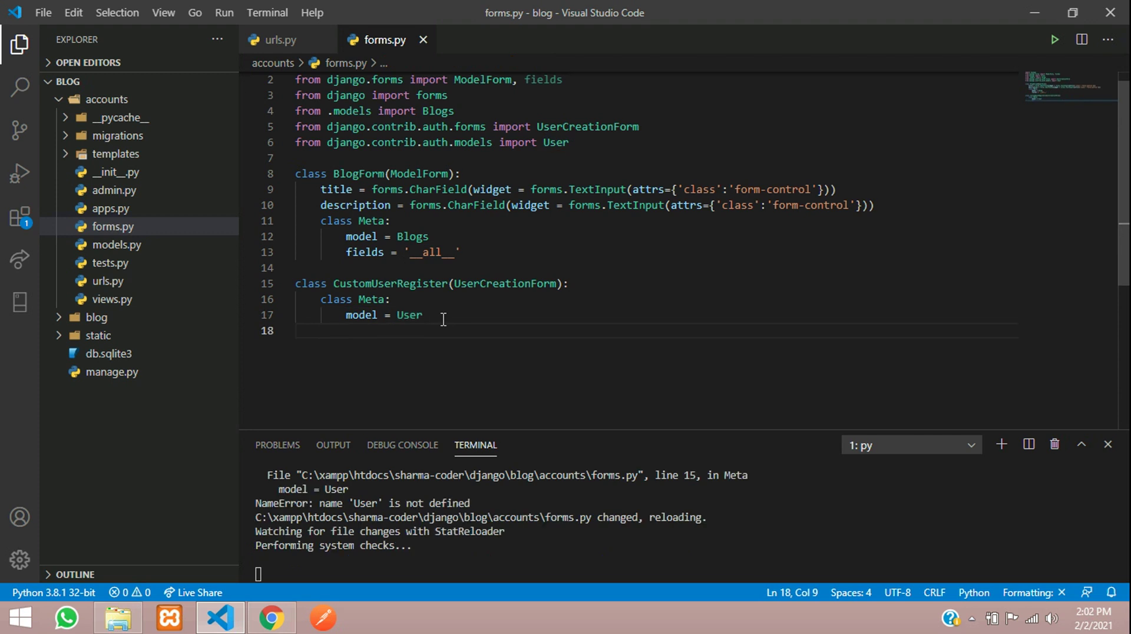
pyautogui.write('fies')
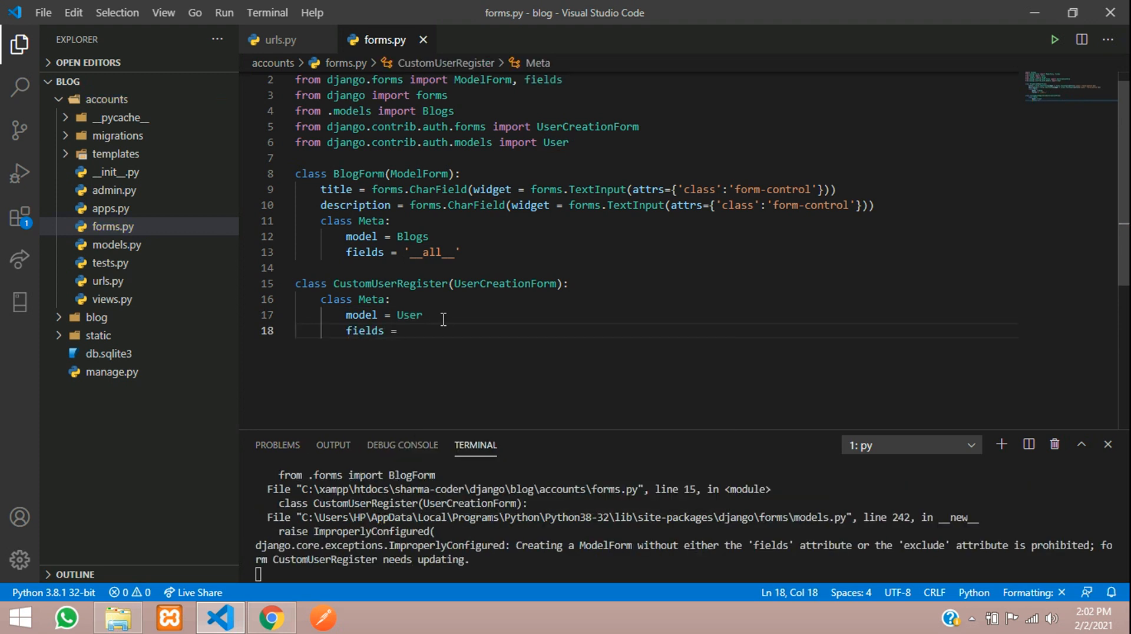
pyautogui.write('[]')
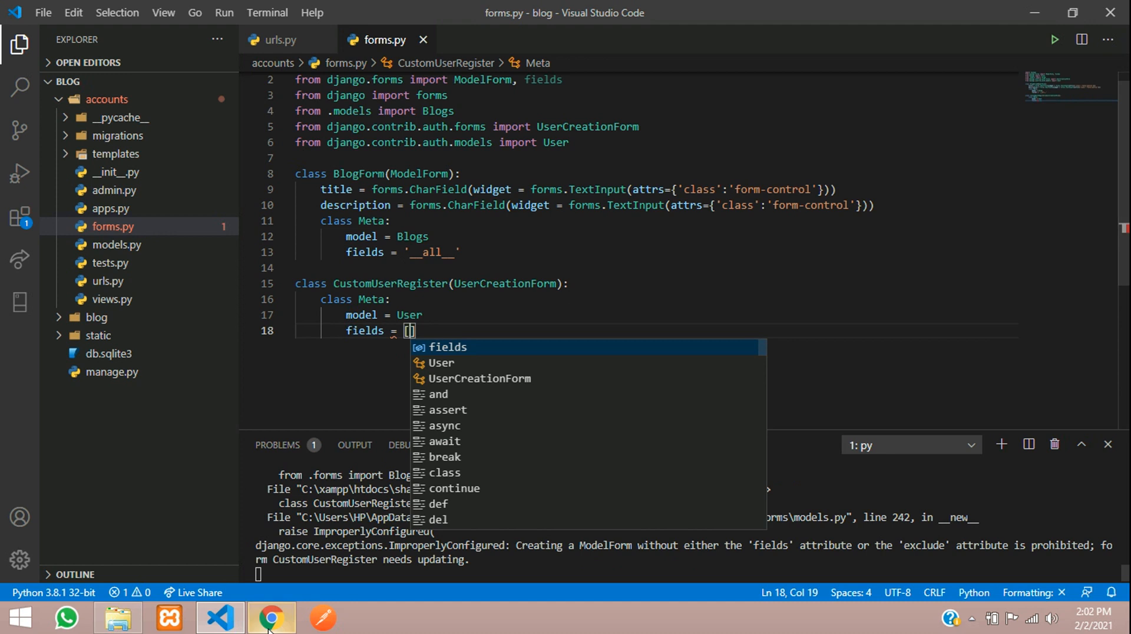
# Step: Check the register page's Required help text in Chrome, then return to the editor
pyautogui.click(271, 616)
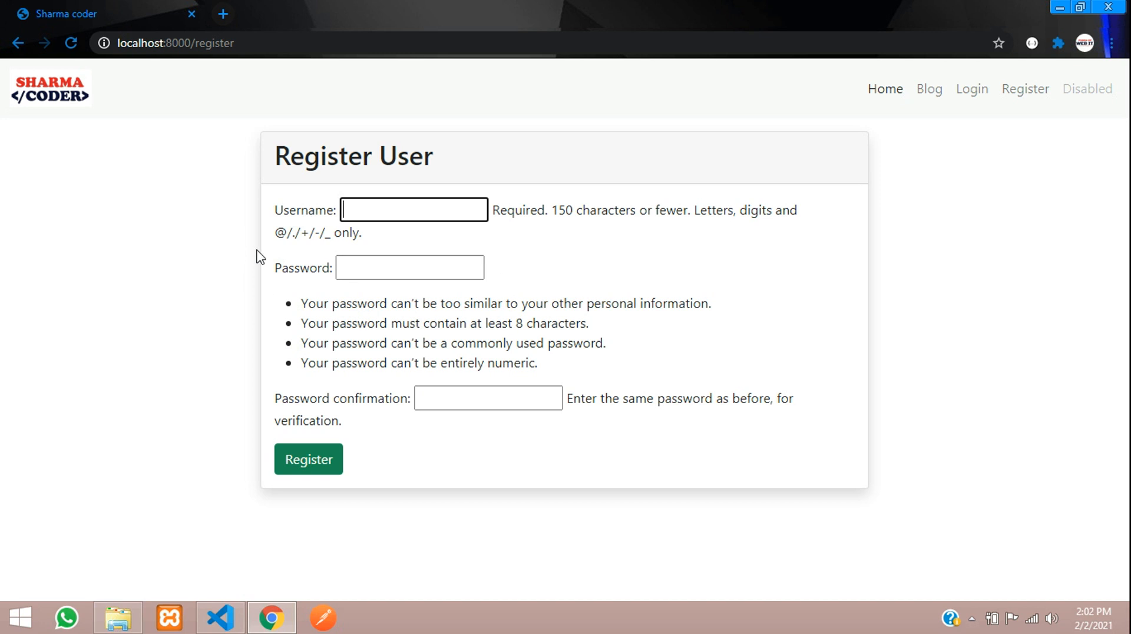
pyautogui.doubleClick(516, 210)
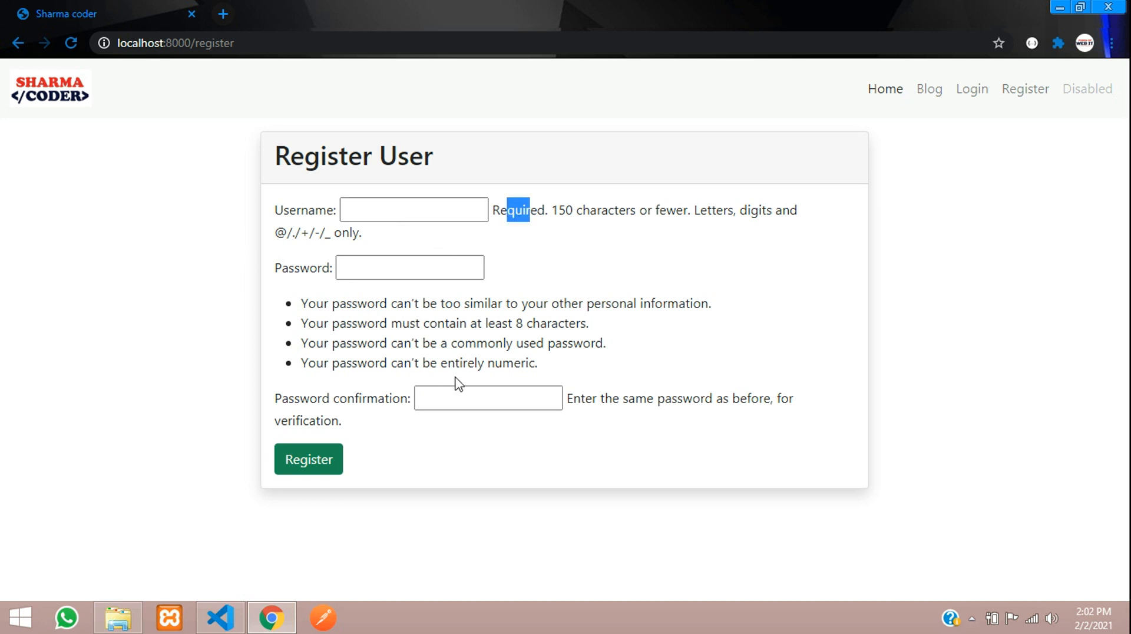
pyautogui.click(220, 617)
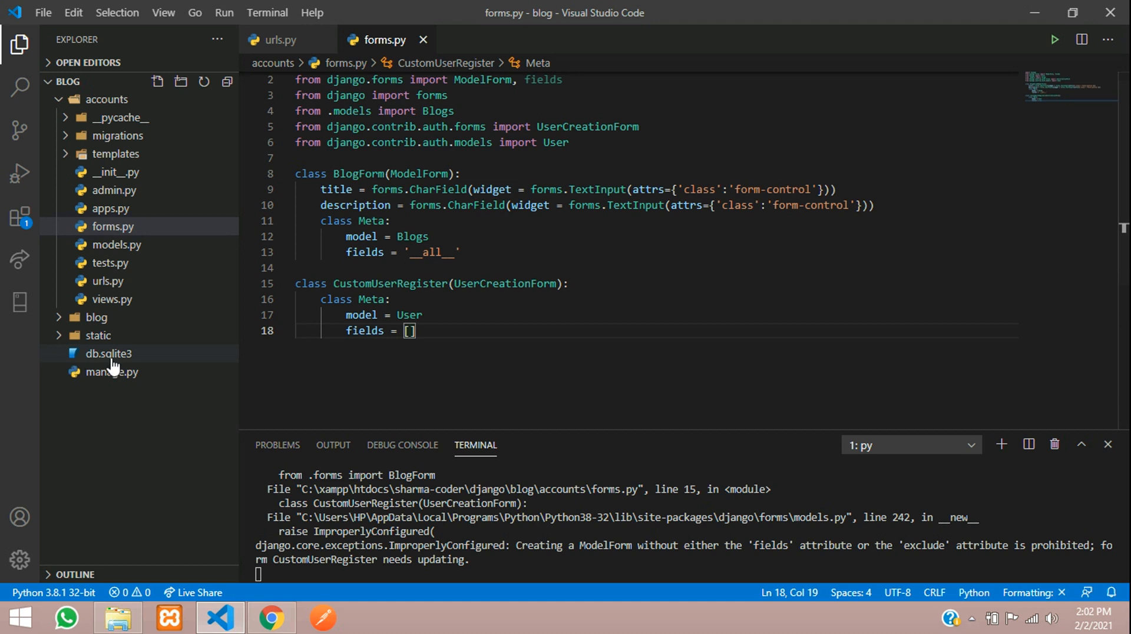
pyautogui.moveTo(139, 370)
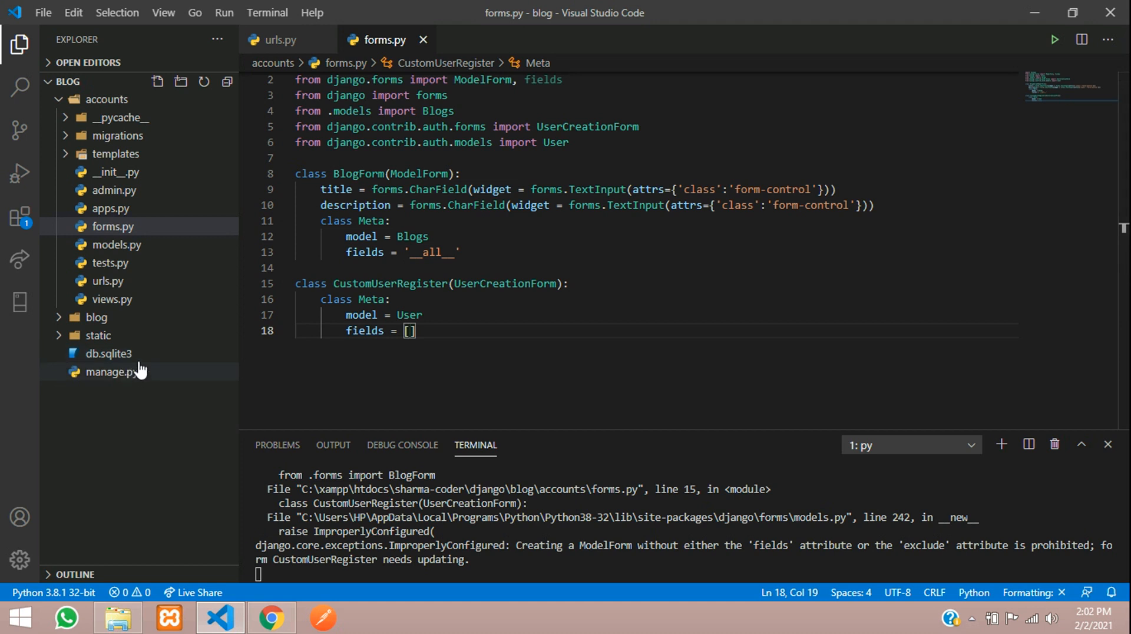
pyautogui.moveTo(428, 356)
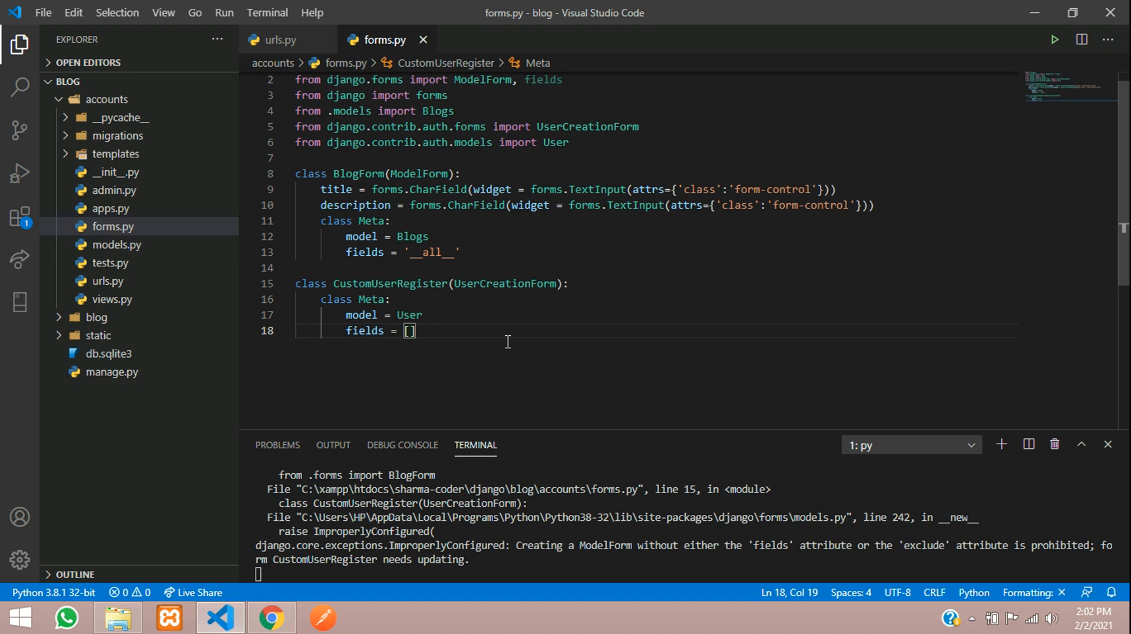
# Step: Fill Meta fields with 'username', 'email', 'password1', 'password2'
pyautogui.write("'usern'")
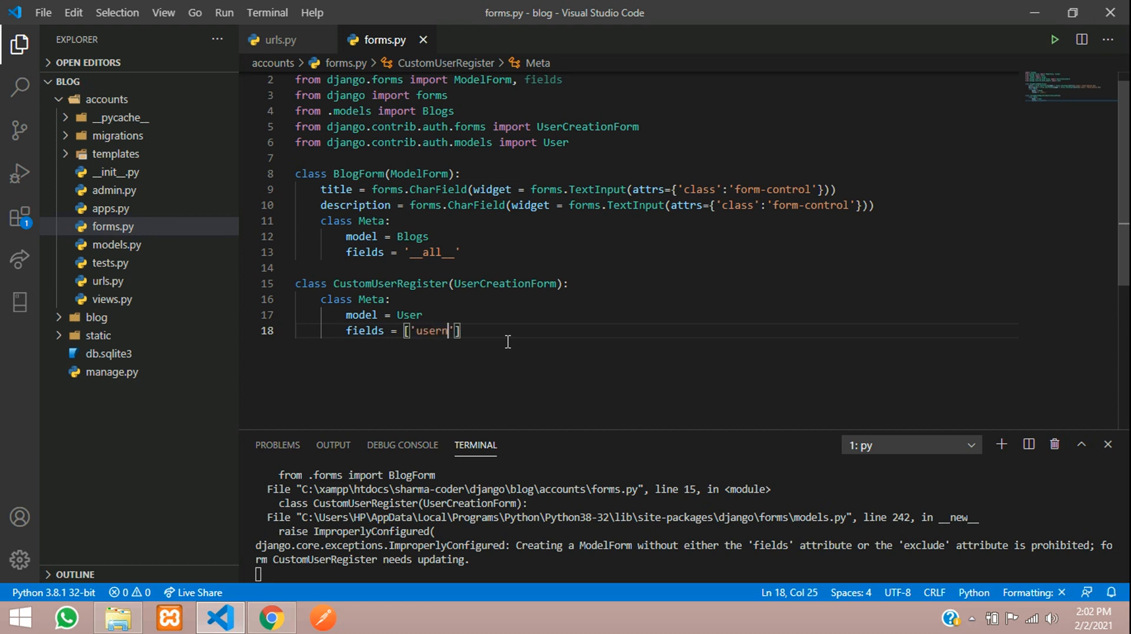
pyautogui.write('a')
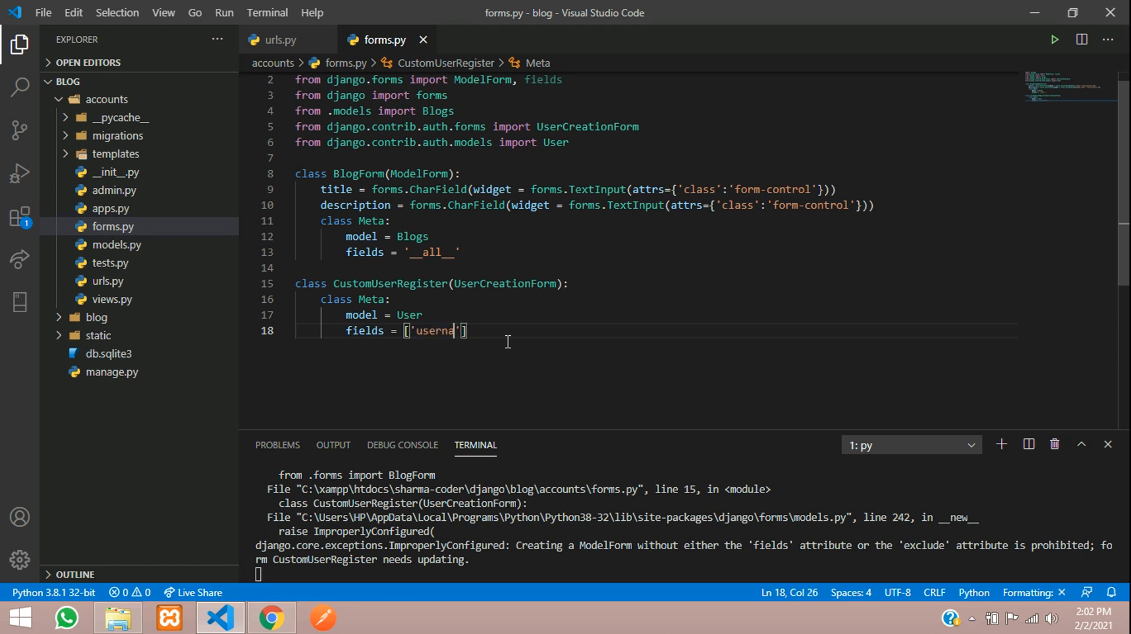
pyautogui.write("me','email',")
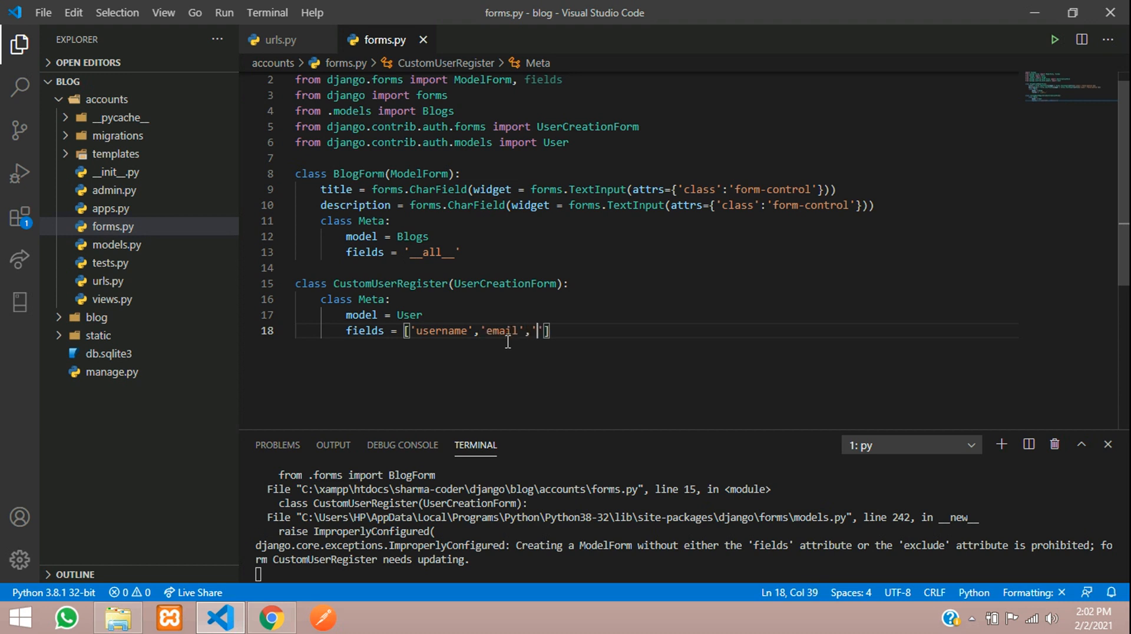
pyautogui.write('password1')
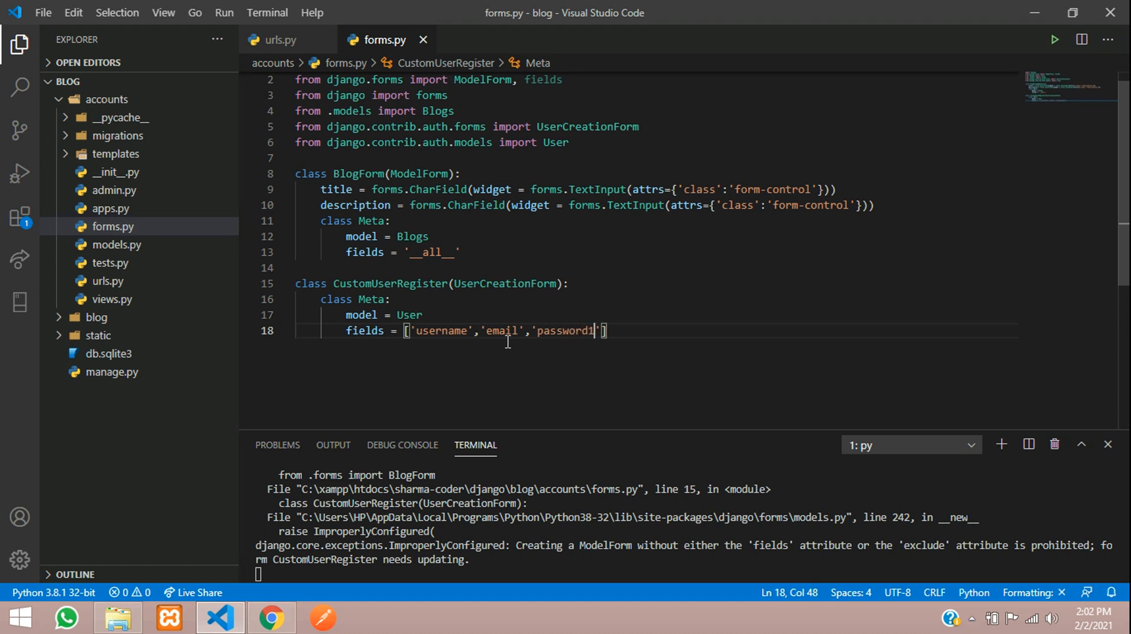
pyautogui.write(",'pa")
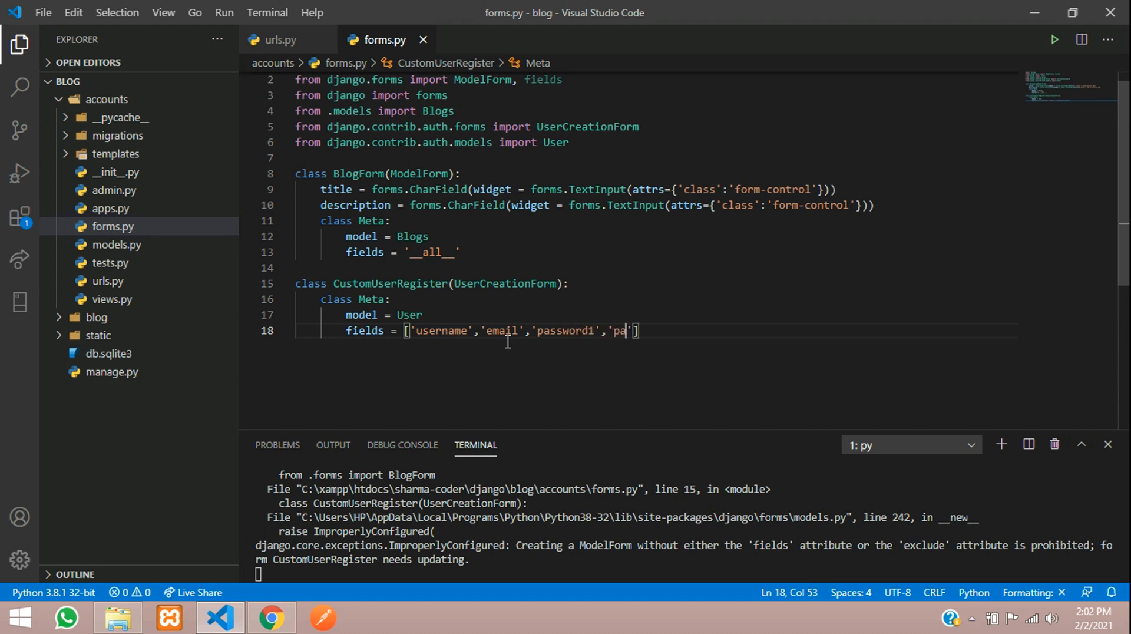
pyautogui.write('ssword2')
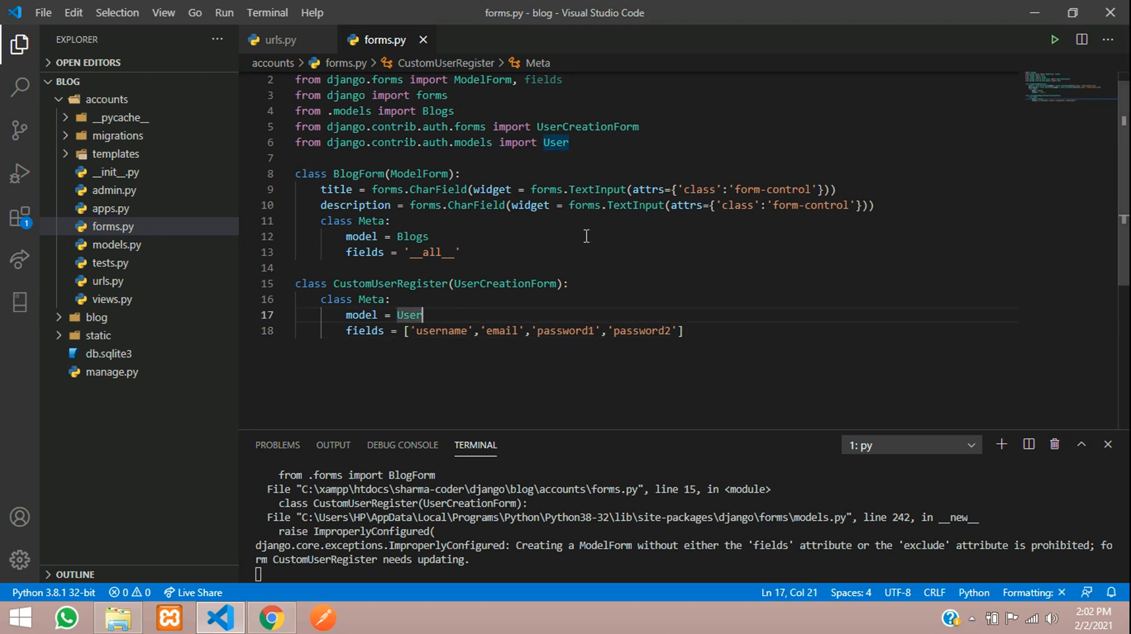
pyautogui.moveTo(118, 282)
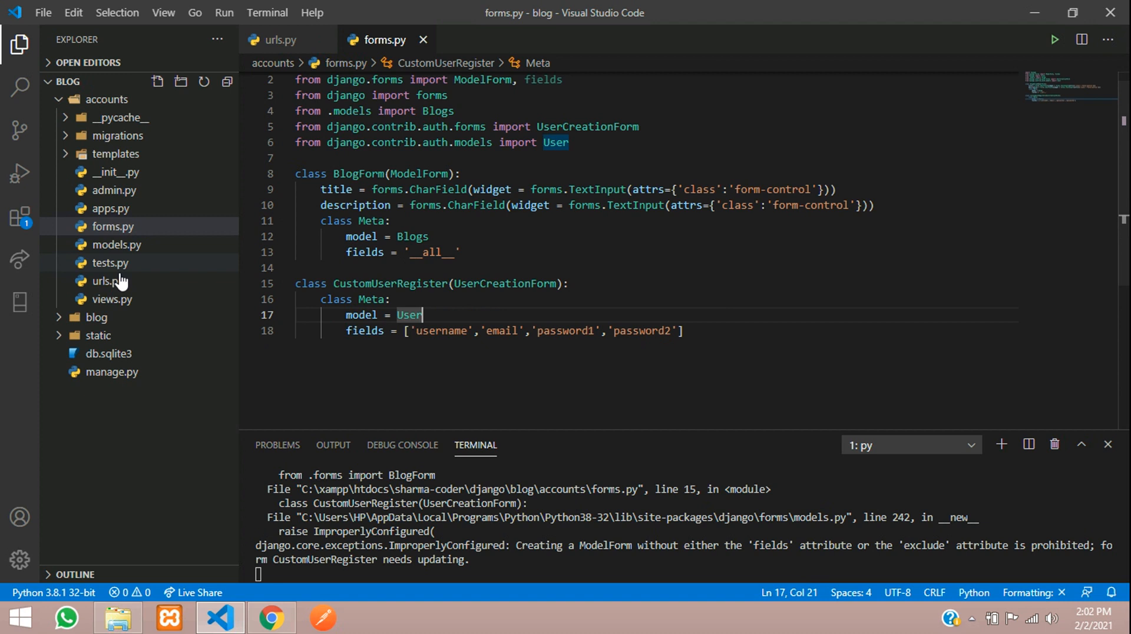
# Step: In views.py import CustomUserRegister and use it in registerPage instead of UserCreationForm
pyautogui.click(112, 299)
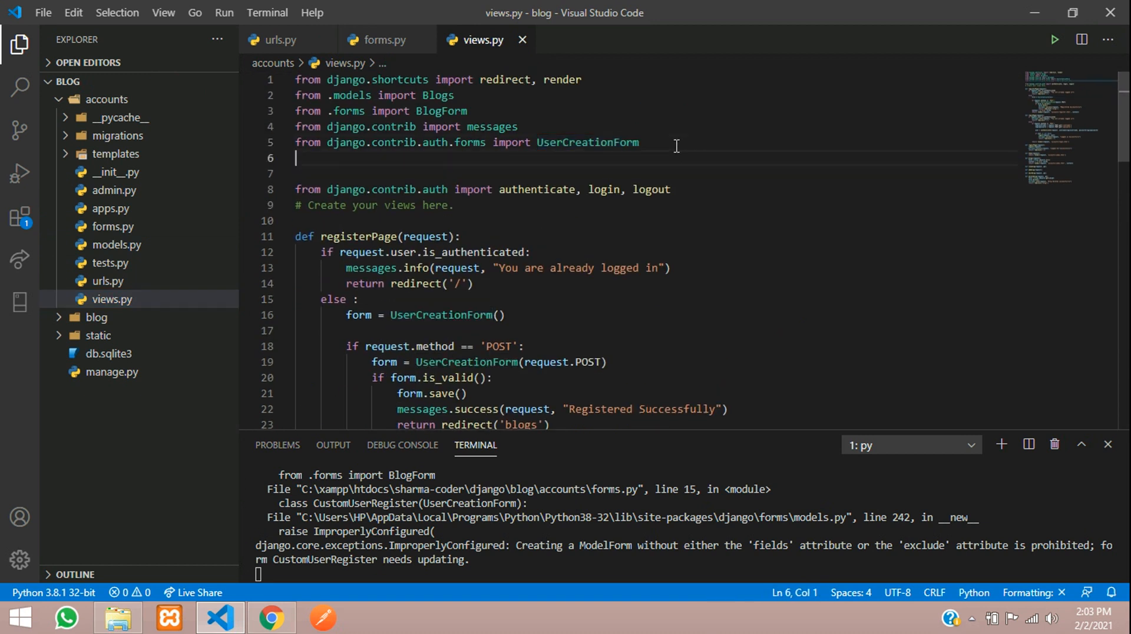
pyautogui.write('d')
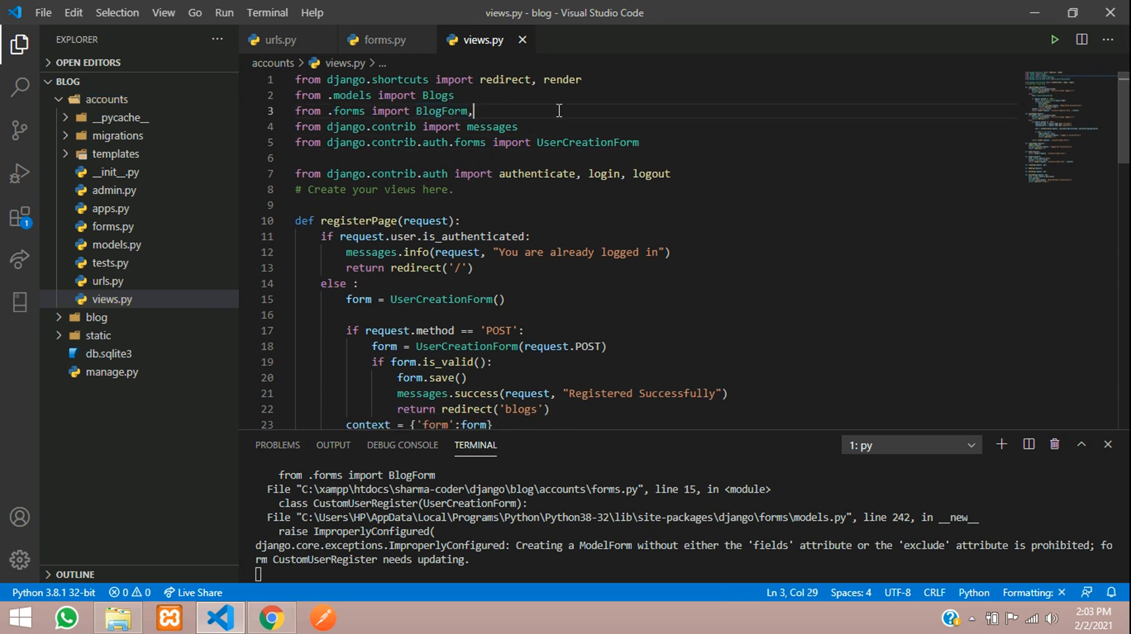
pyautogui.write('CustomUserRegister')
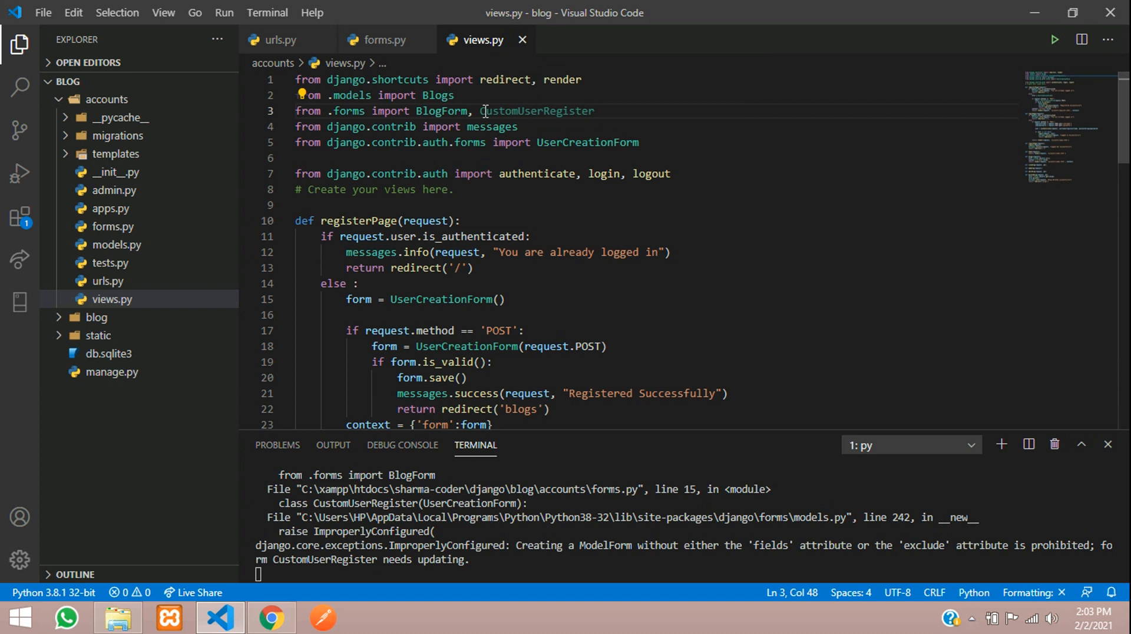
pyautogui.doubleClick(538, 110)
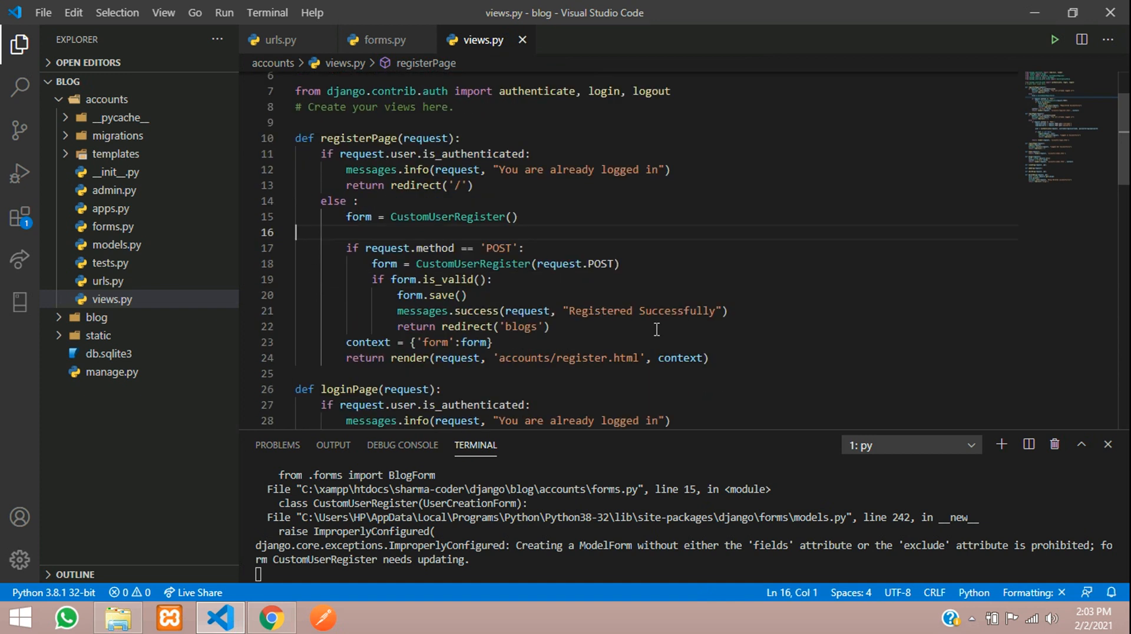
pyautogui.scroll(-3)
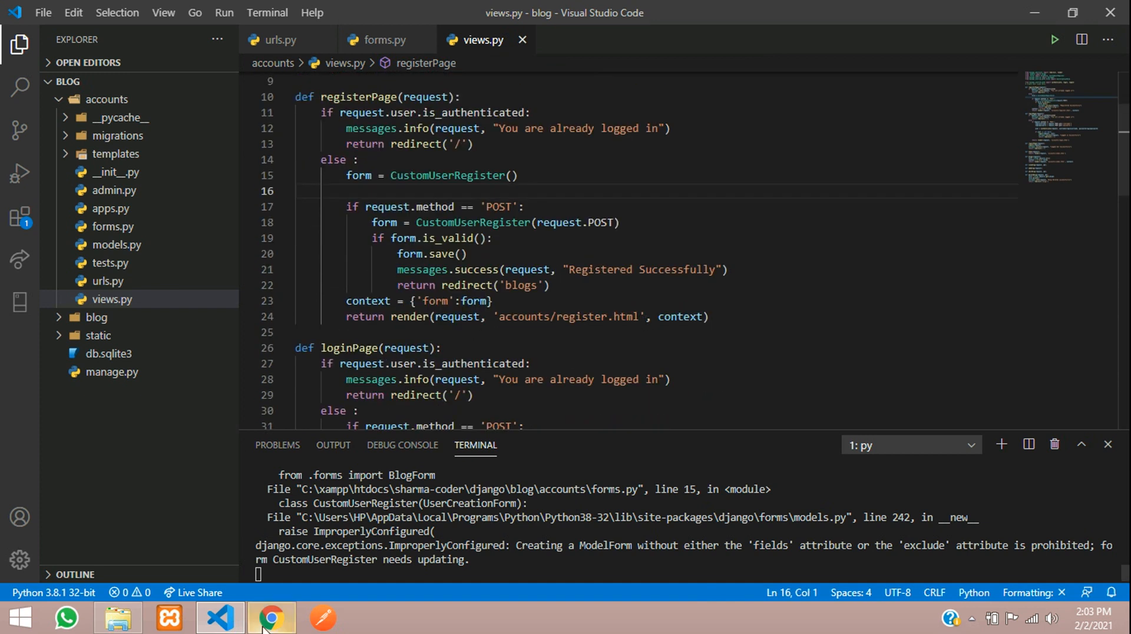
pyautogui.click(270, 616)
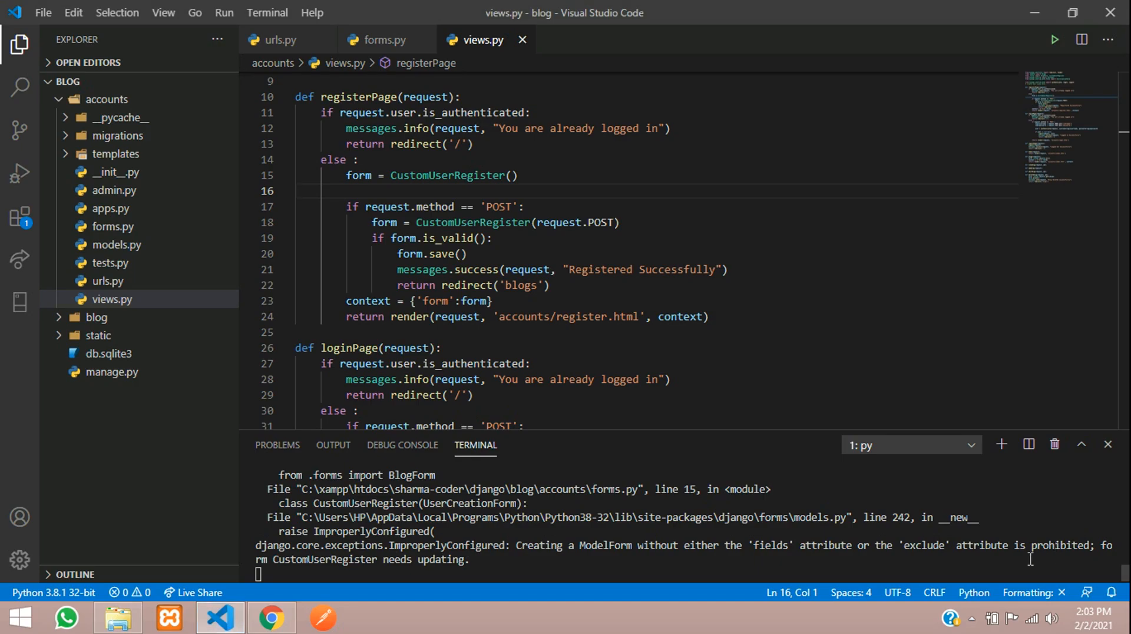
pyautogui.moveTo(480, 559)
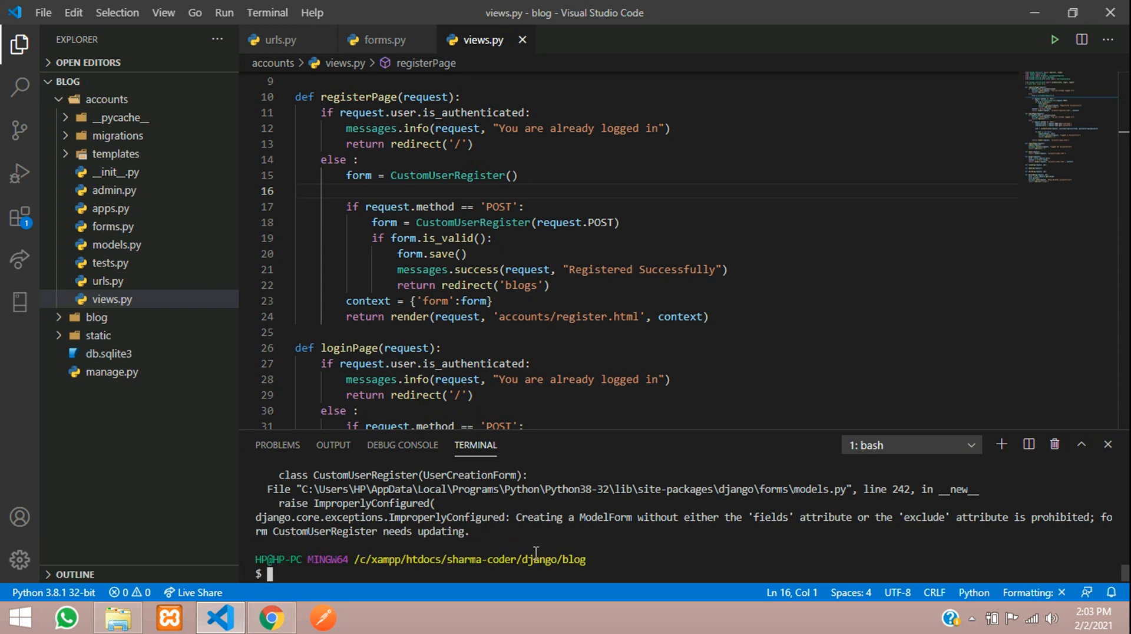
# Step: Restart the dev server with 'py manage.py runserver' and switch to Chrome
pyautogui.write('py manage.py runserver')
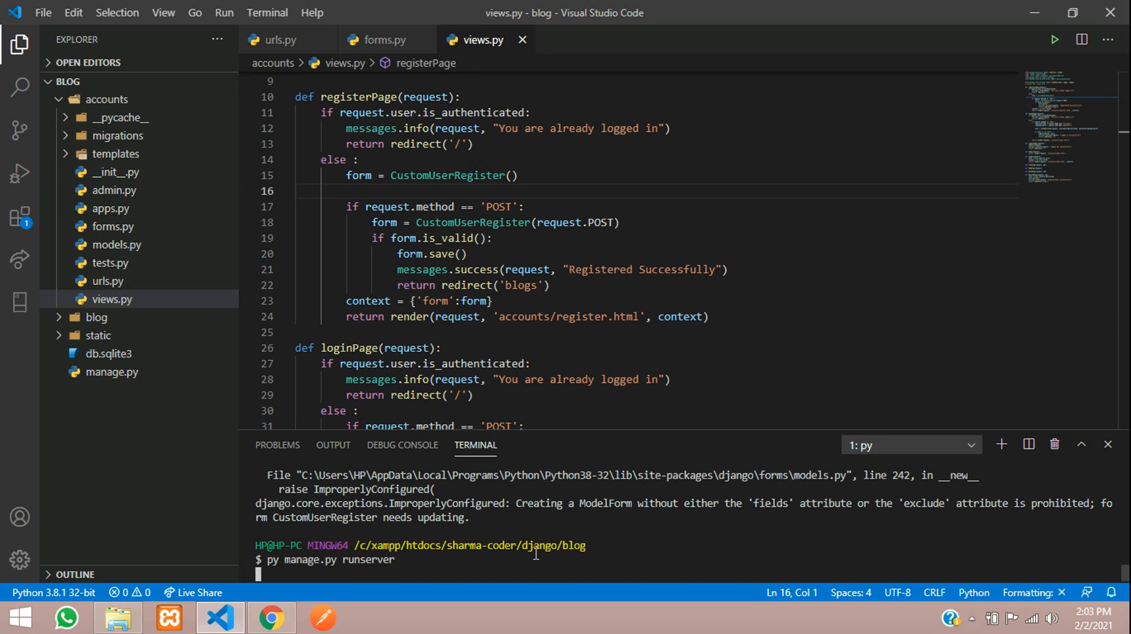
pyautogui.moveTo(516, 518)
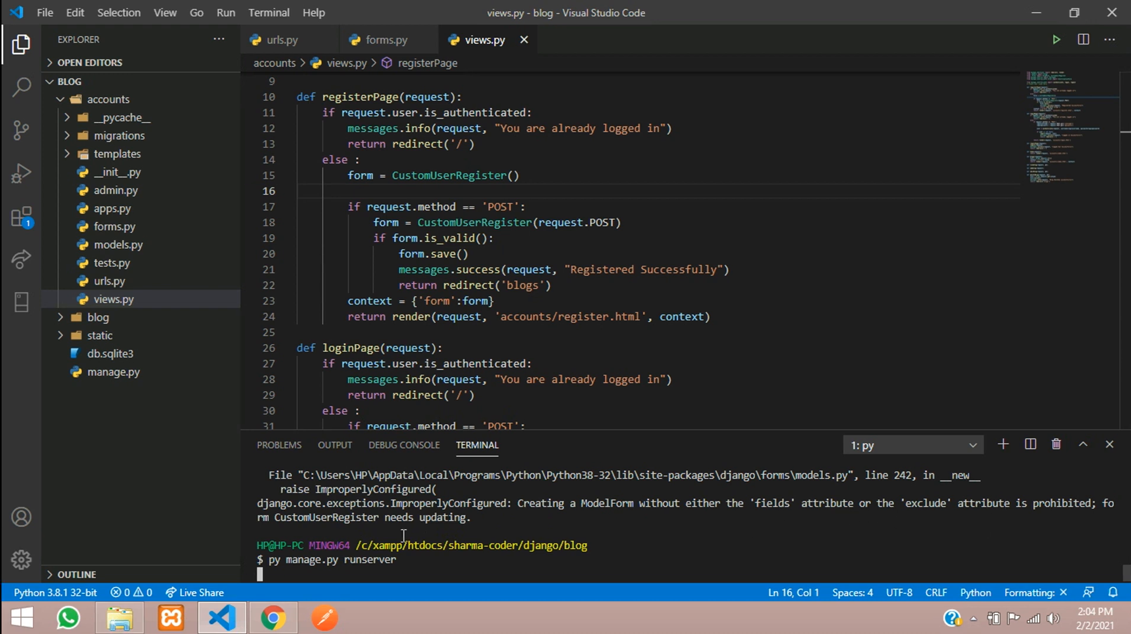
pyautogui.moveTo(424, 517)
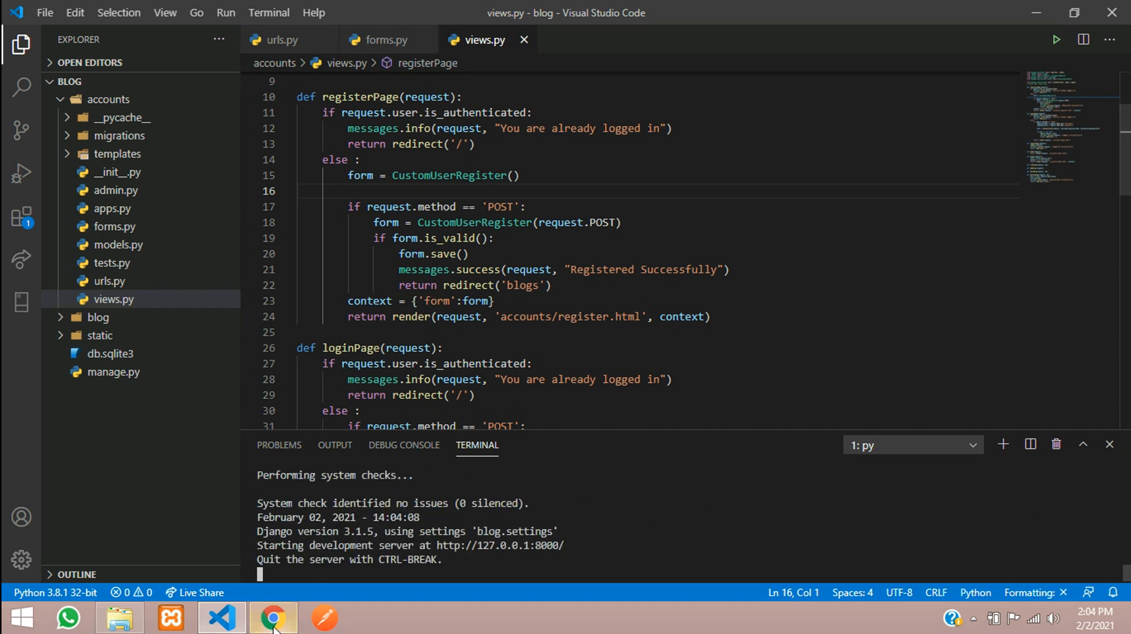
pyautogui.click(273, 616)
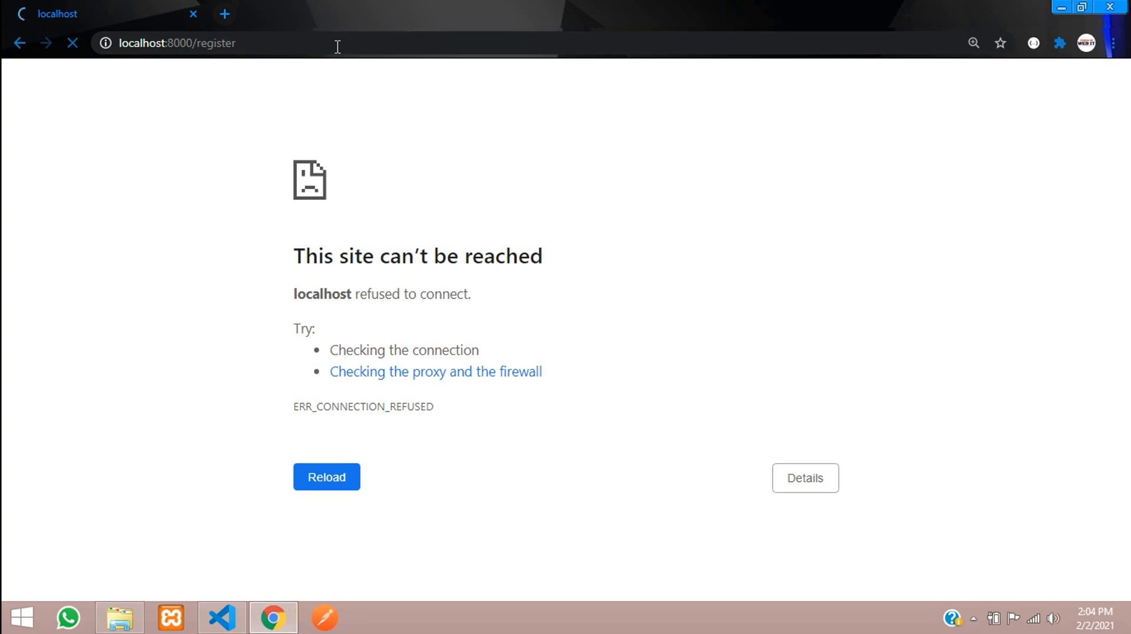
# Step: Reload the register page and try the still-unstyled Username input
pyautogui.click(326, 476)
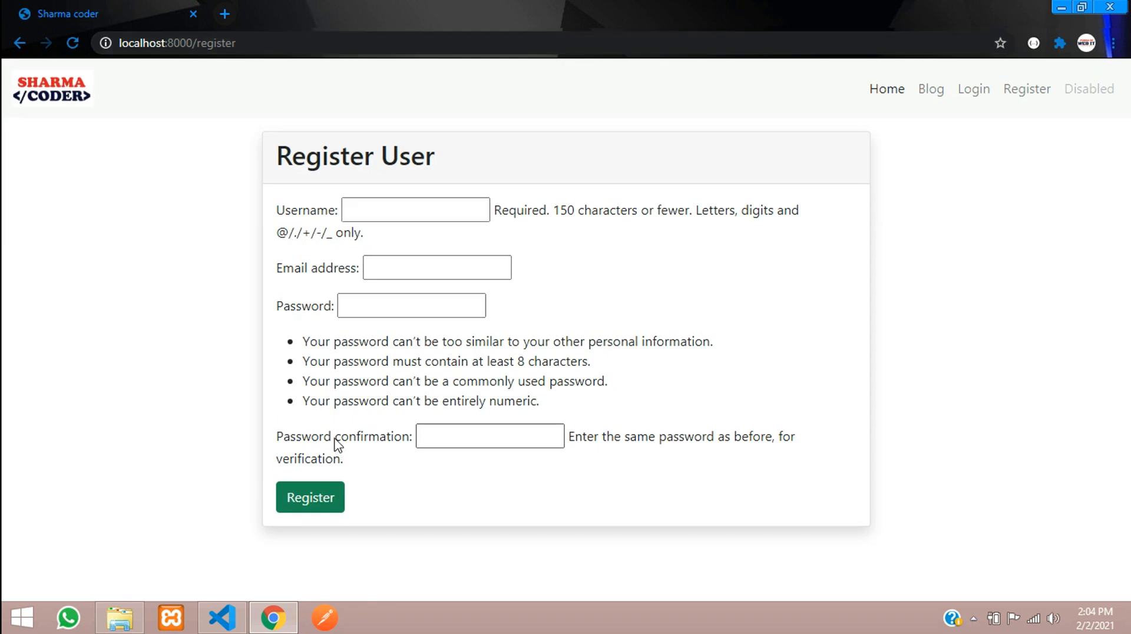
pyautogui.click(415, 208)
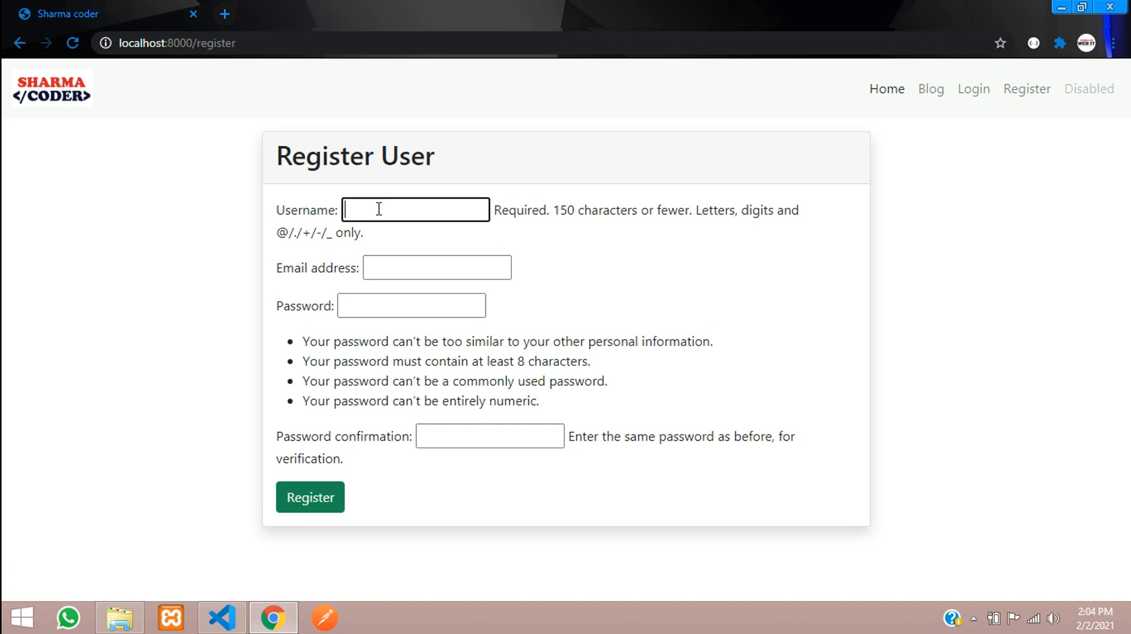
pyautogui.click(436, 268)
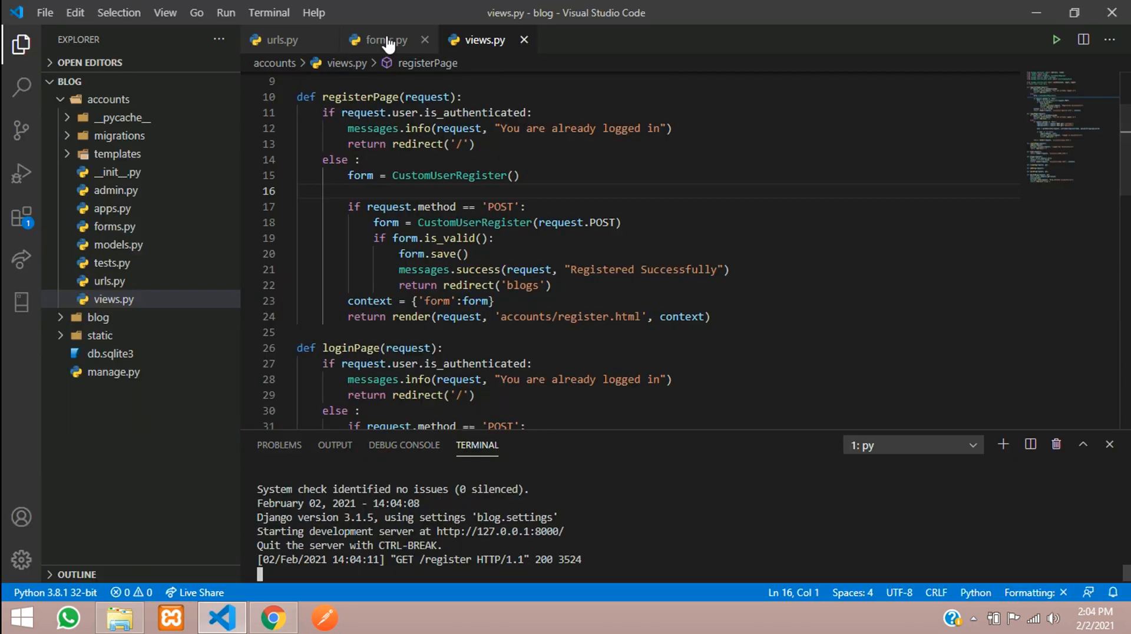
# Step: In forms.py add a username CharField with a TextInput of class form-control
pyautogui.click(385, 39)
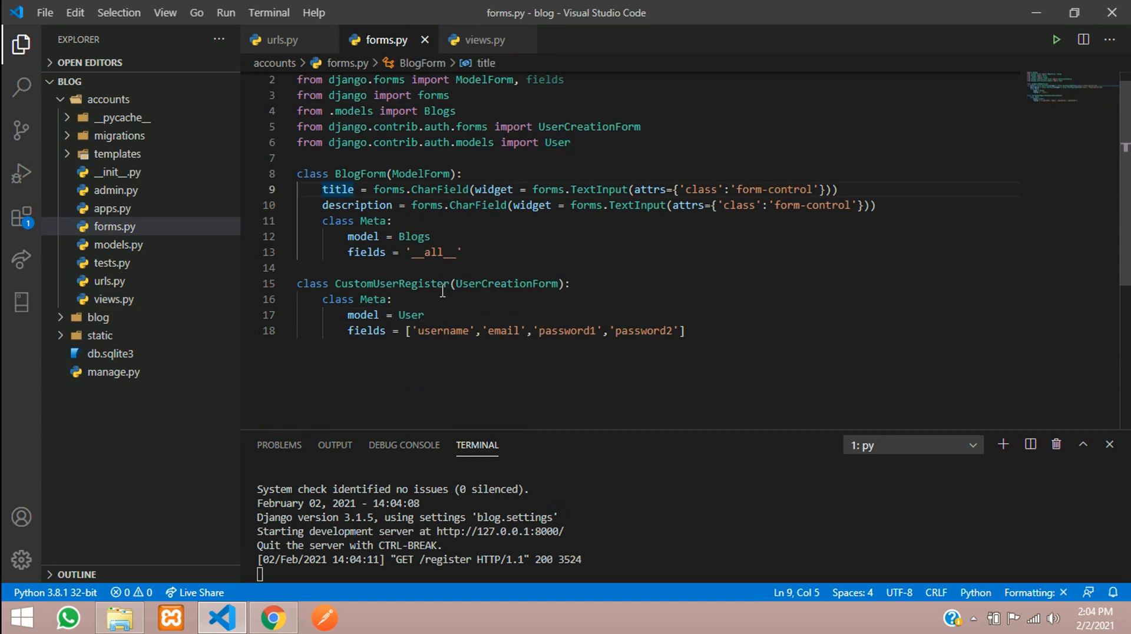
pyautogui.write("title = forms.CharField(widget = forms.TextInput(attrs={'class':'form-control'}))")
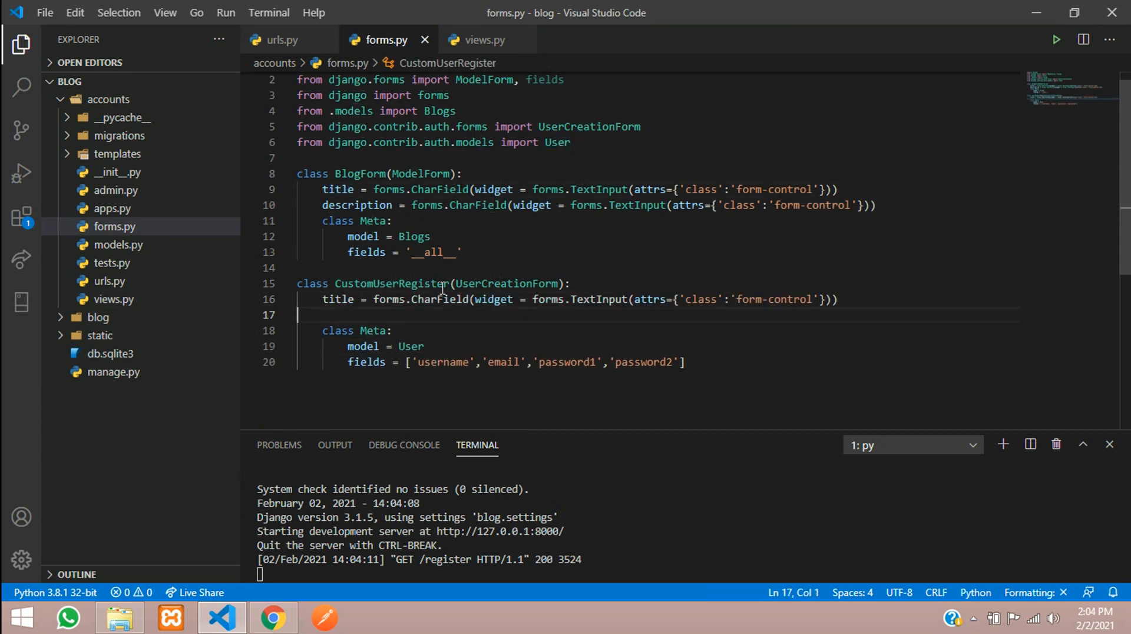
pyautogui.doubleClick(338, 300)
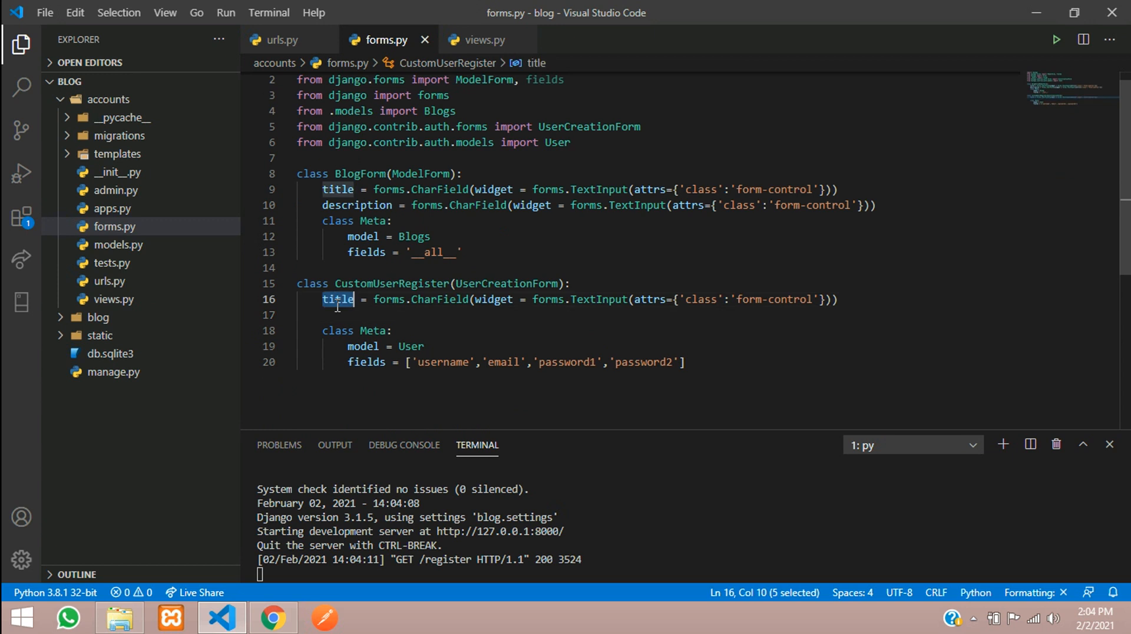
pyautogui.write('username')
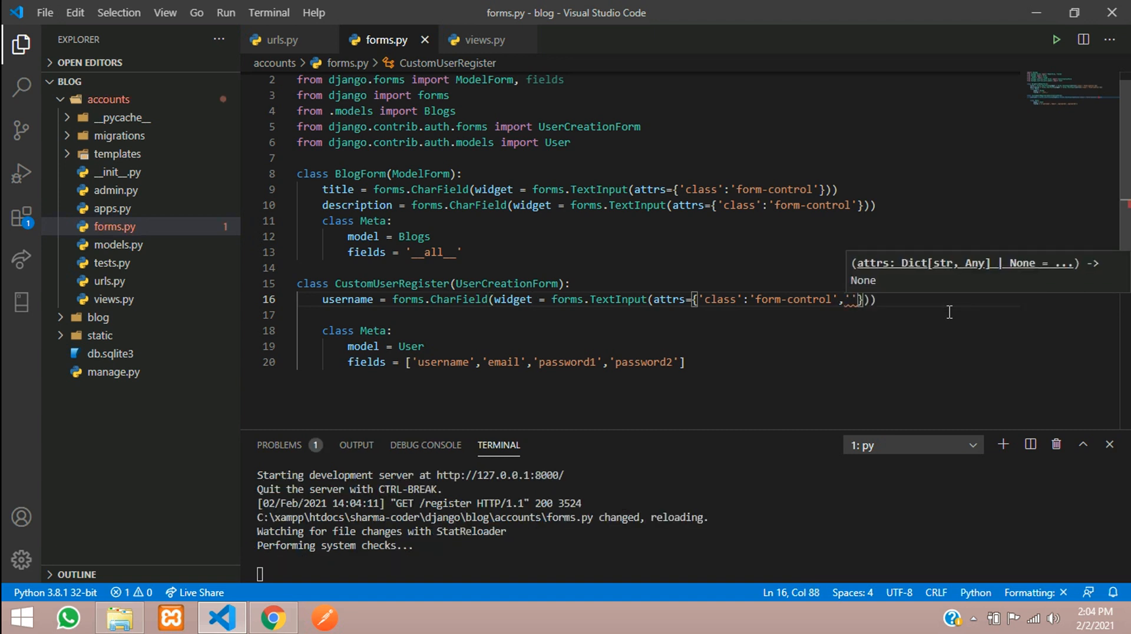
# Step: Give the username widget an 'Enter Username' placeholder
pyautogui.write('placeholder')
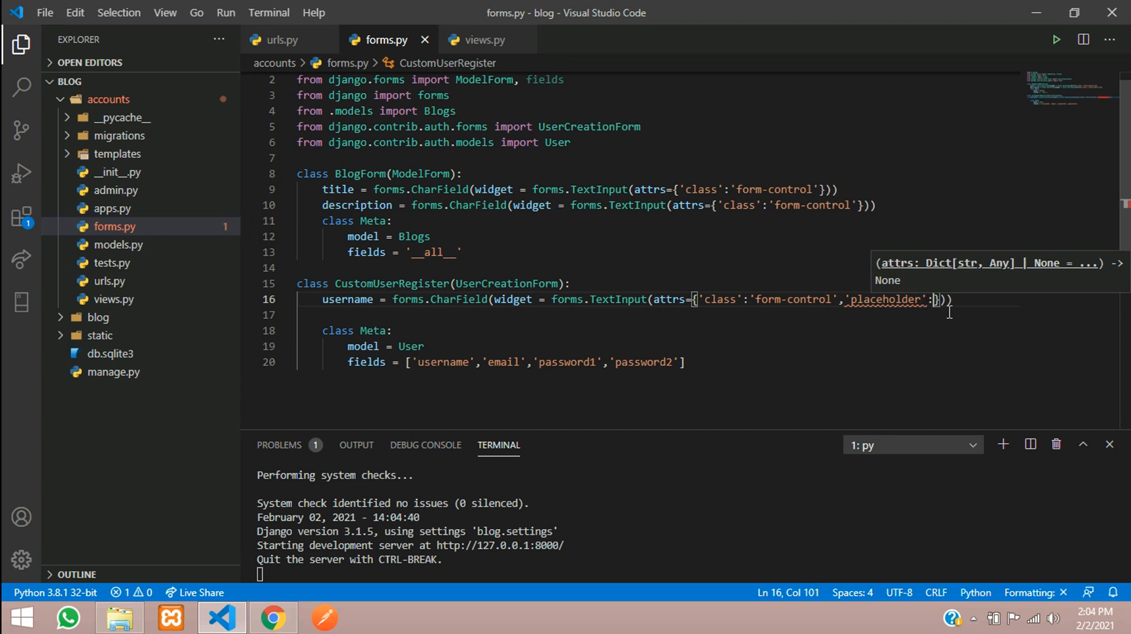
pyautogui.write("E'")
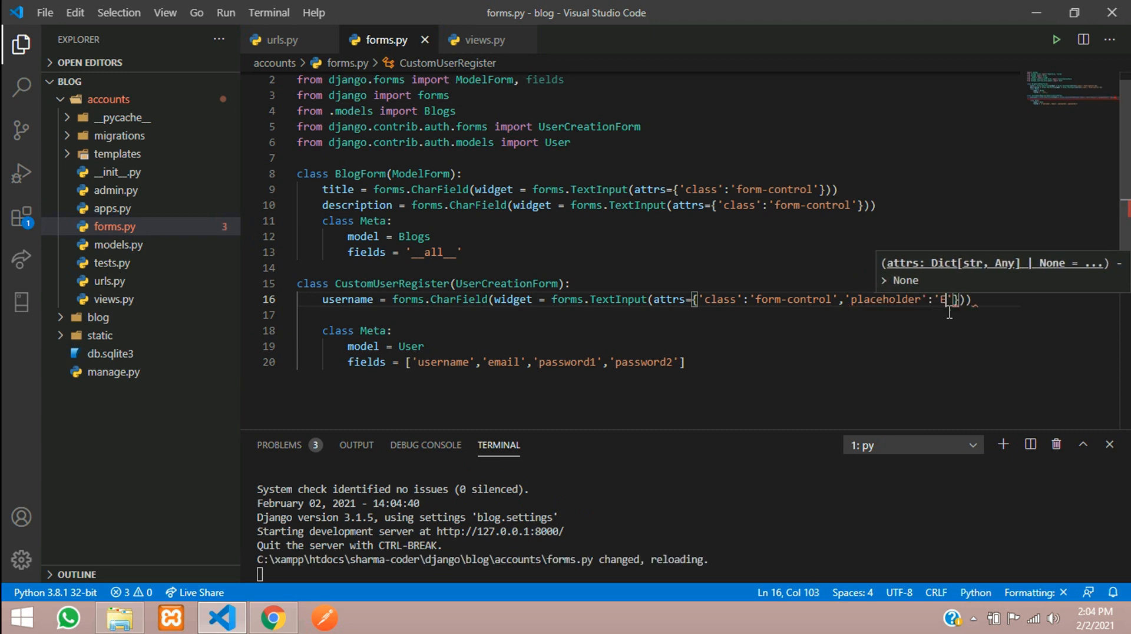
pyautogui.write('nter Usernam')
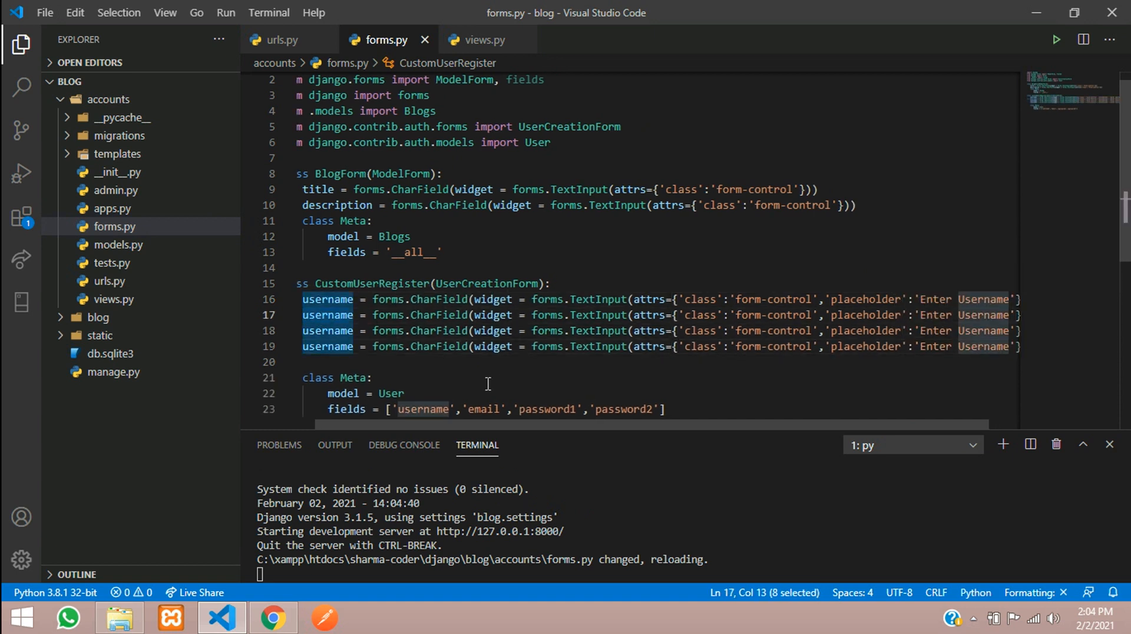
# Step: Rename the duplicated fields to email and password1 with placeholders 'Enter email' and 'Enter password'
pyautogui.write('email')
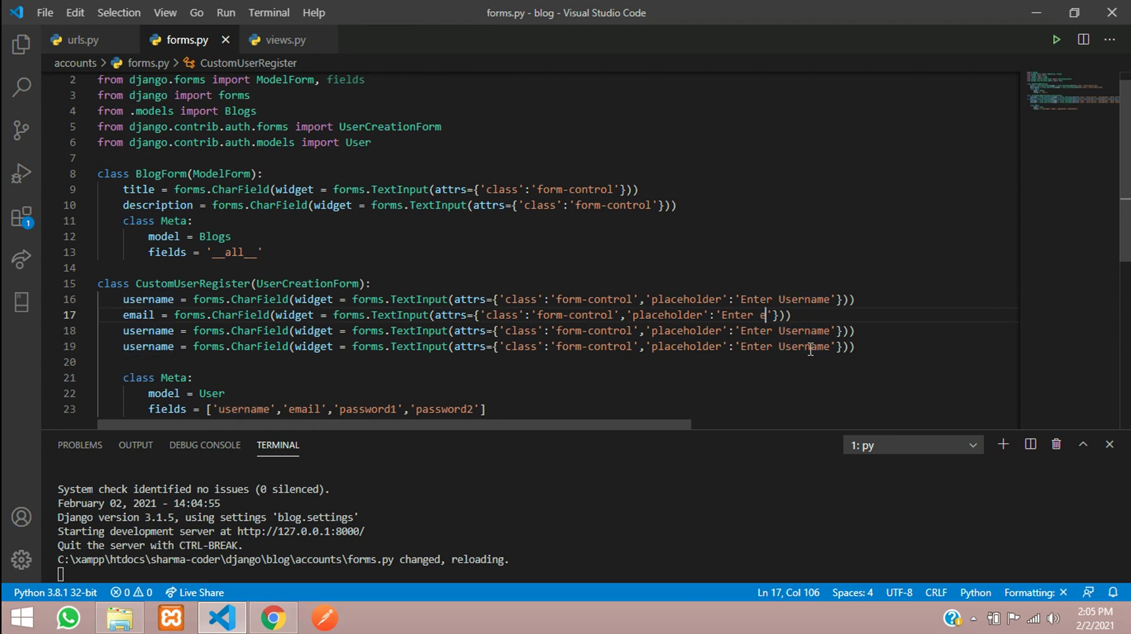
pyautogui.write('mail')
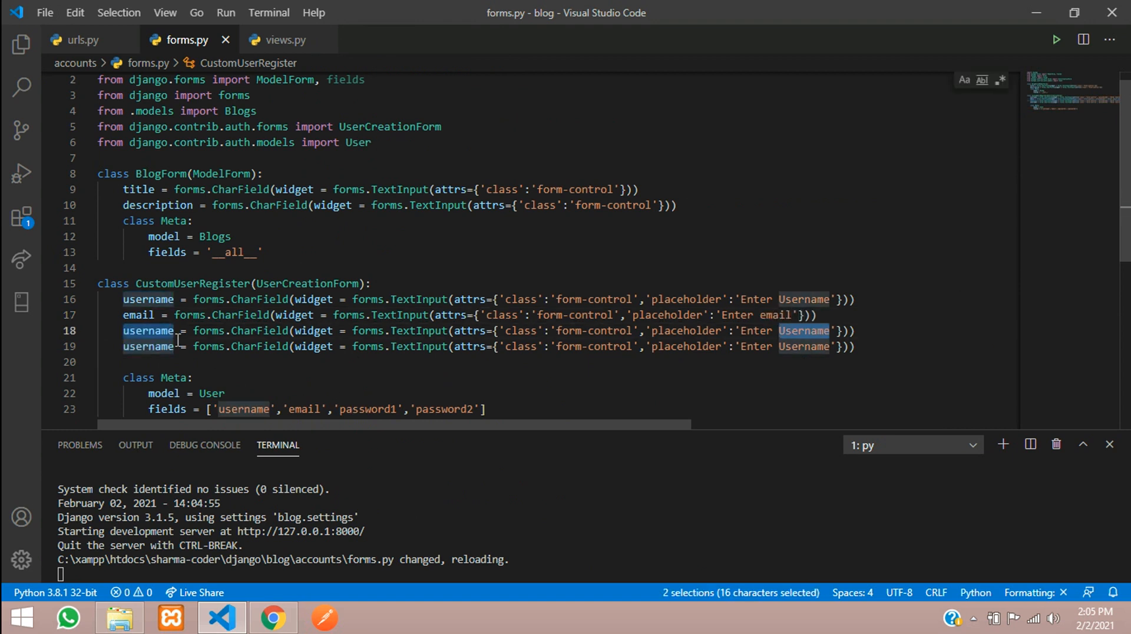
pyautogui.write('Pas')
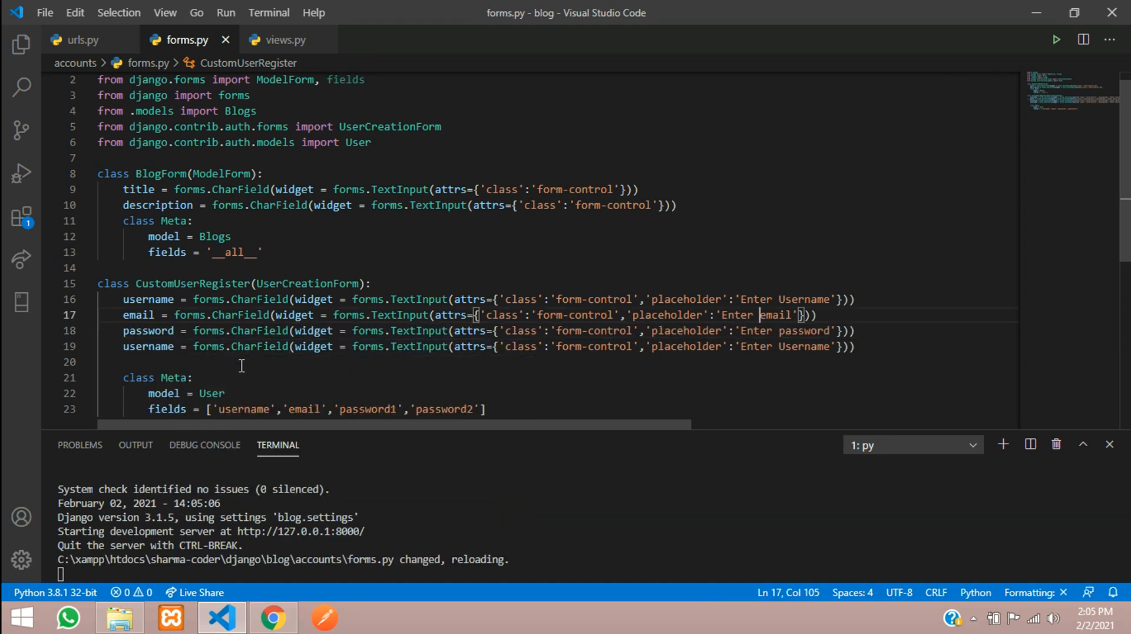
# Step: Rename the last field to password2 with placeholder 'Confirm Password'
pyautogui.doubleClick(147, 346)
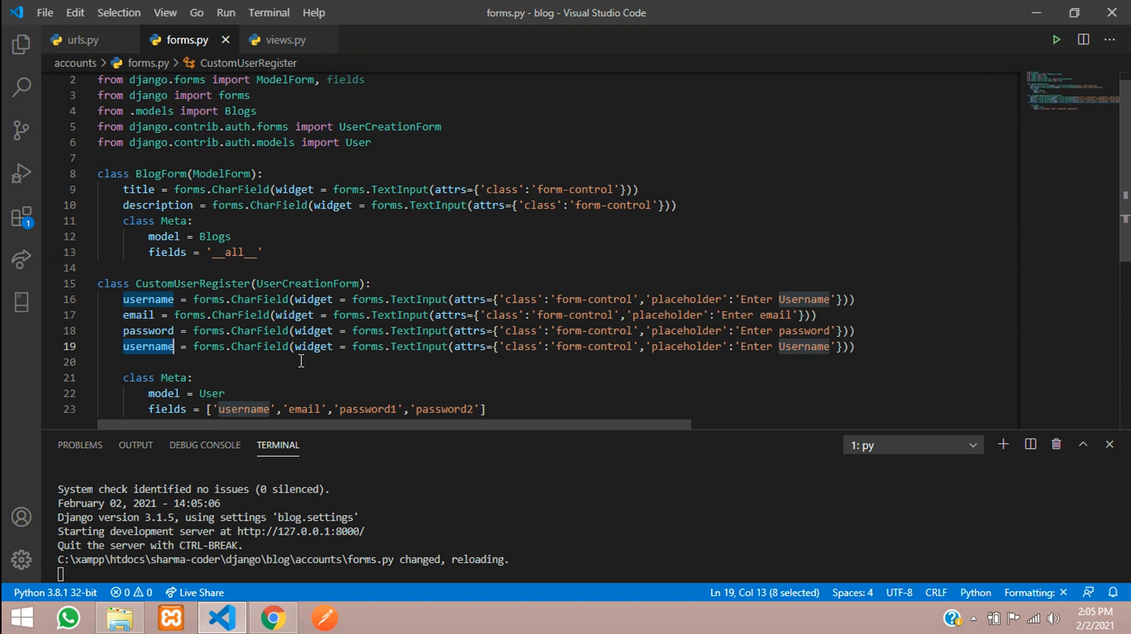
pyautogui.write('pas')
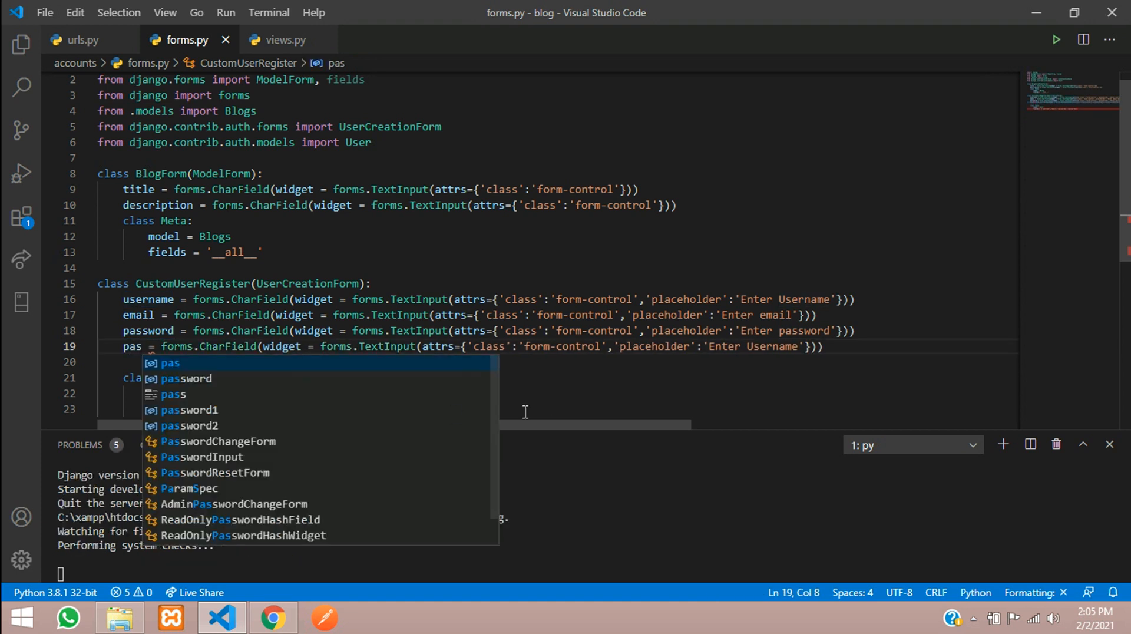
pyautogui.write('password2')
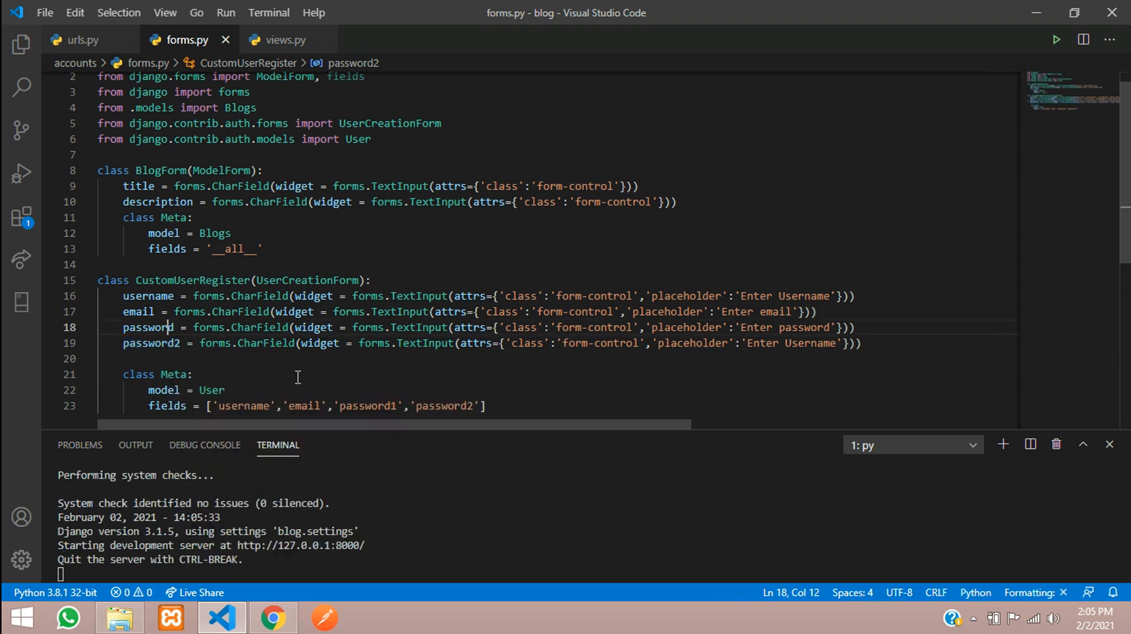
pyautogui.write('1')
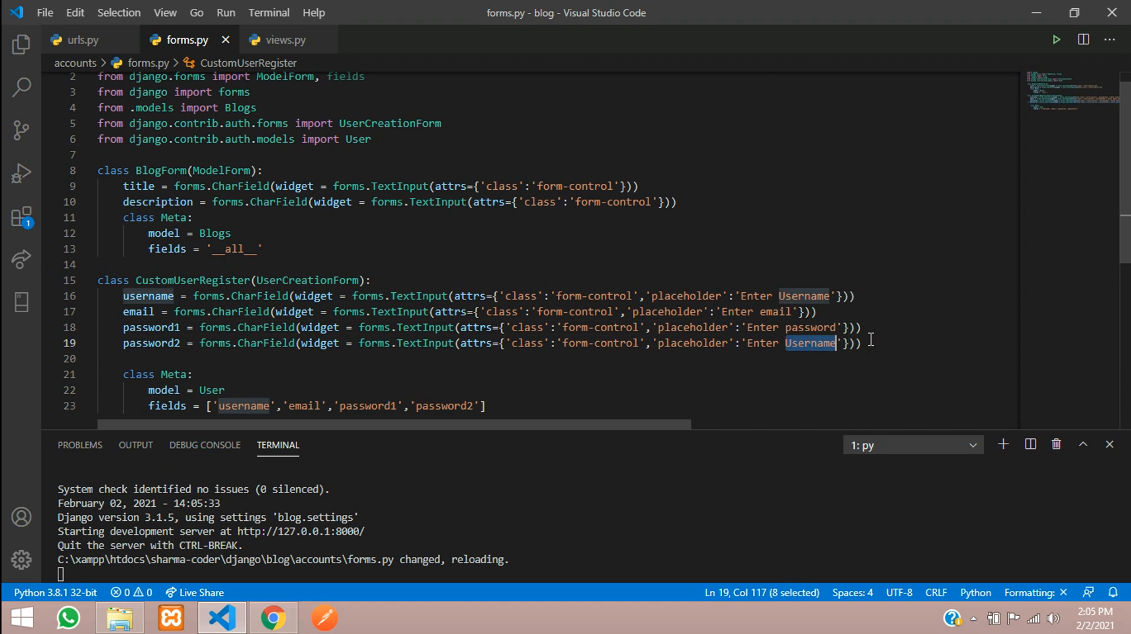
pyautogui.write('Confirm')
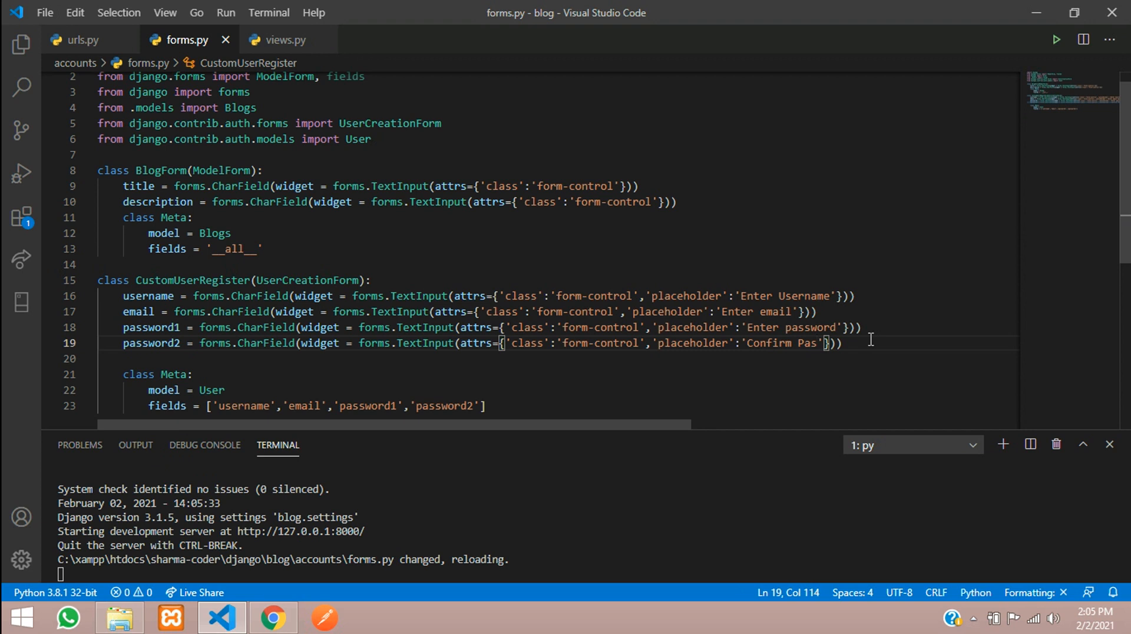
pyautogui.write('sword')
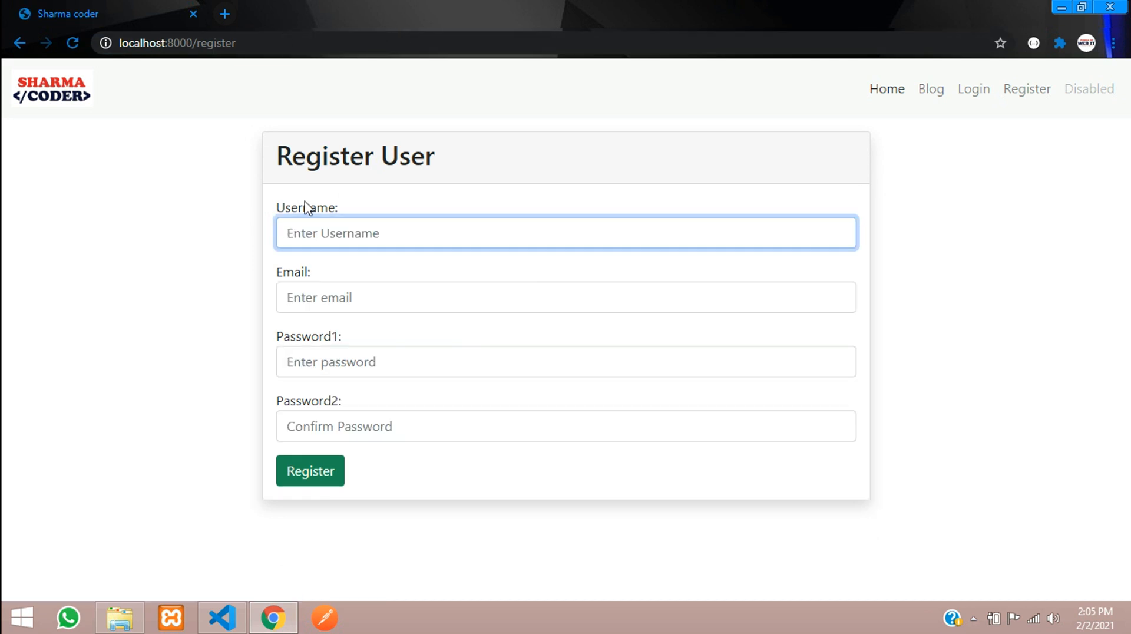
pyautogui.moveTo(269, 294)
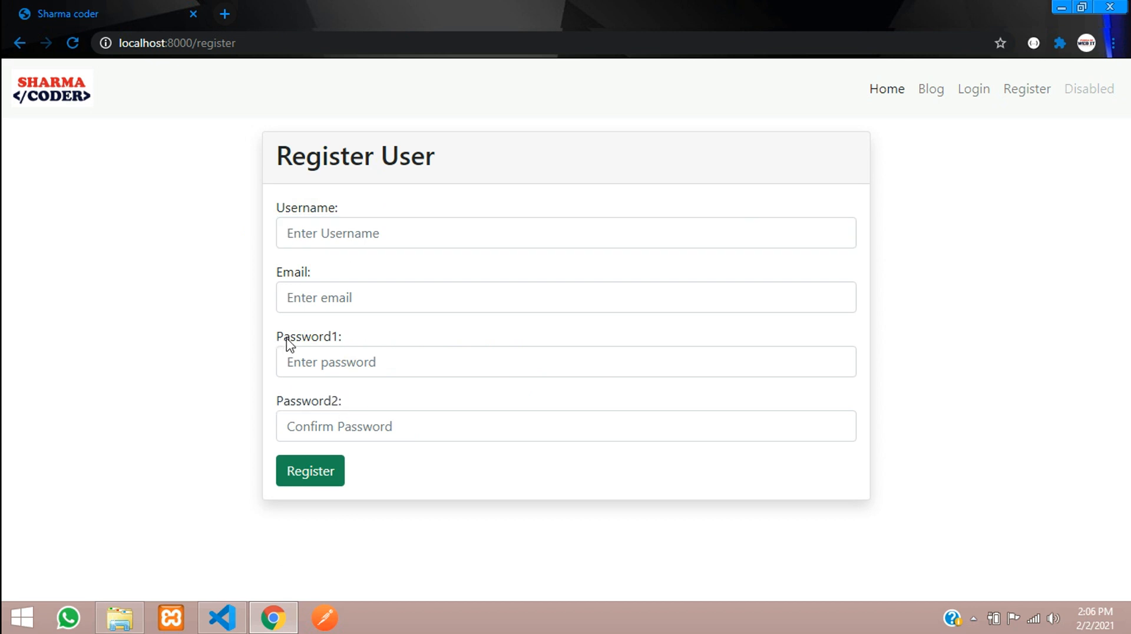
# Step: Return to the code editor after checking the styled register page in Chrome
pyautogui.click(225, 616)
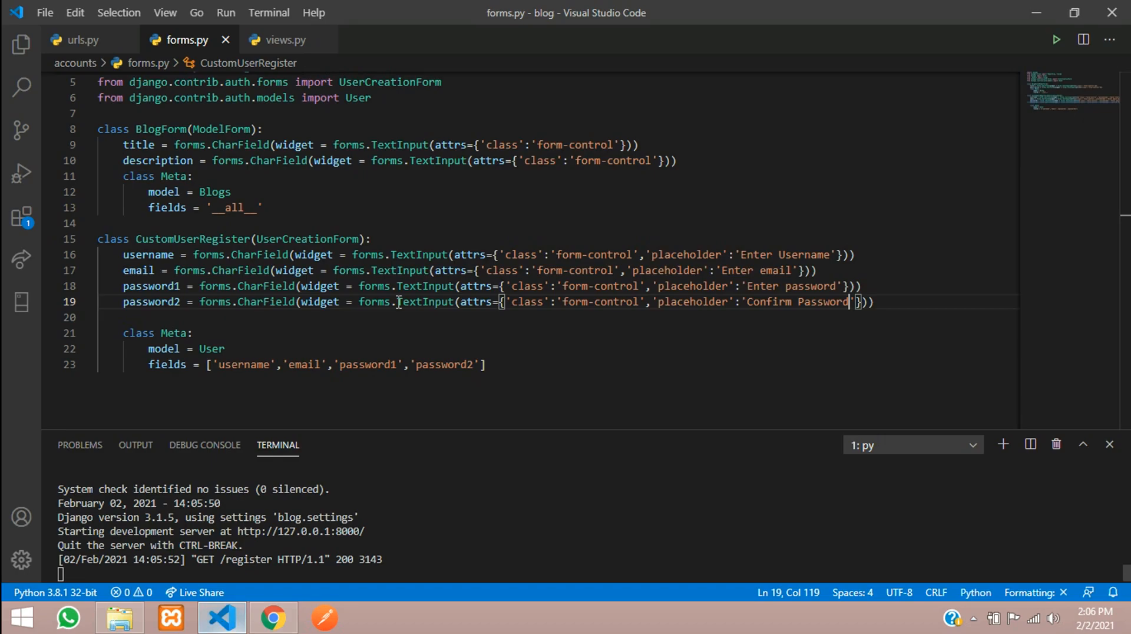
# Step: In register.html replace form.as_p with {{form.username}}, check it in Chrome, and duplicate the line
pyautogui.click(19, 55)
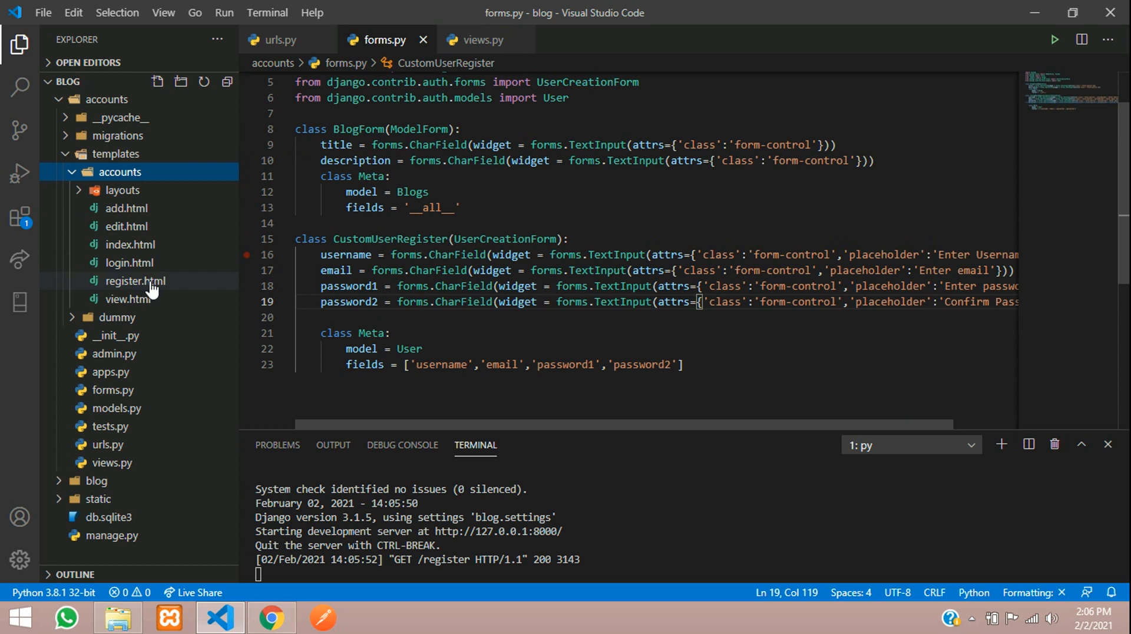
pyautogui.click(134, 280)
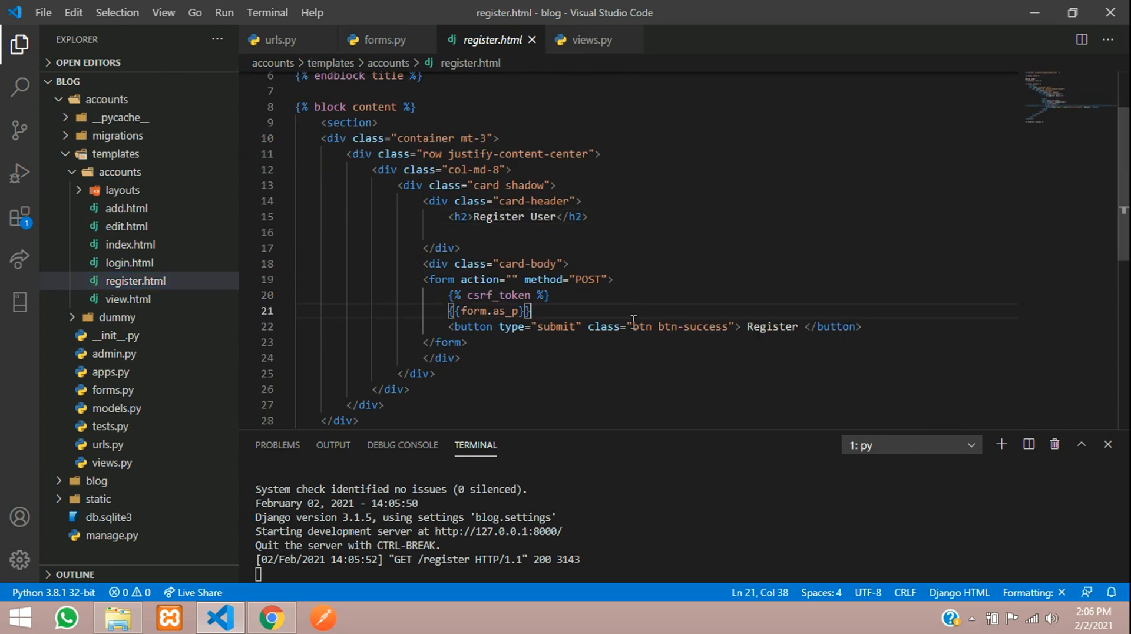
pyautogui.doubleClick(507, 311)
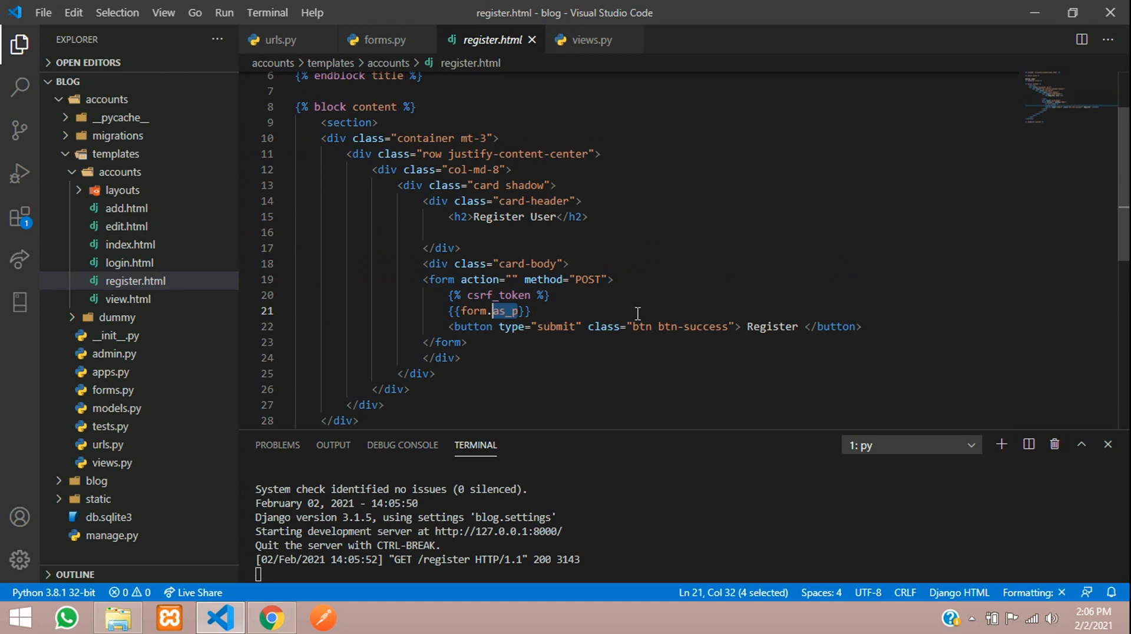
pyautogui.write('username')
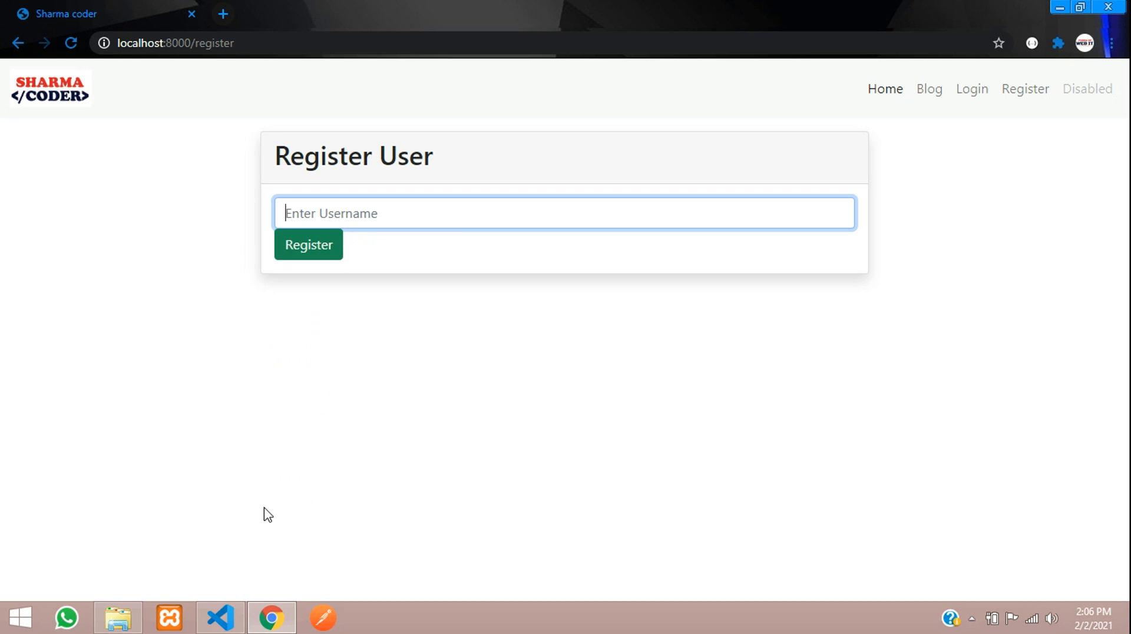
pyautogui.click(220, 617)
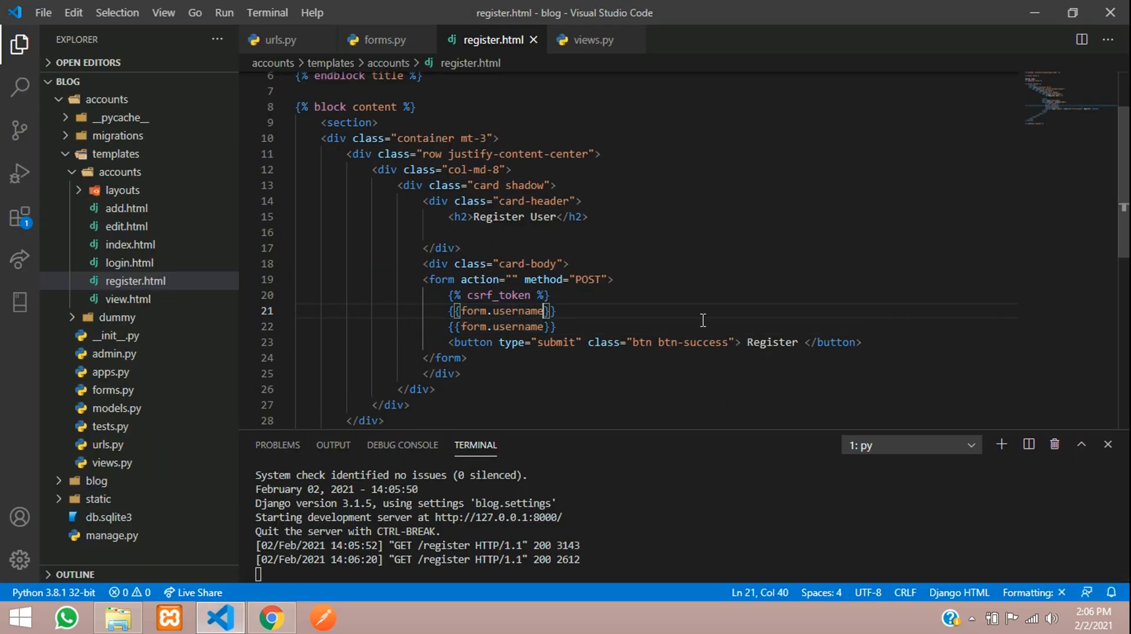
# Step: Add a <label>Username</label> tag above the username field, discarding the h4 attempt
pyautogui.write('.label')
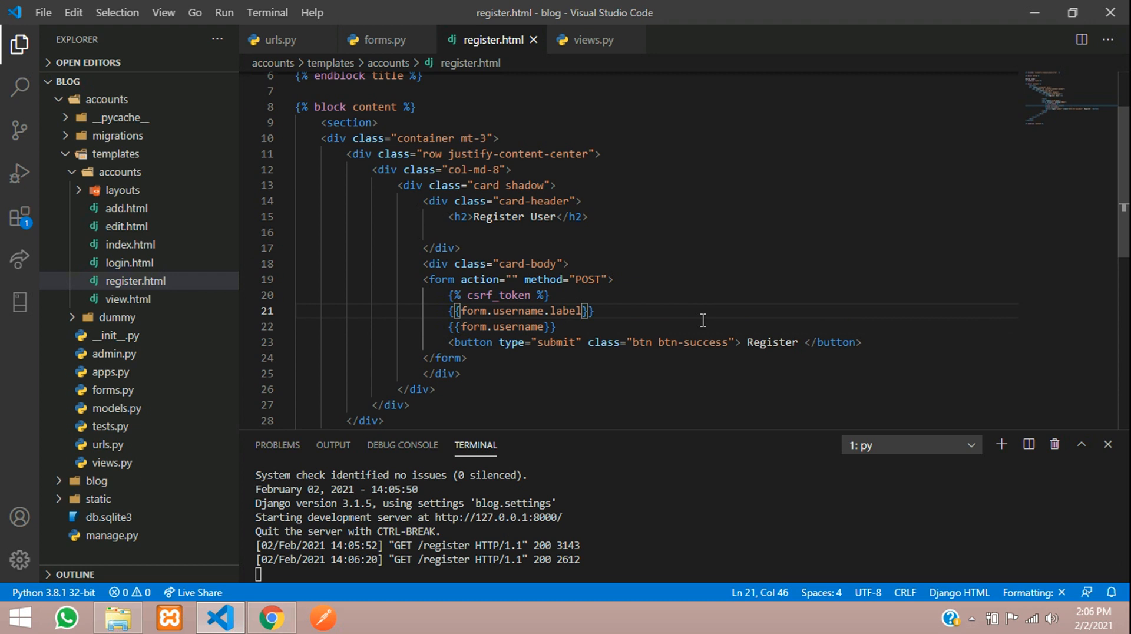
pyautogui.click(271, 616)
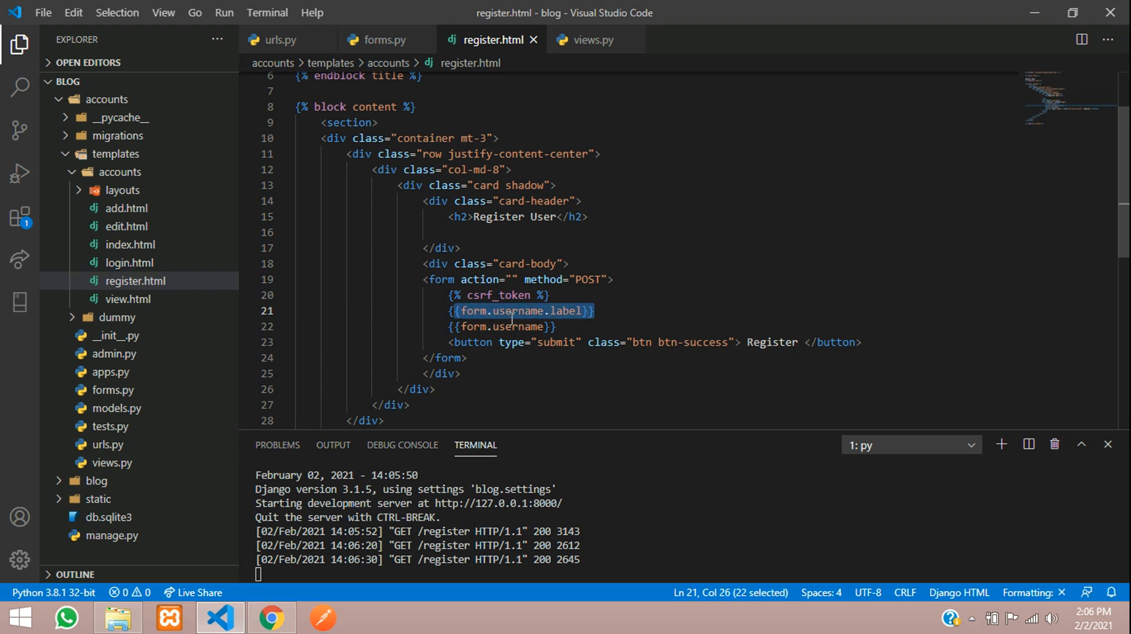
pyautogui.write('h4>')
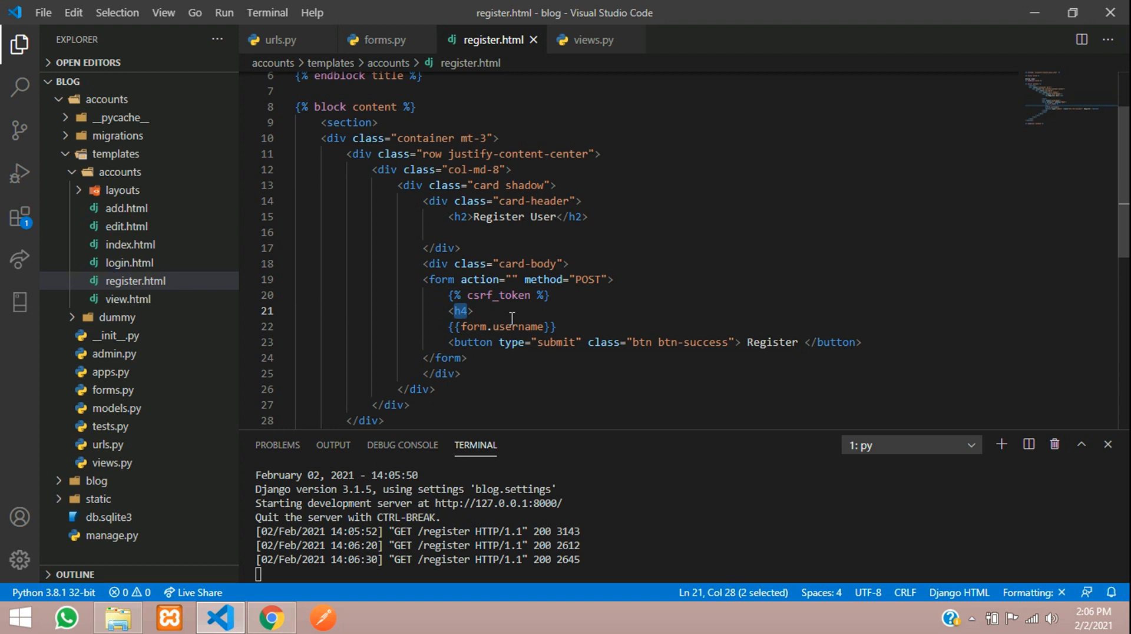
pyautogui.press('Delete')
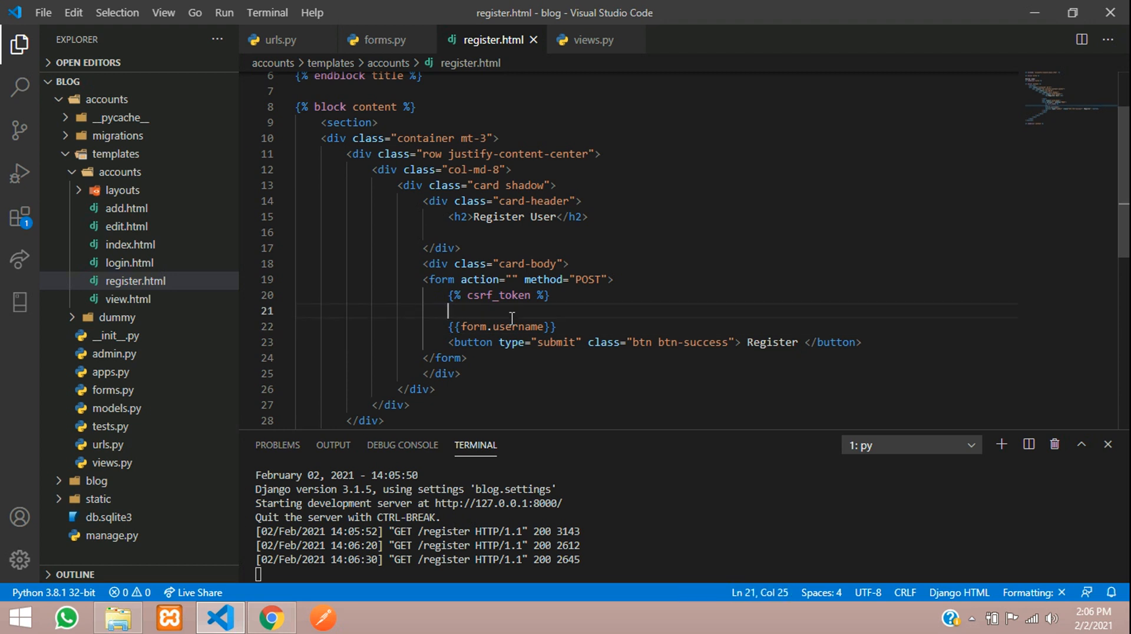
pyautogui.write('label')
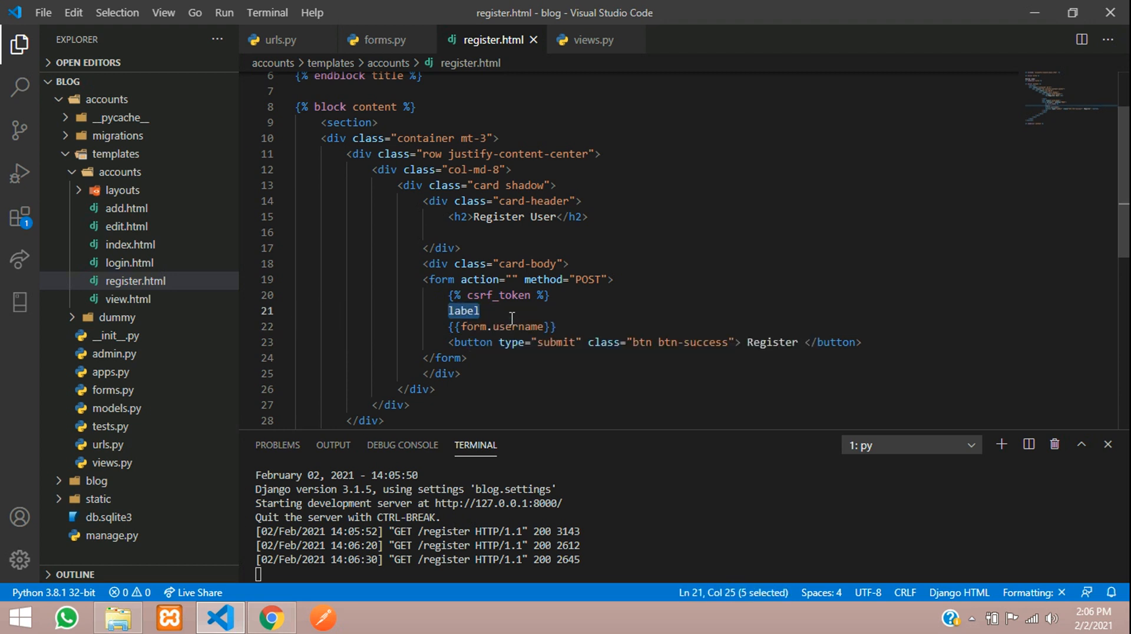
pyautogui.write('<label>')
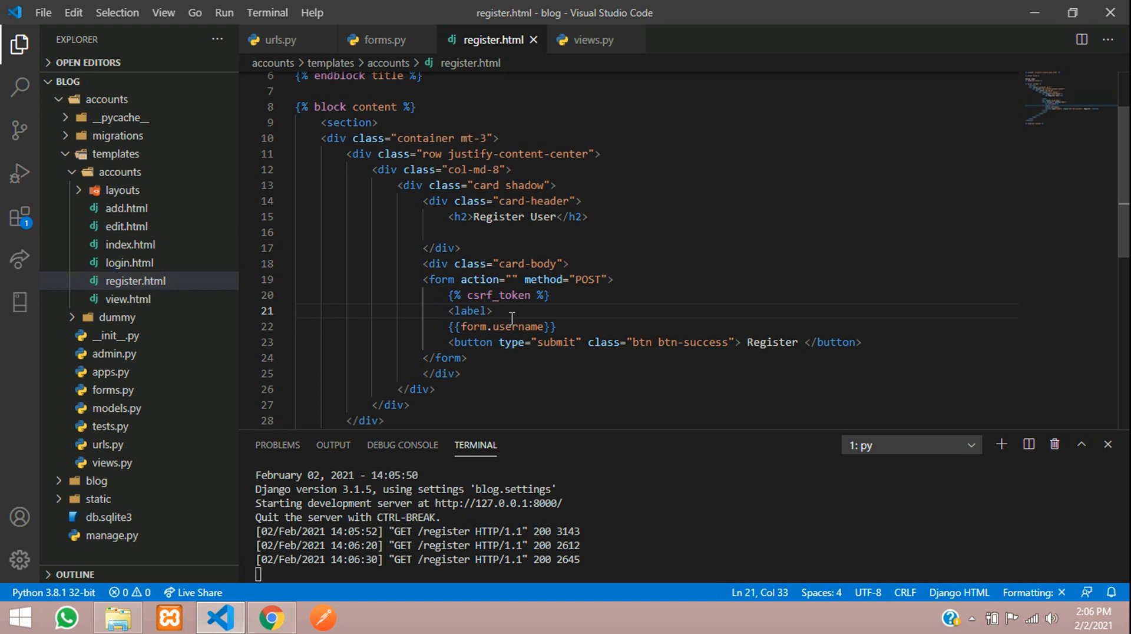
pyautogui.write('User')
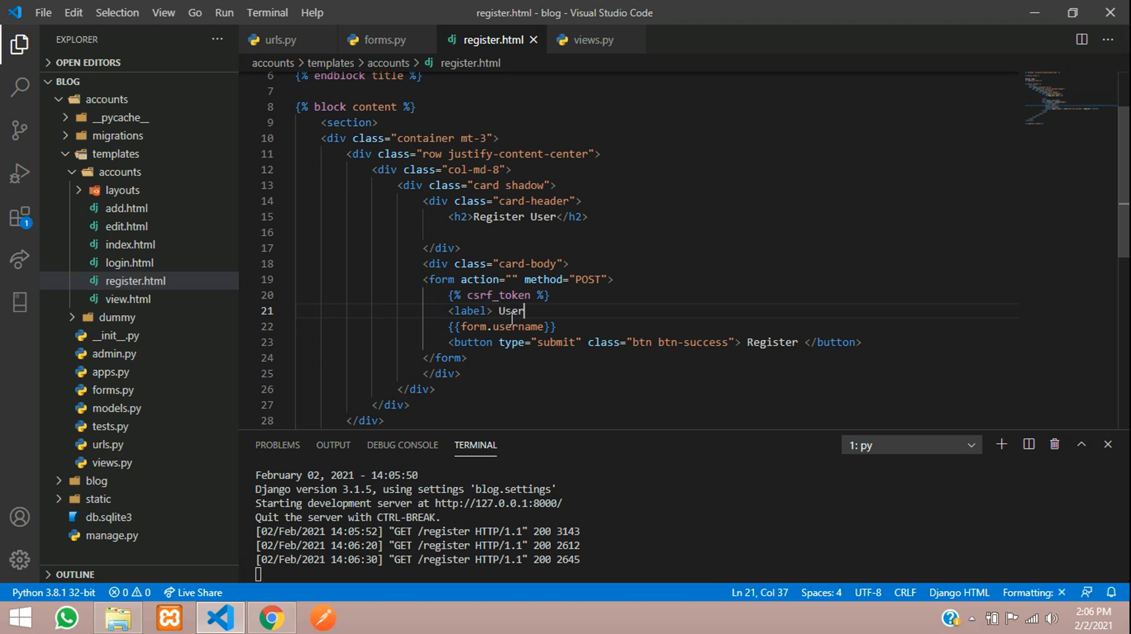
pyautogui.write('name</label>')
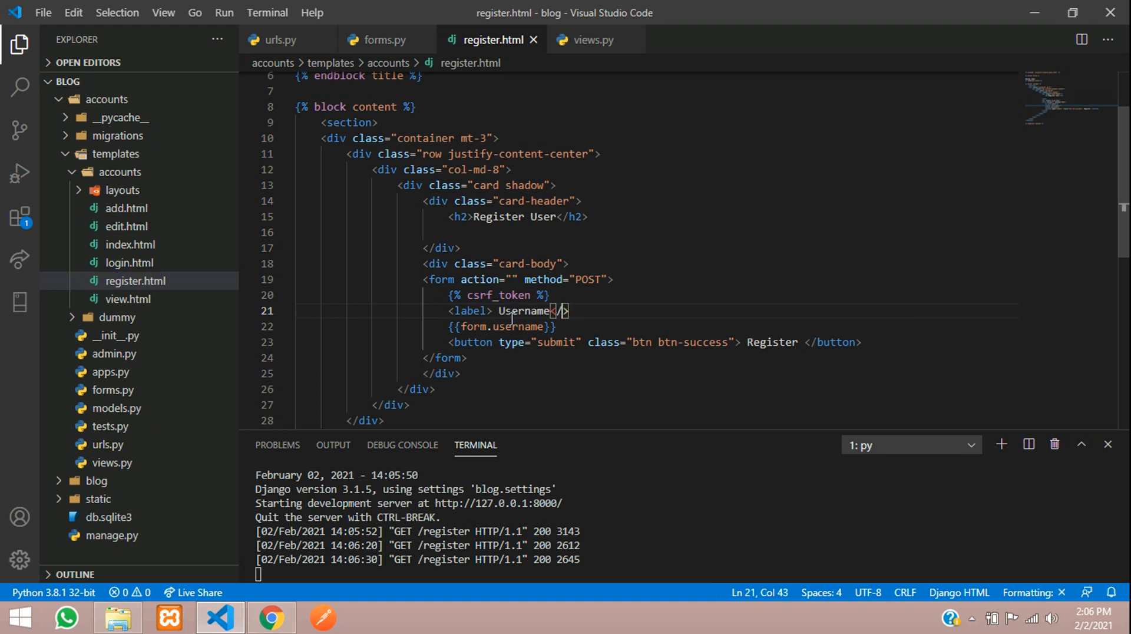
# Step: Add Email, Enter Password and Confirm Password labels with form.email, form.password1 and form.password2 fields
pyautogui.write('label')
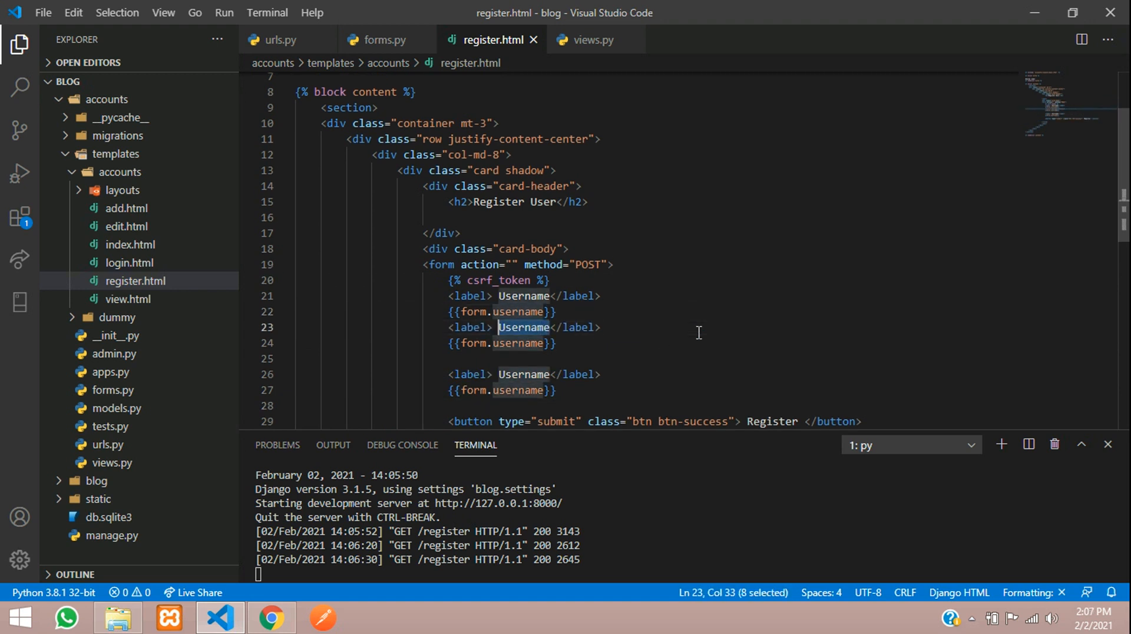
pyautogui.write('Email')
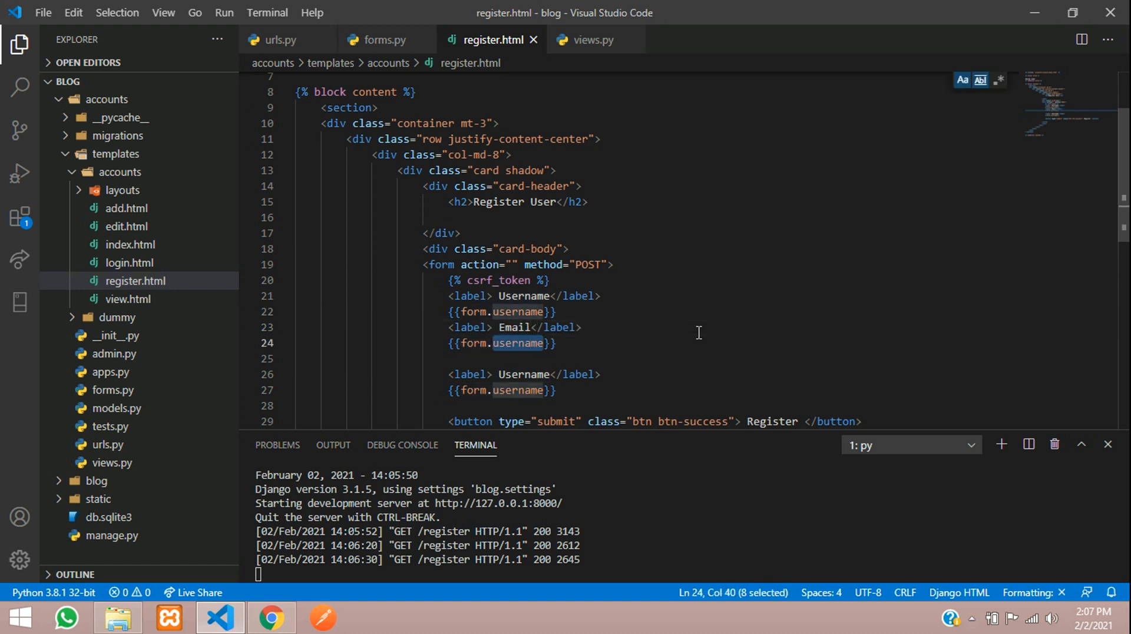
pyautogui.write('email')
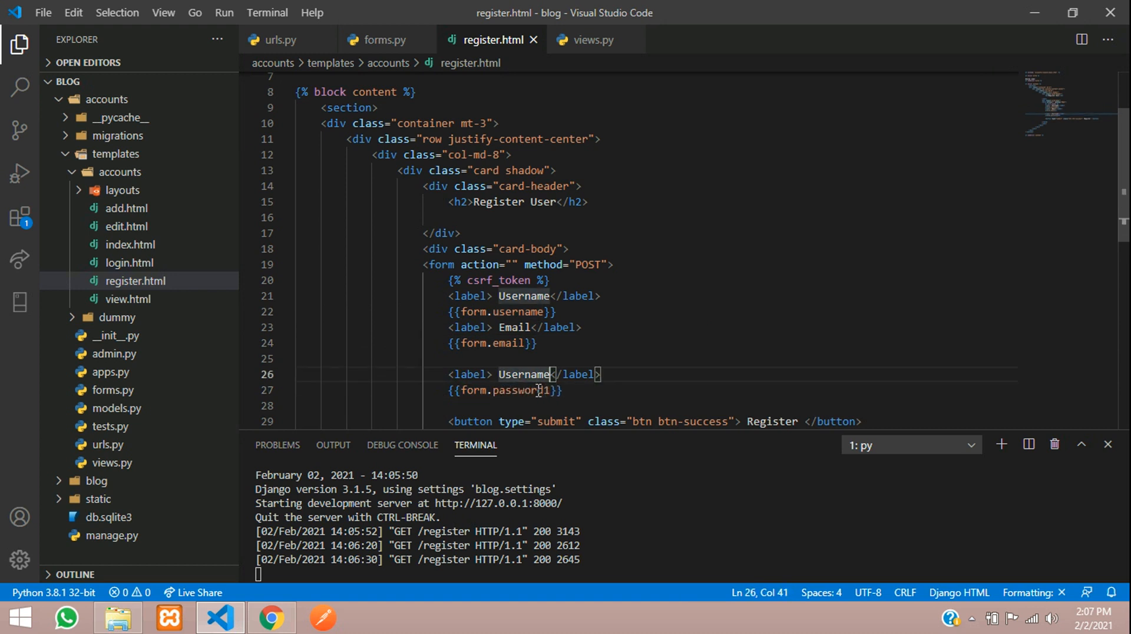
pyautogui.write('Enter')
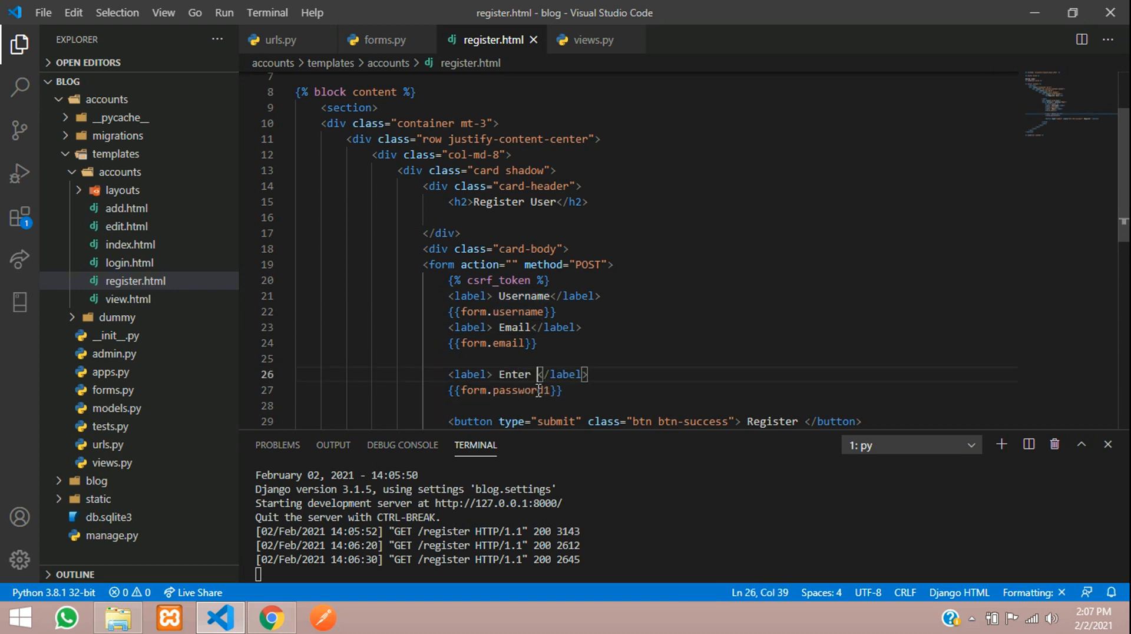
pyautogui.write('Password')
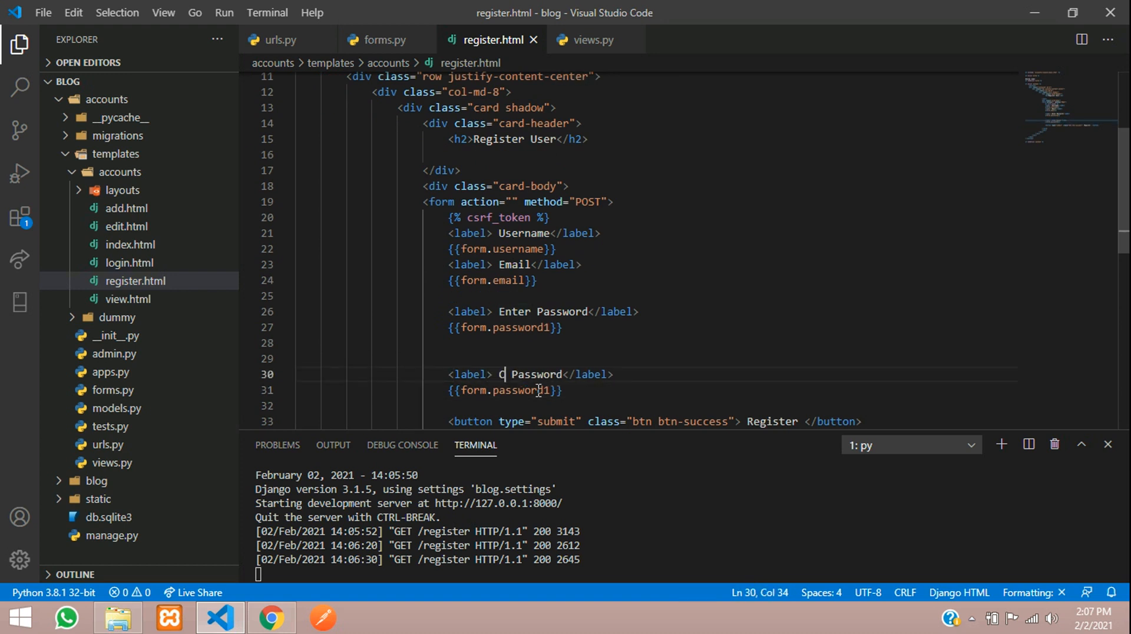
pyautogui.write('onfrim')
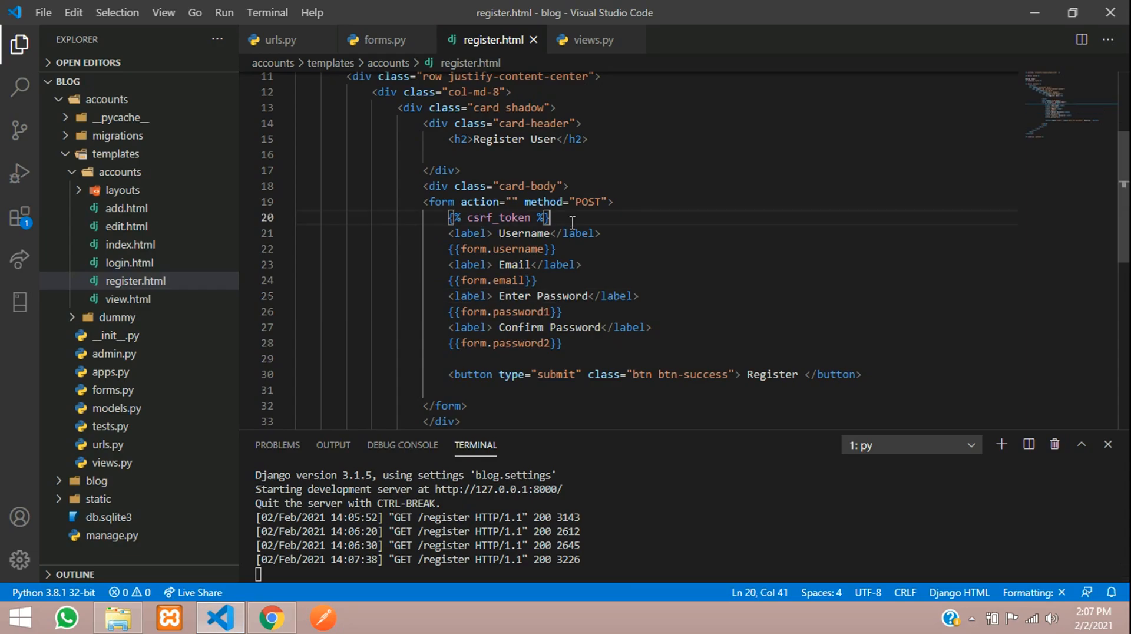
# Step: Wrap each label/field pair in a div with class mb-3, save, and view the spaced form in Chrome
pyautogui.press('Enter')
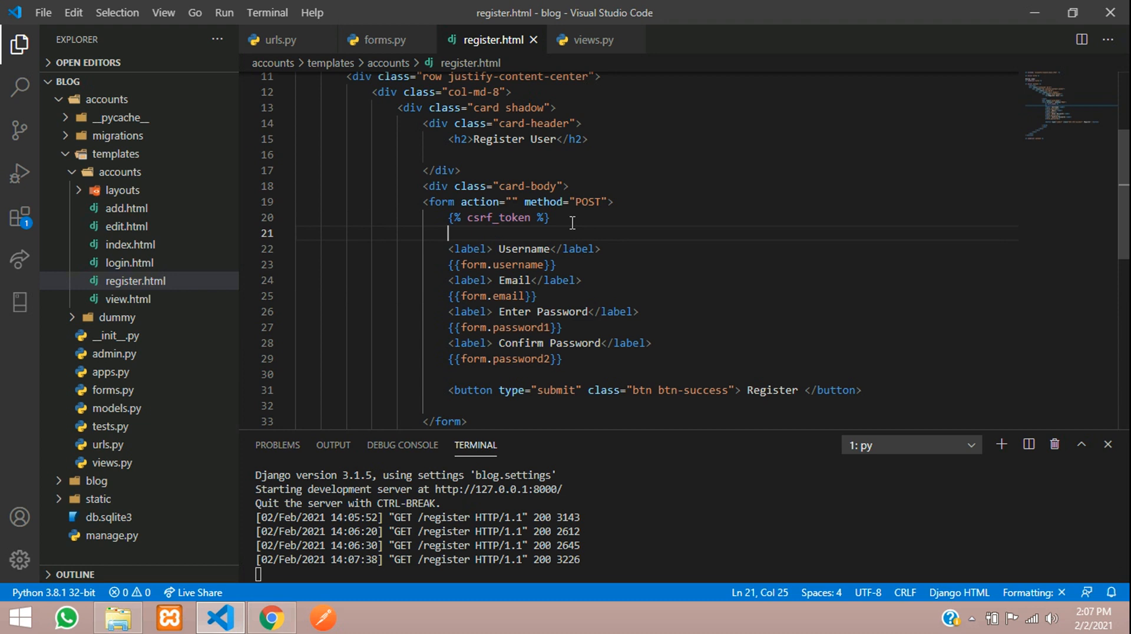
pyautogui.write('div class="form-group">')
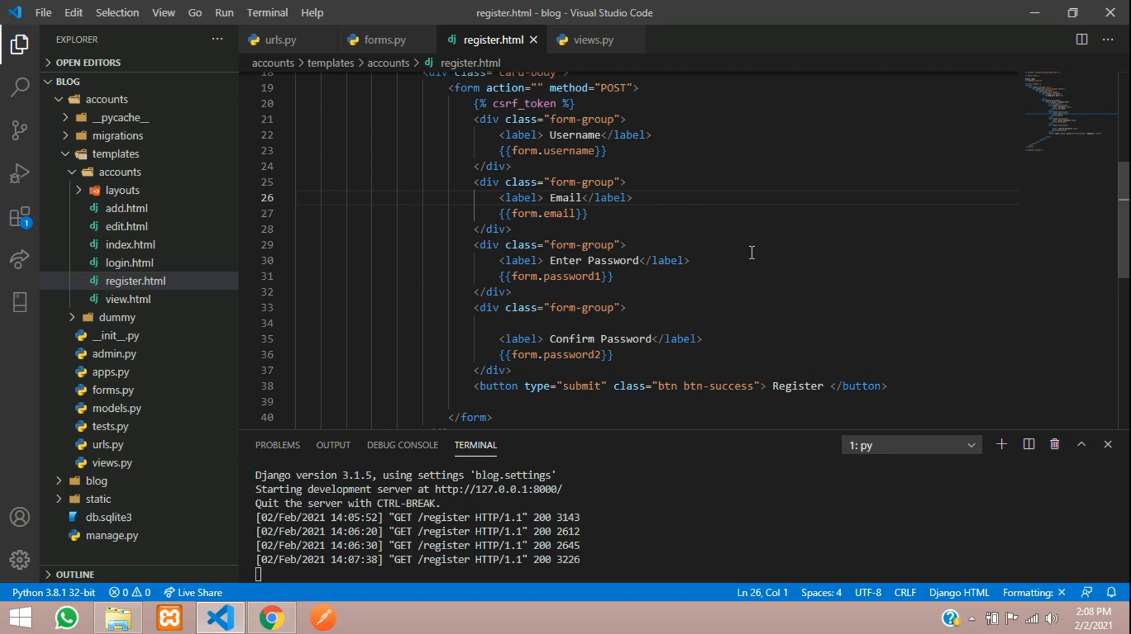
pyautogui.click(271, 617)
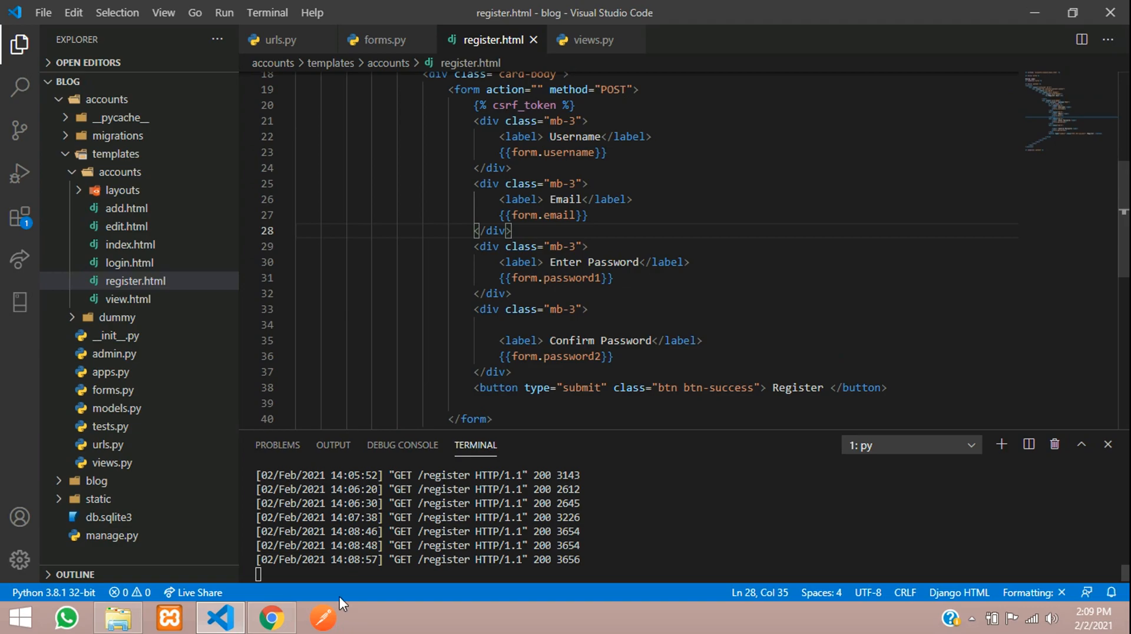
pyautogui.click(270, 616)
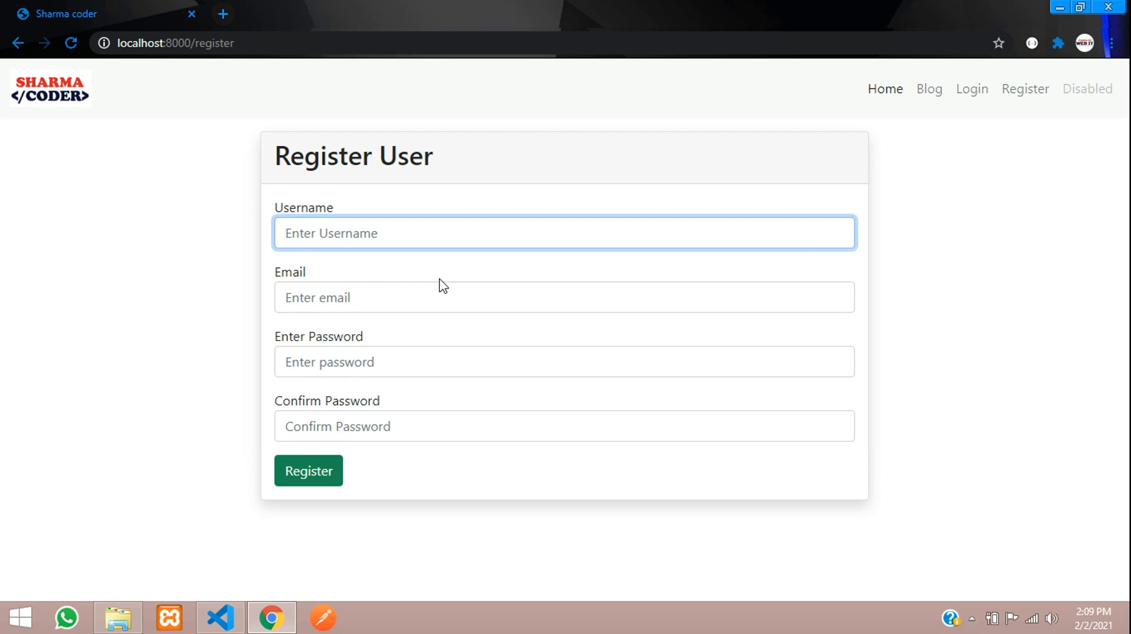
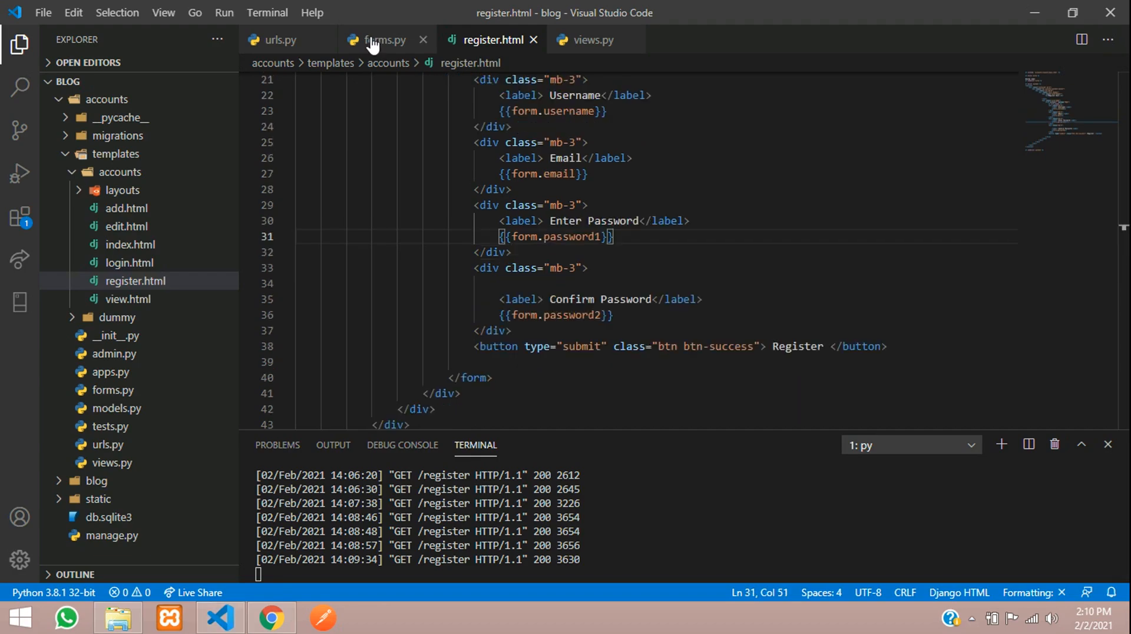
# Step: Switch to forms.py and place the caret in the CustomUserRegister widget attrs
pyautogui.click(387, 39)
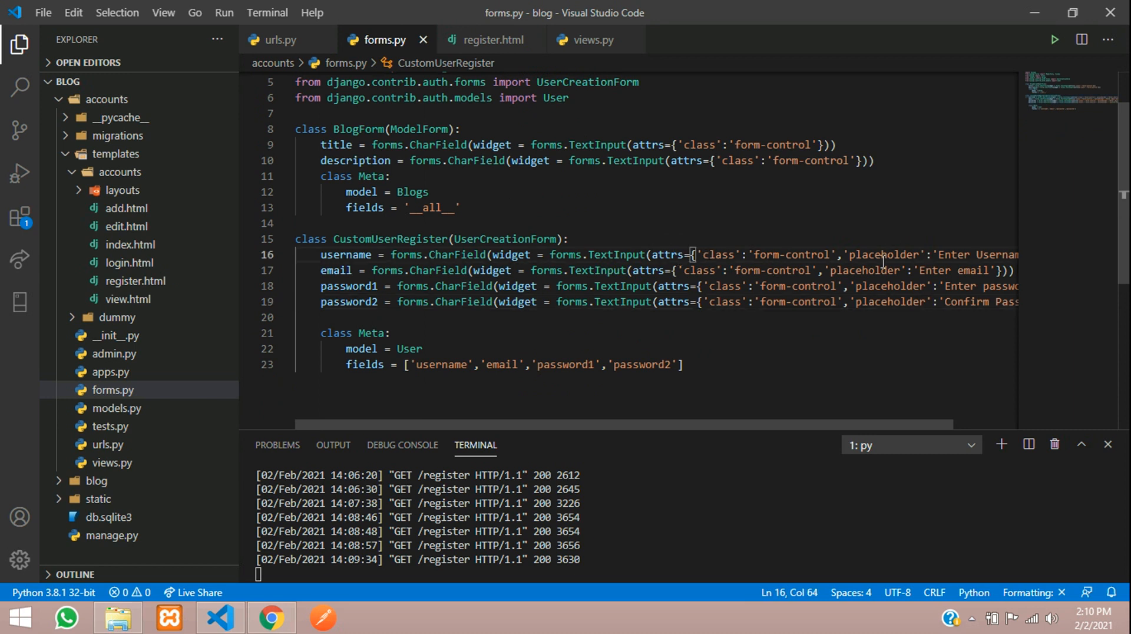
pyautogui.click(700, 285)
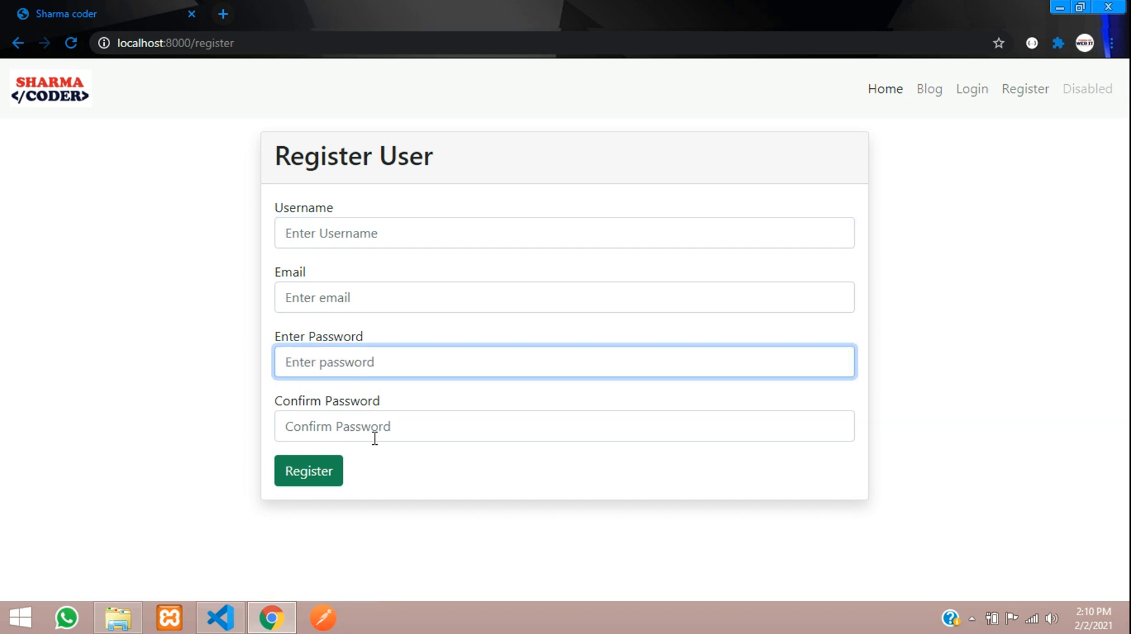
# Step: Give both password widgets a password type attribute, restart the server, and reload the page in Chrome
pyautogui.click(221, 617)
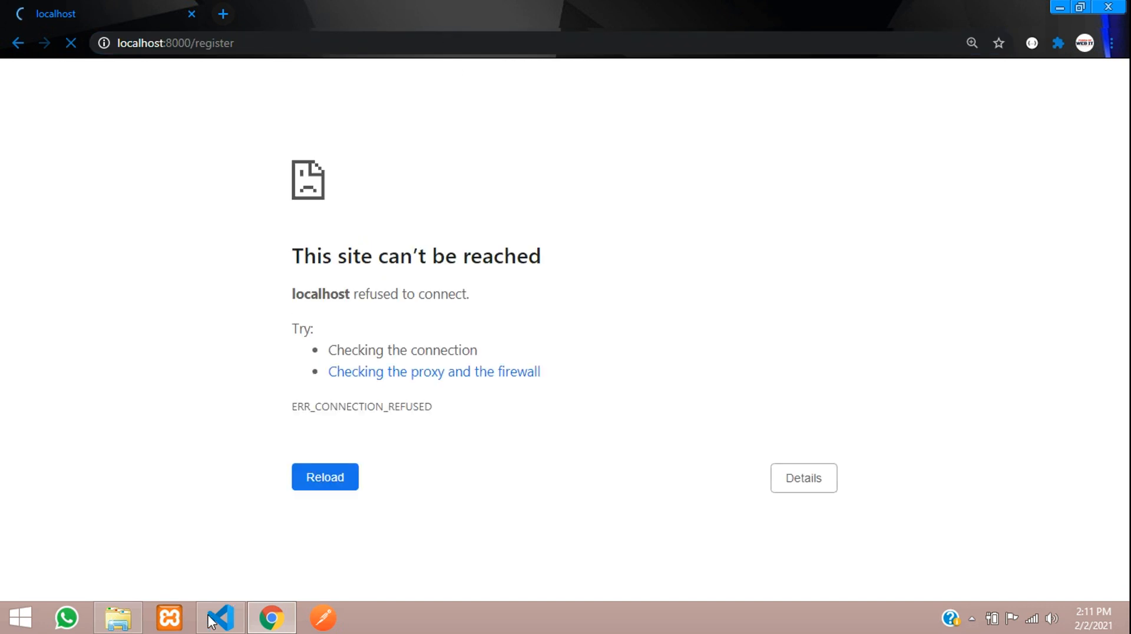
pyautogui.click(219, 616)
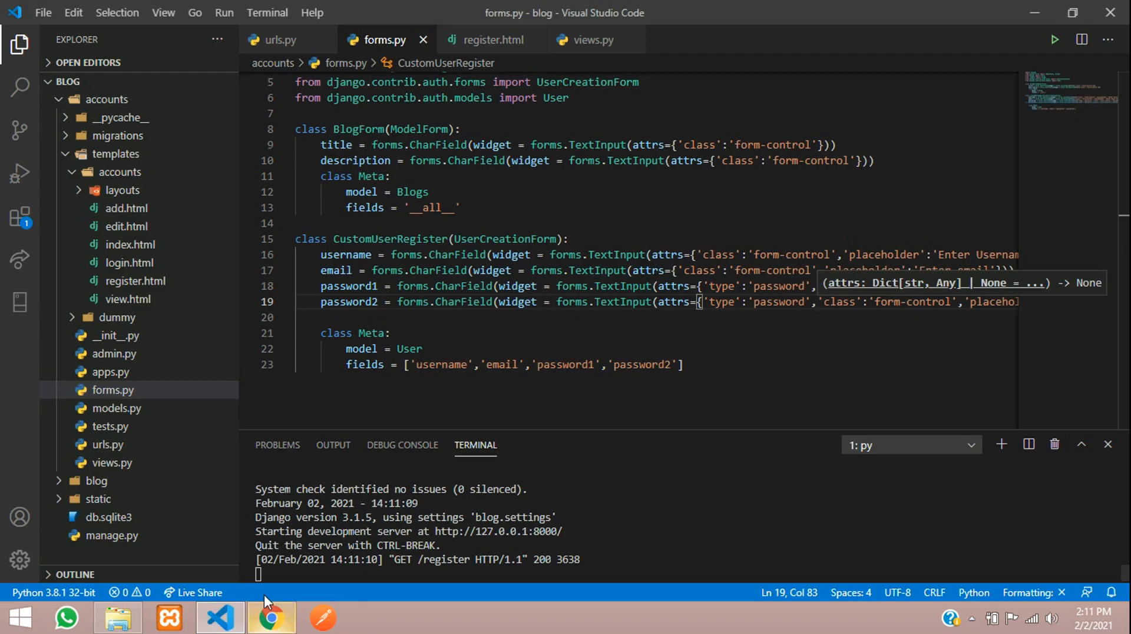
pyautogui.click(271, 616)
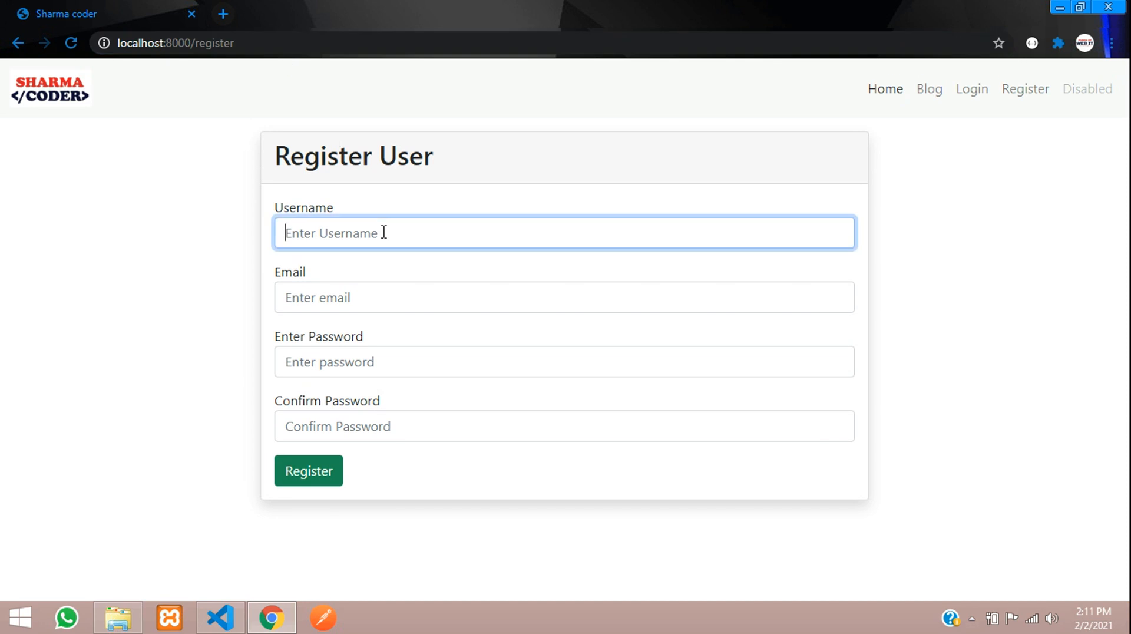
# Step: Fill username 'vedprakas', email and both masked passwords, then submit with Register
pyautogui.write('vedprakash')
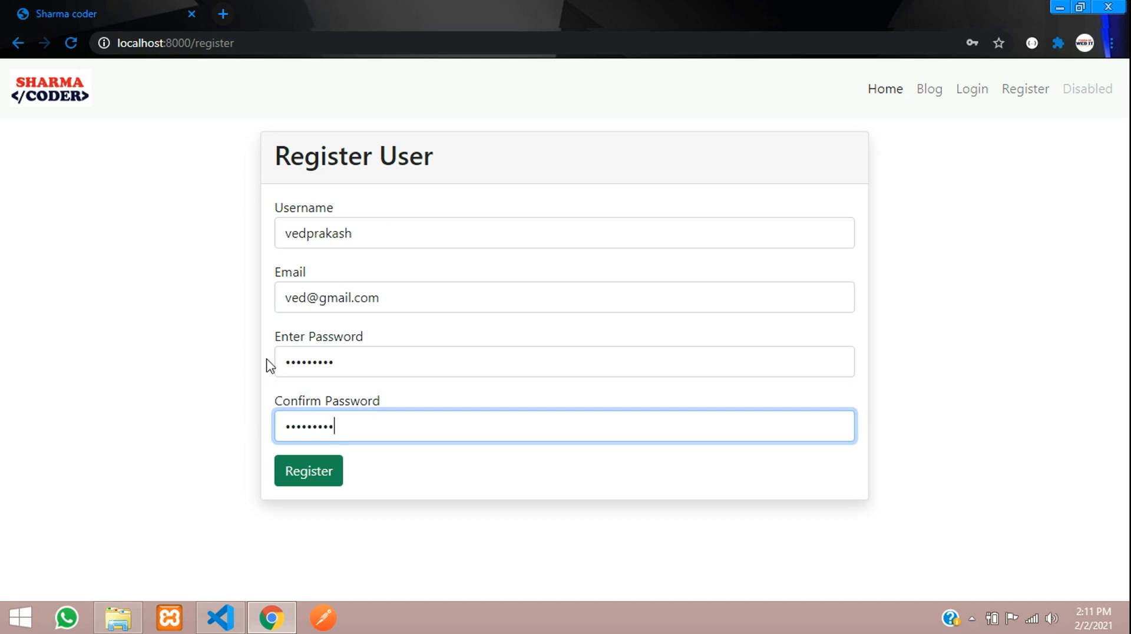
pyautogui.click(308, 471)
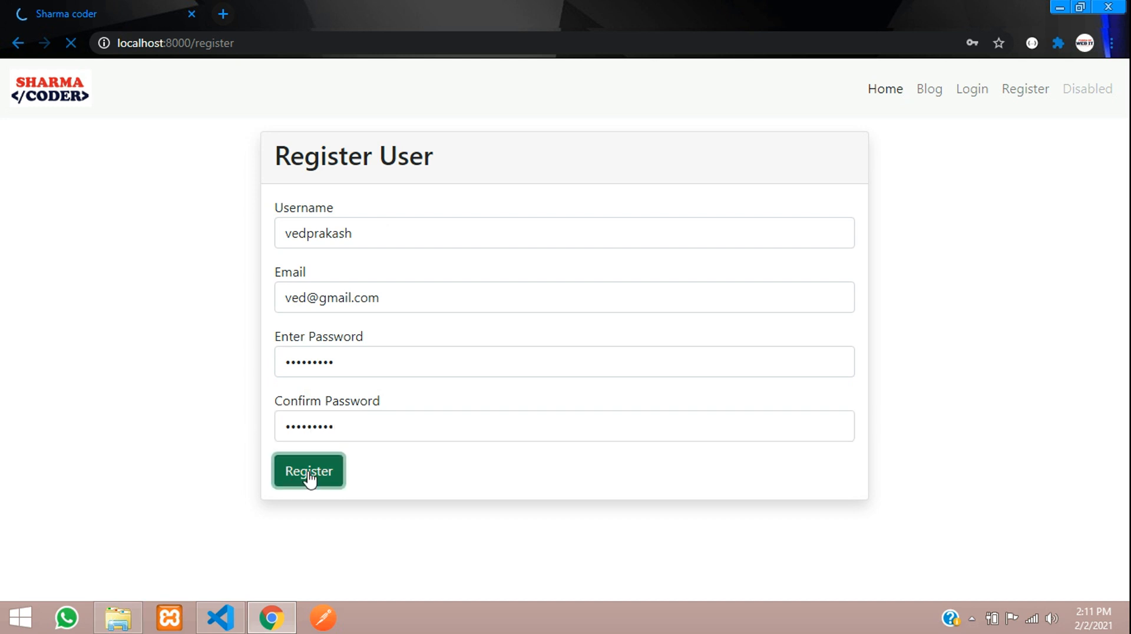
# Step: Confirm registration by selecting the 'Registered Successfully' alert on the blogs page, then deselect it
pyautogui.click(309, 470)
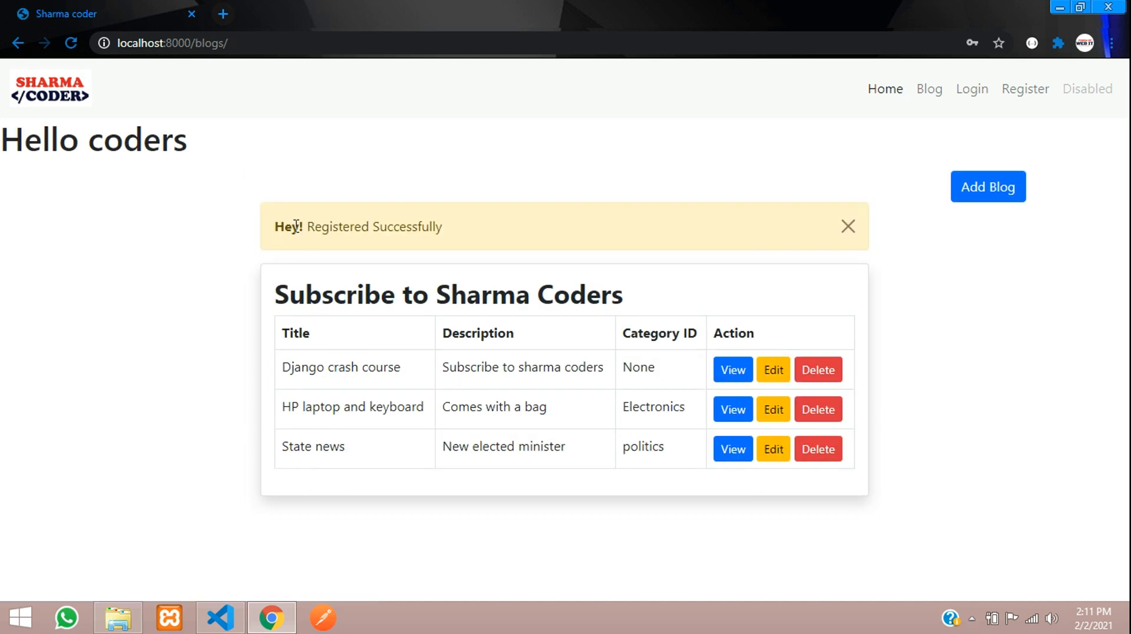
pyautogui.moveTo(306, 226); pyautogui.dragTo(443, 226)
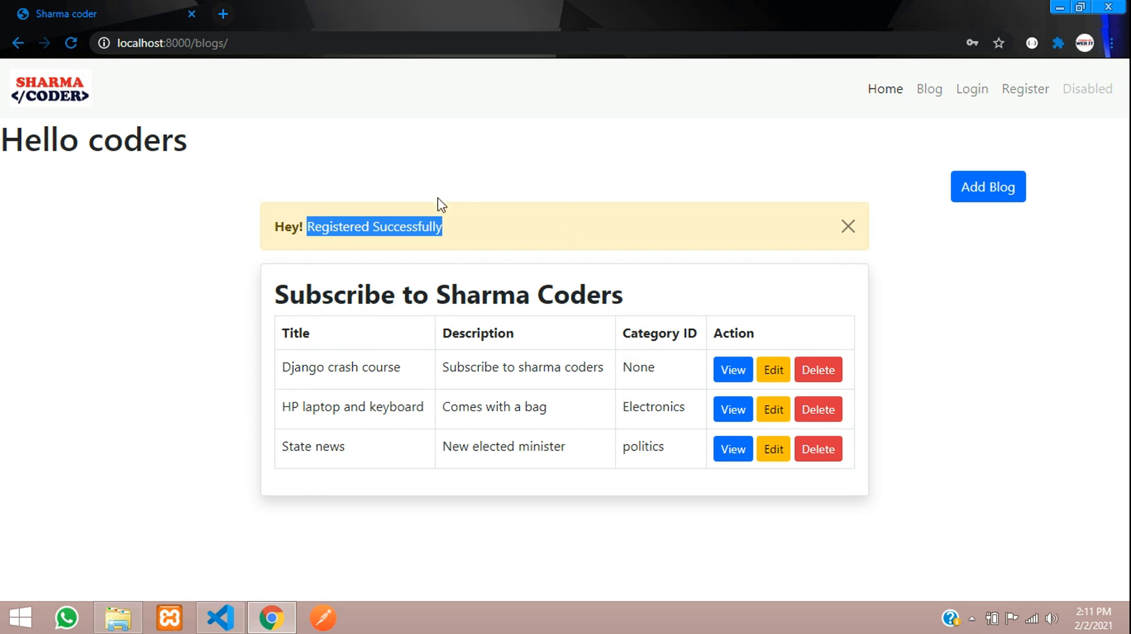
pyautogui.click(849, 225)
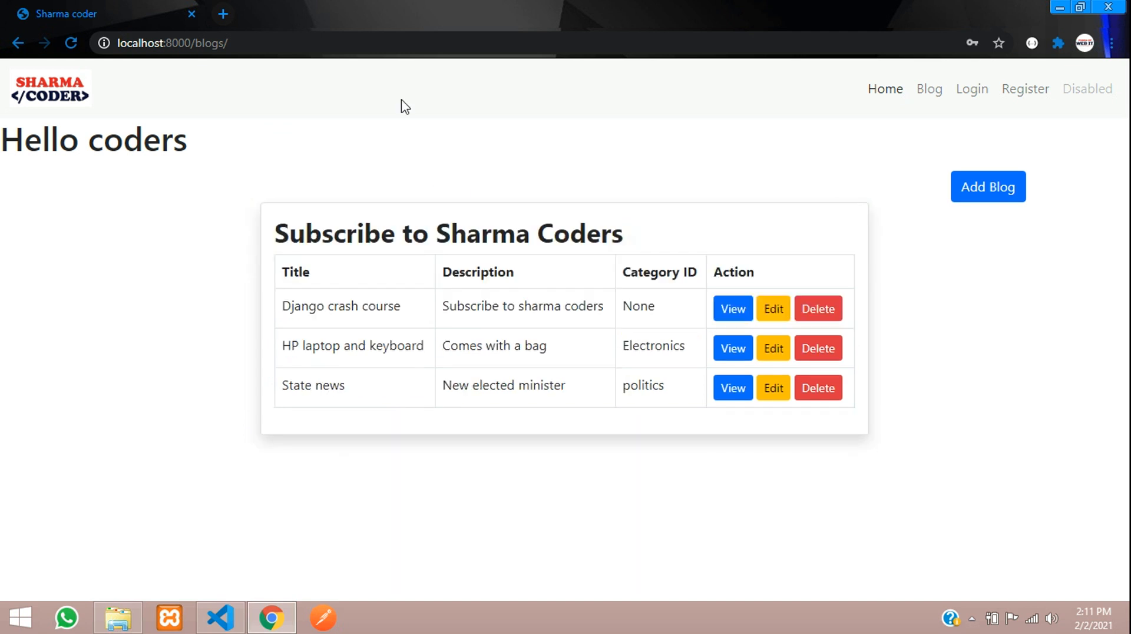
pyautogui.moveTo(825, 202)
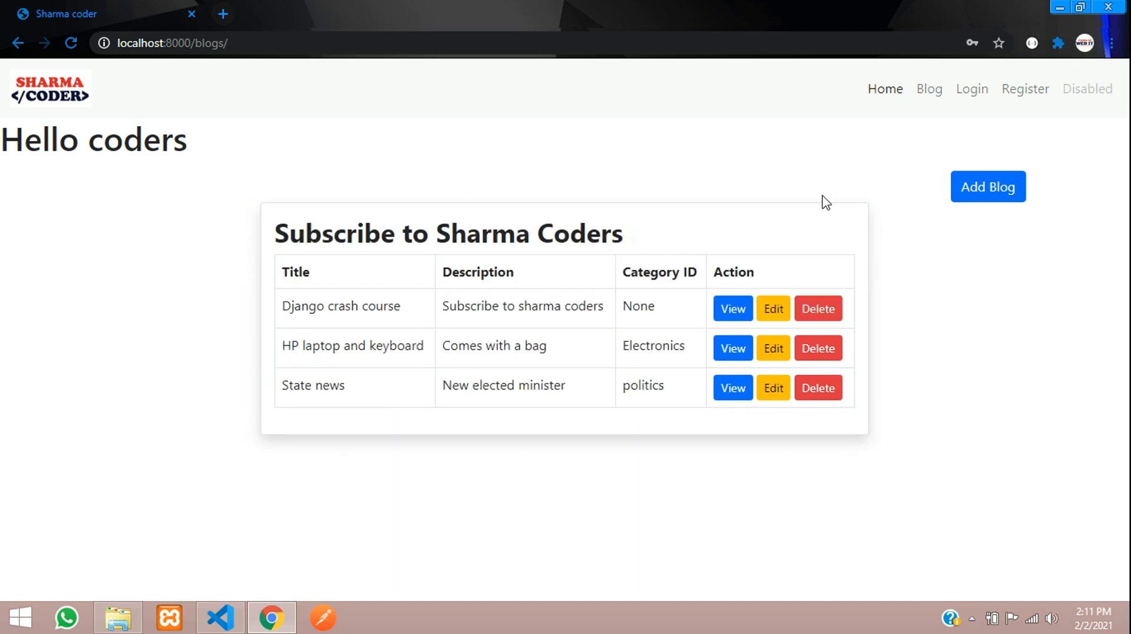